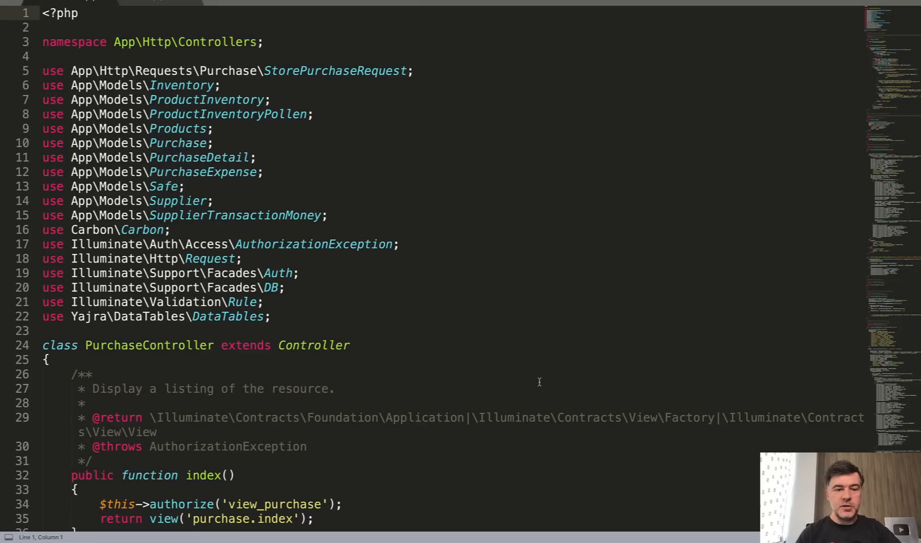
# Switch from the browser back to Sublime Text where the Purchase model is open
pyautogui.click(159, 2)
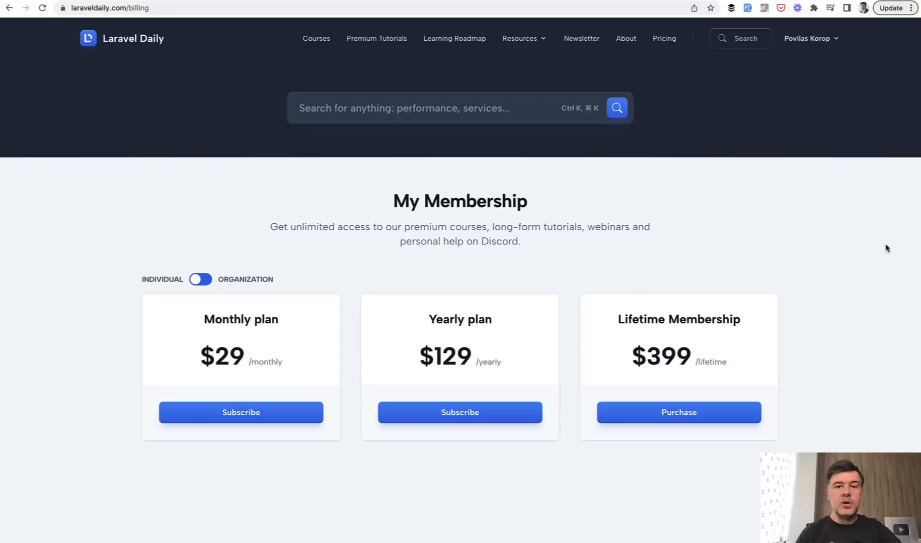
pyautogui.moveTo(854, 328)
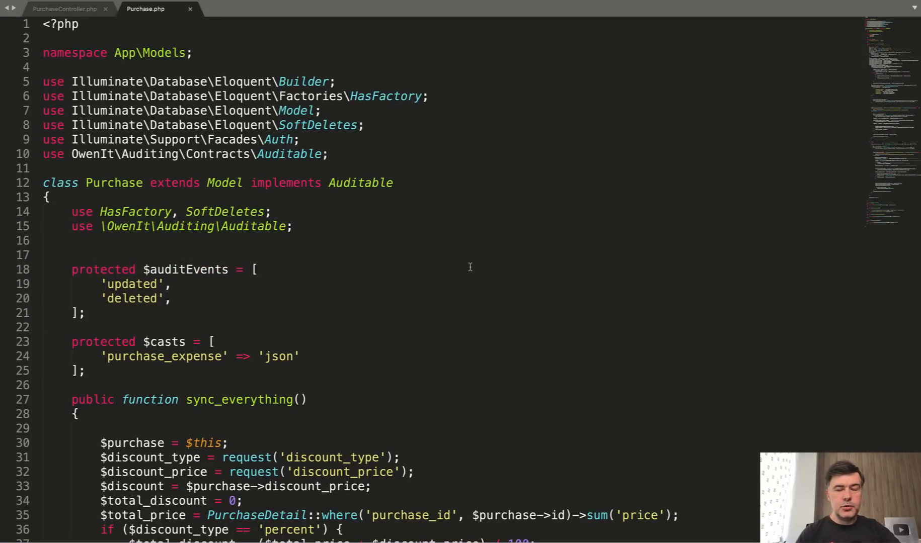
# Read down Purchase.php to sync_everything and highlight the method name
pyautogui.scroll(-3)
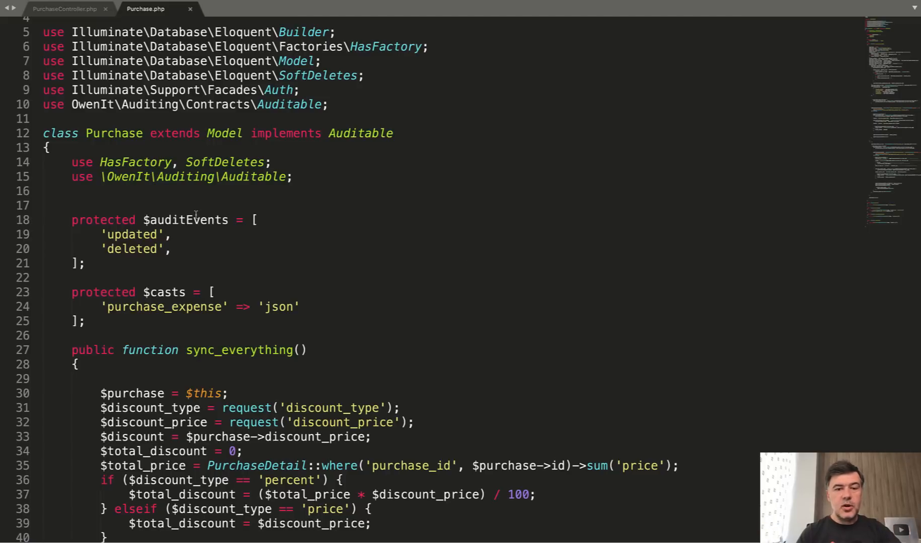
pyautogui.doubleClick(360, 134)
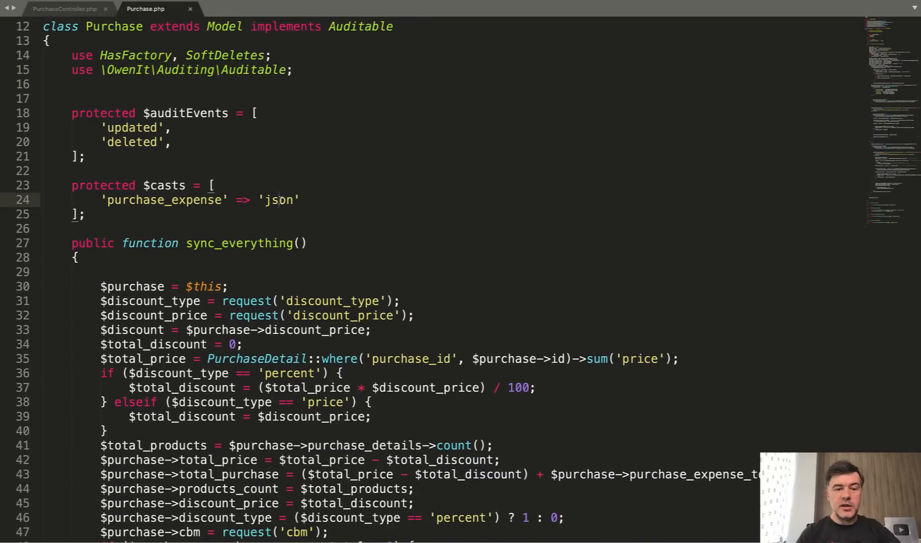
pyautogui.scroll(-3)
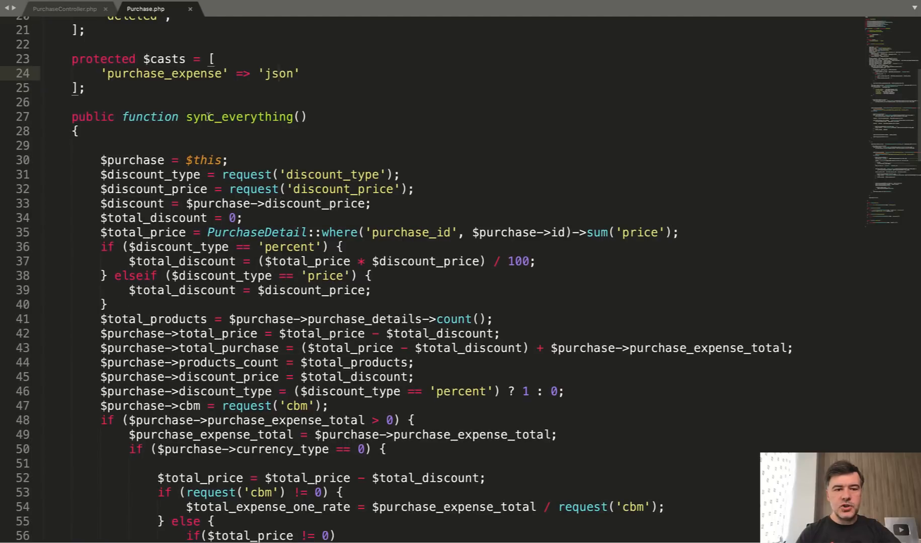
pyautogui.doubleClick(237, 117)
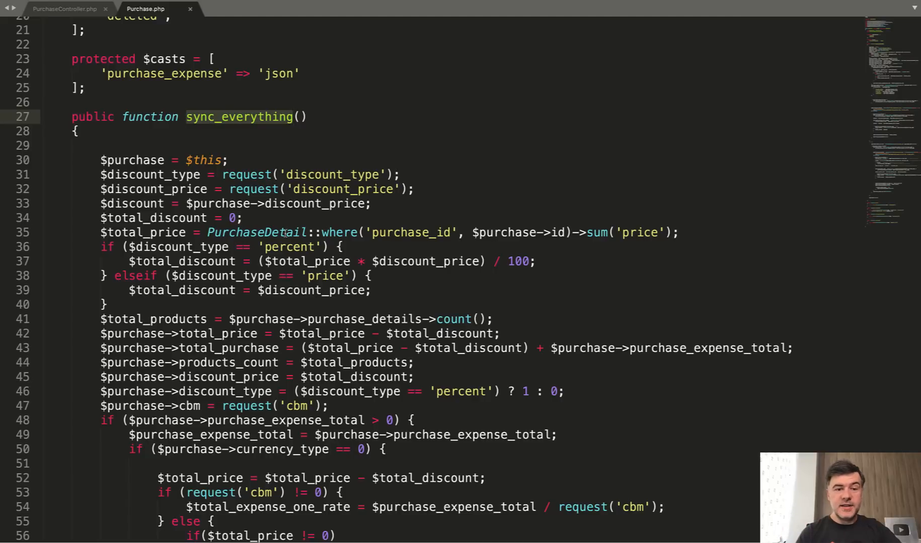
# Scroll through sync_everything's expense, safe-transaction and save logic to the relationship methods
pyautogui.scroll(-3)
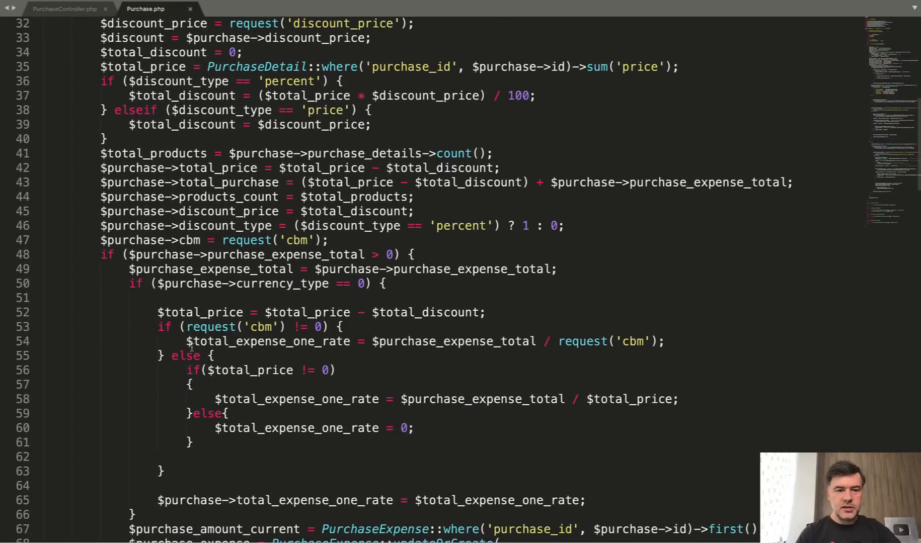
pyautogui.scroll(-3)
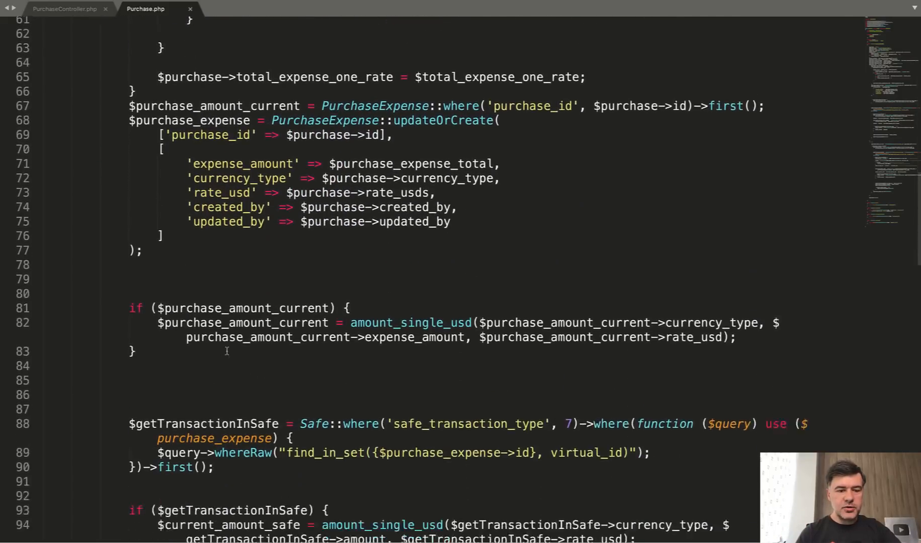
pyautogui.scroll(-3)
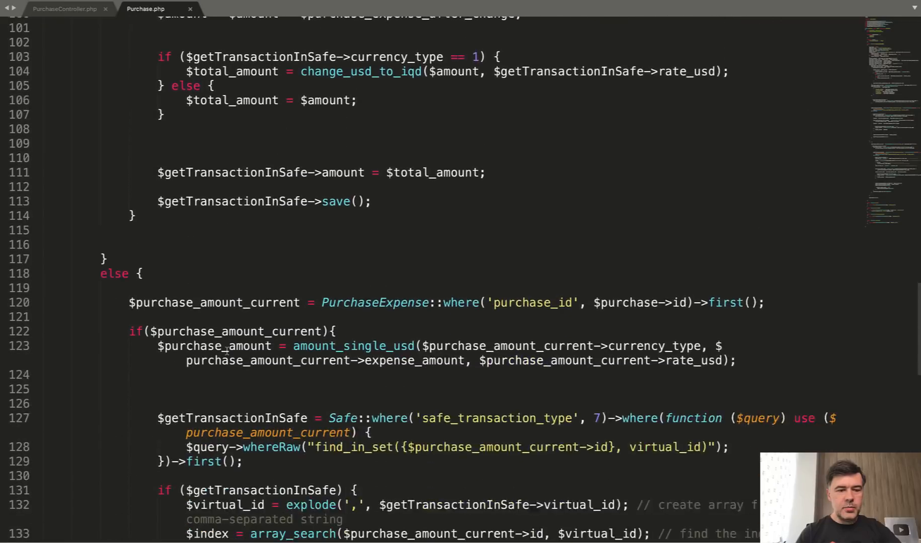
pyautogui.scroll(-3)
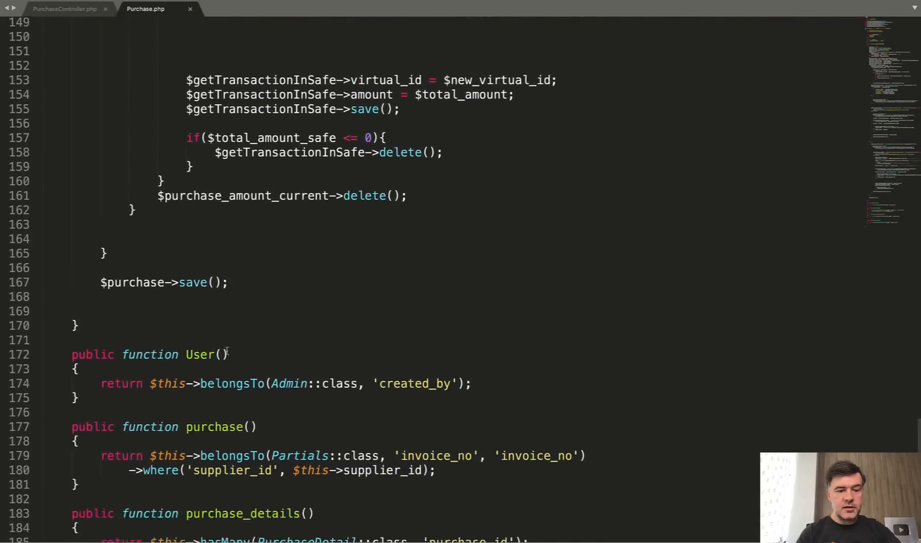
pyautogui.scroll(-3)
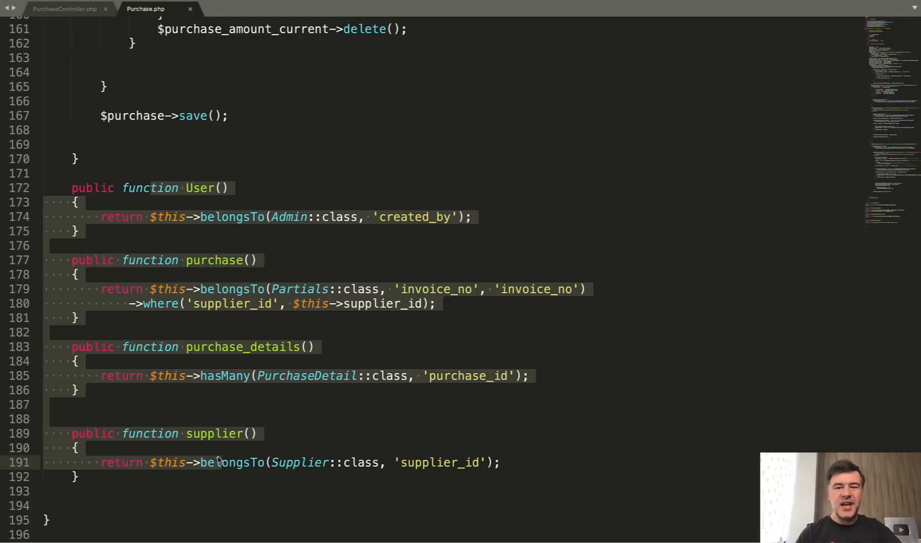
pyautogui.scroll(-3)
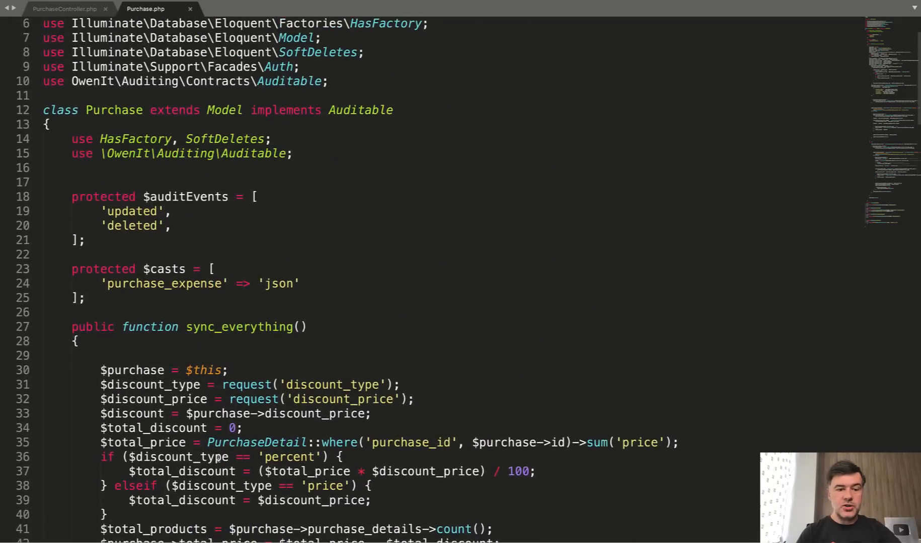
pyautogui.scroll(-3)
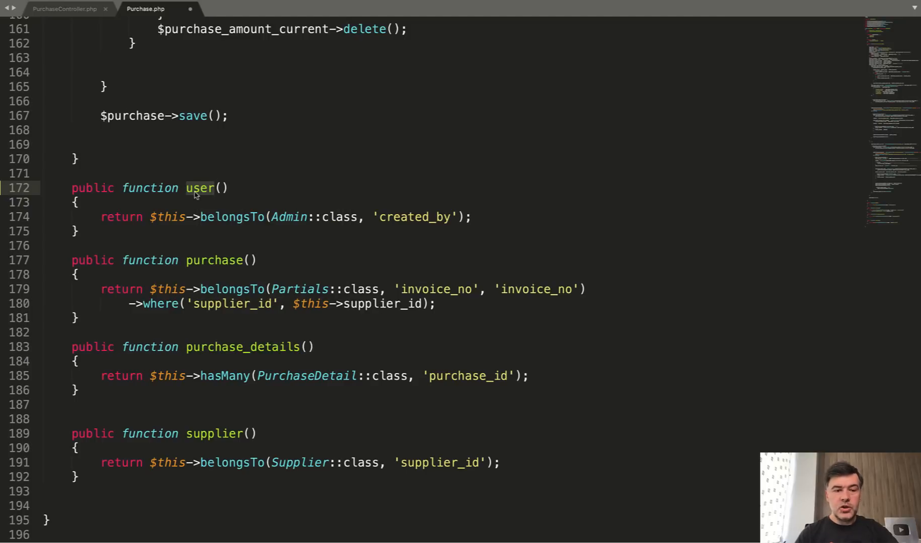
pyautogui.write('admin')
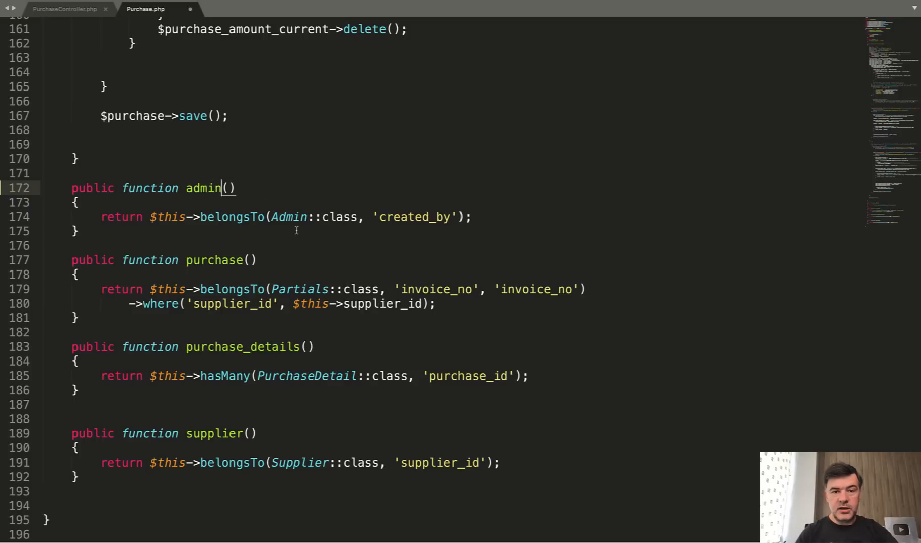
pyautogui.write('created_by')
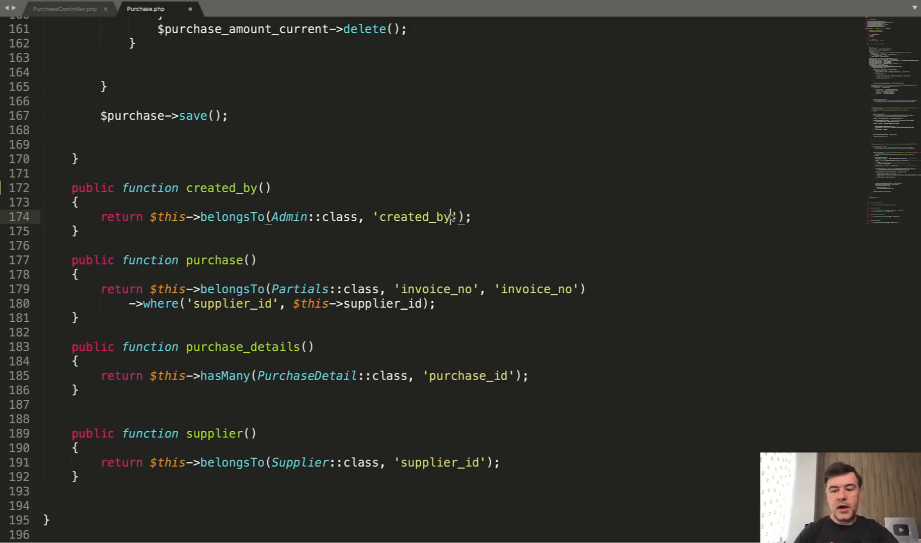
pyautogui.write('_user_id')
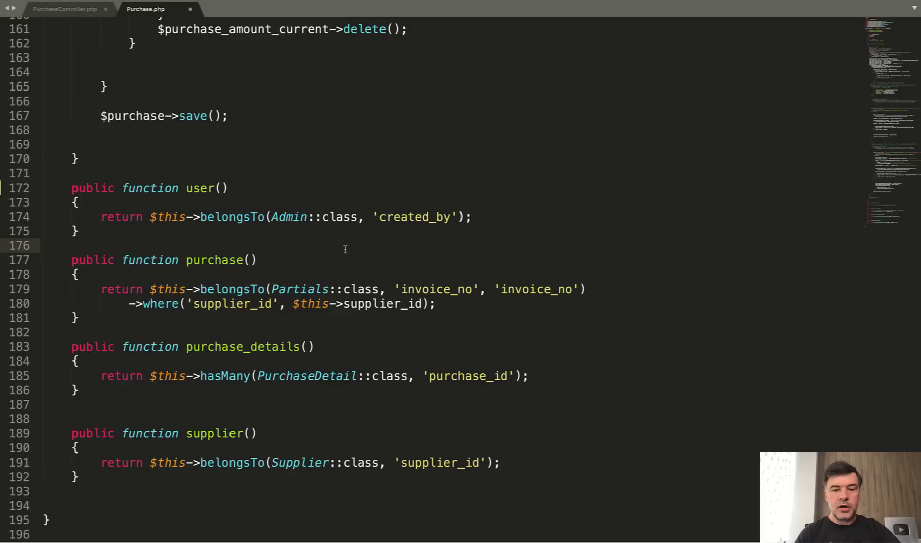
pyautogui.moveTo(205, 264)
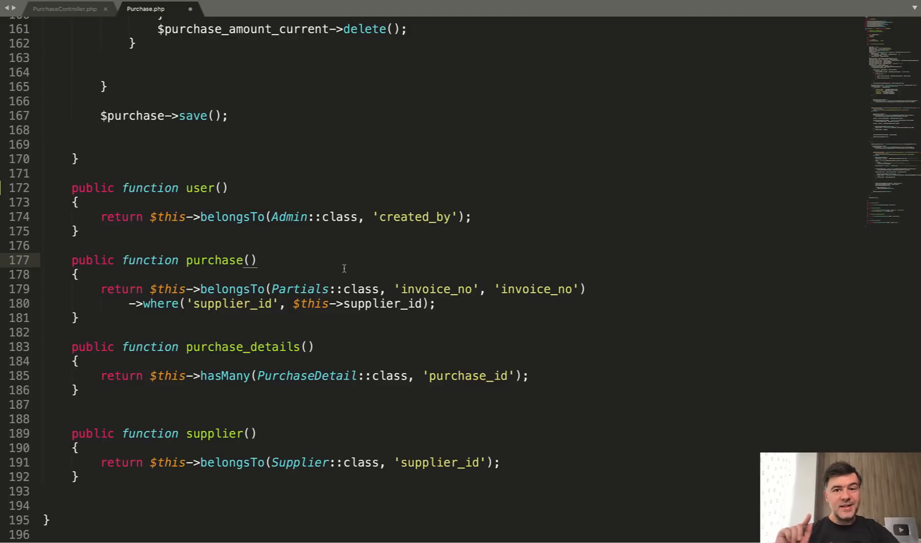
# Rename the Partials relationship method from purchase to partial
pyautogui.click(258, 261)
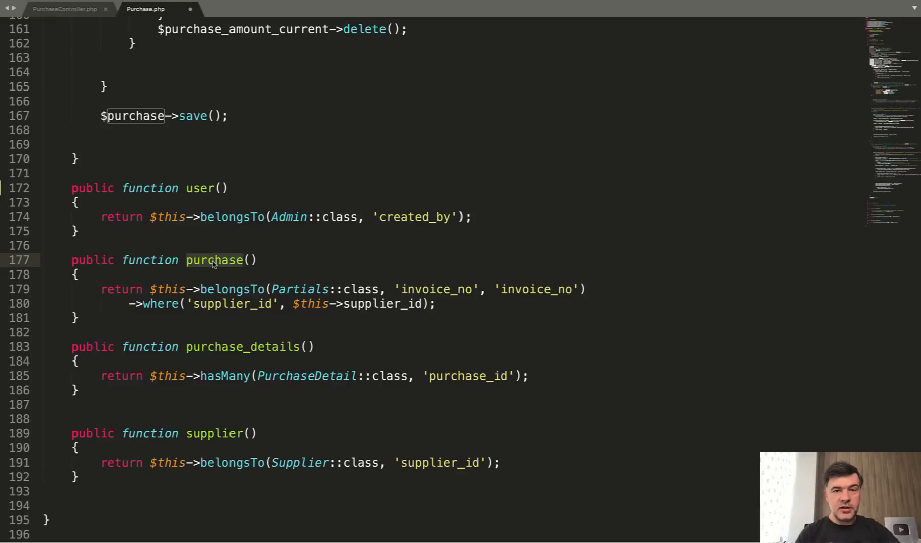
pyautogui.moveTo(205, 290)
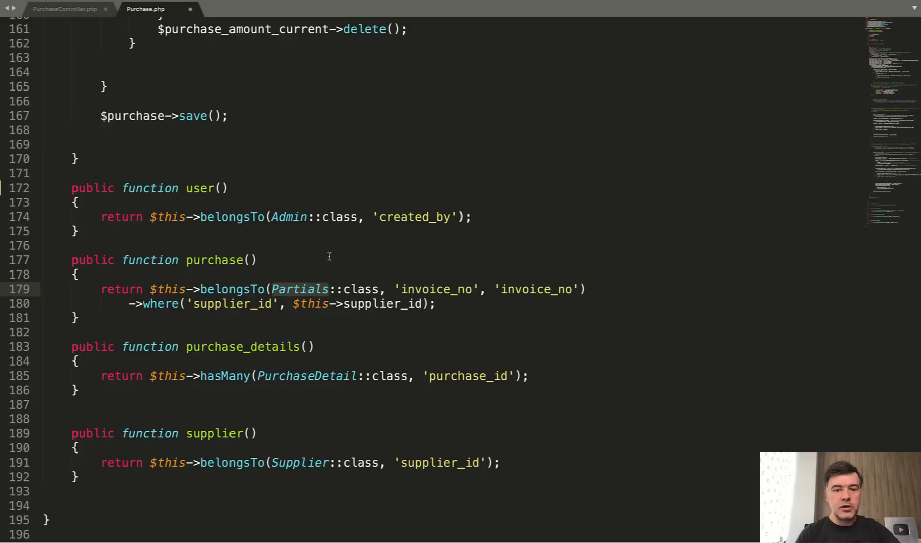
pyautogui.moveTo(328, 293)
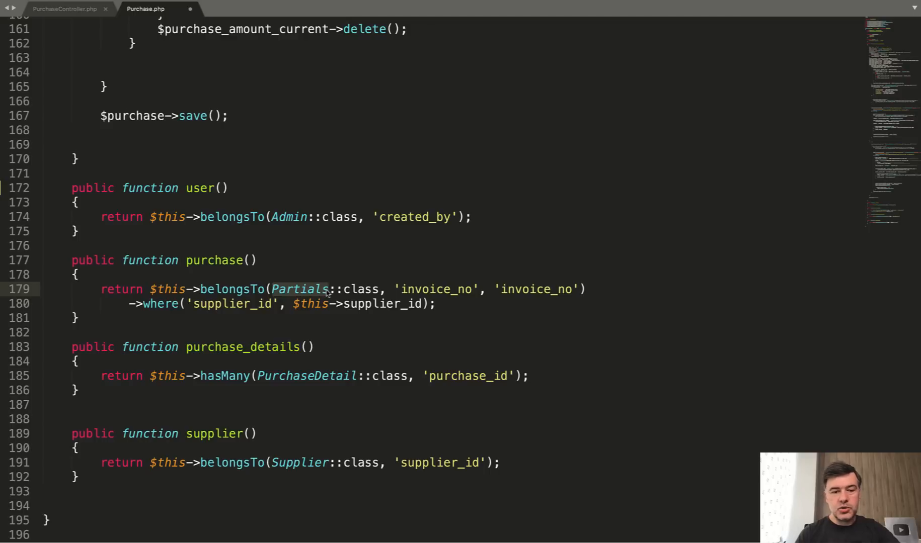
pyautogui.press('Backspace')
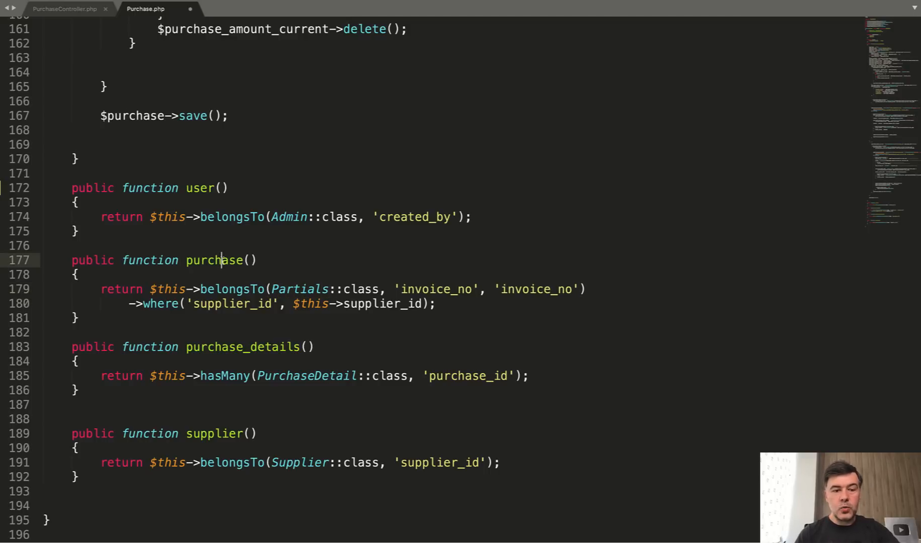
pyautogui.doubleClick(214, 261)
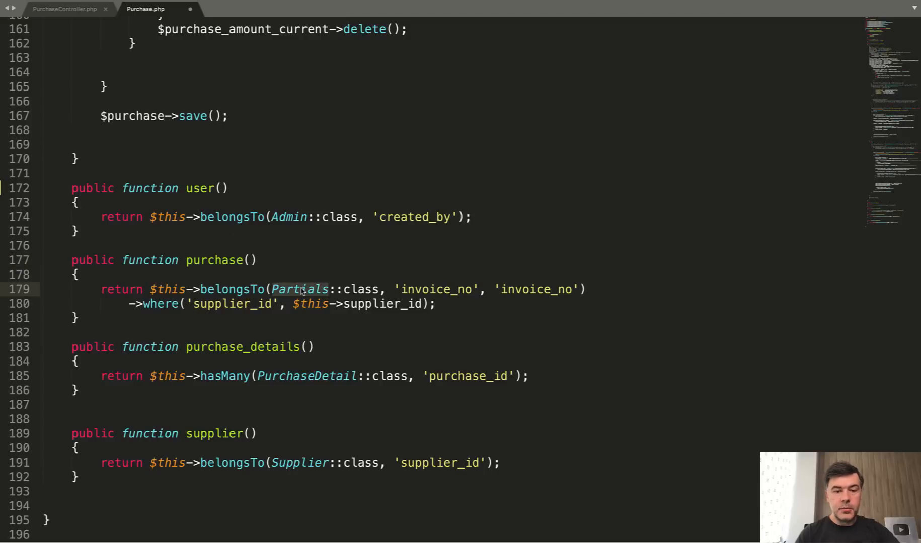
pyautogui.write('partial')
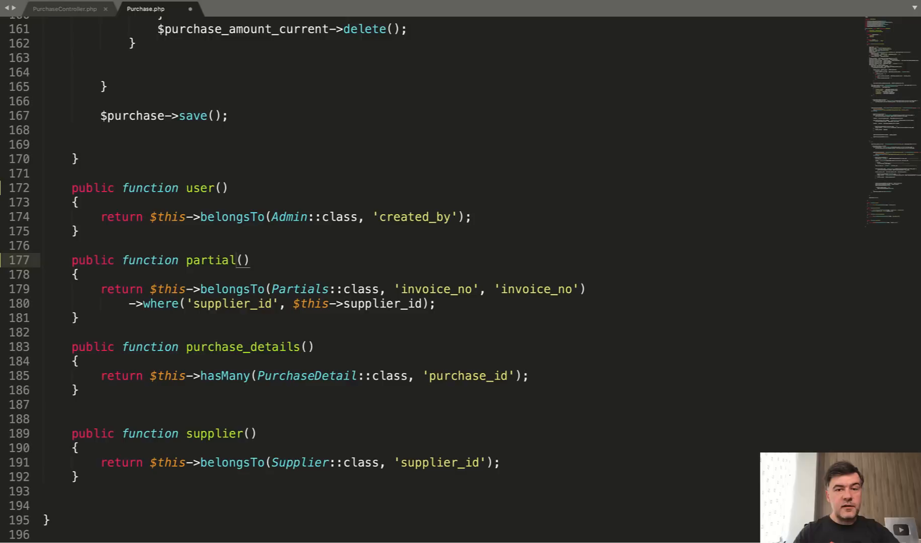
pyautogui.moveTo(392, 289)
pyautogui.write('p')
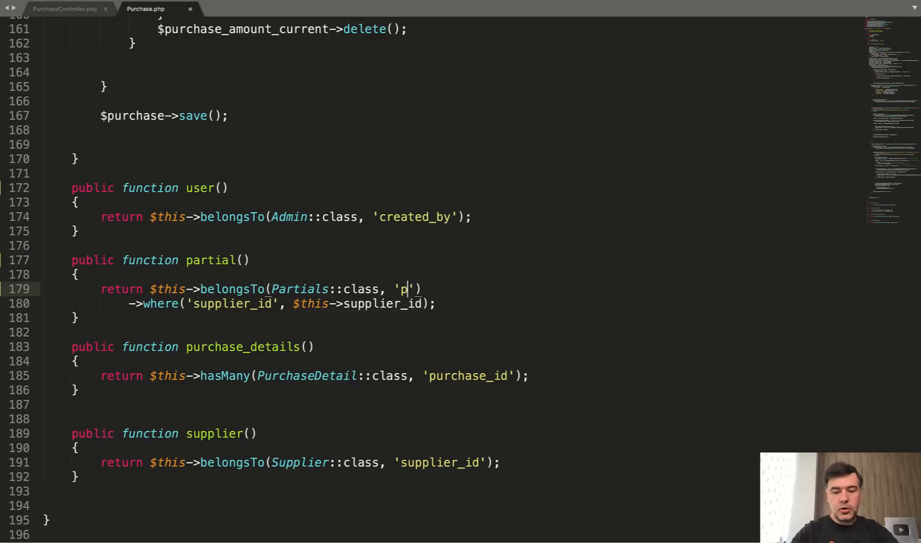
# Try partial_id as the relationship key, then keep invoice_no and highlight it
pyautogui.write('artial_id')
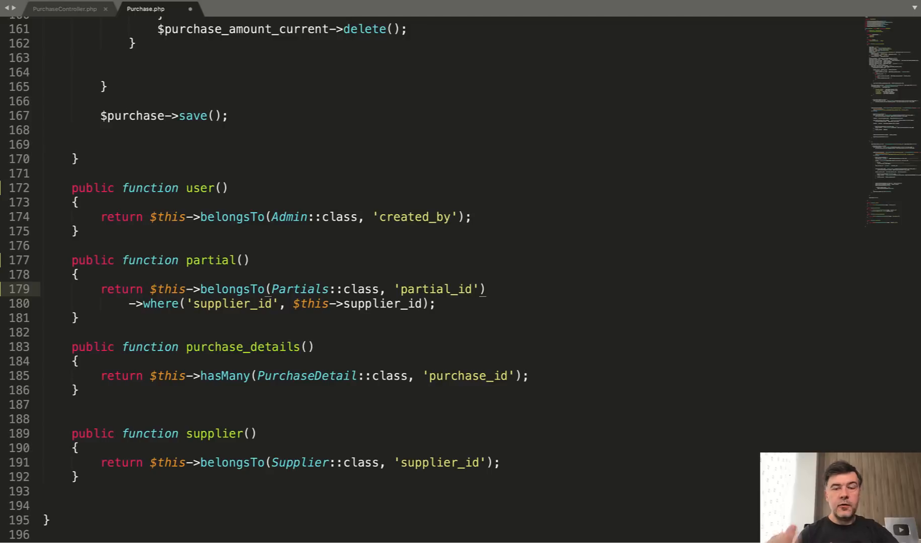
pyautogui.click(470, 289)
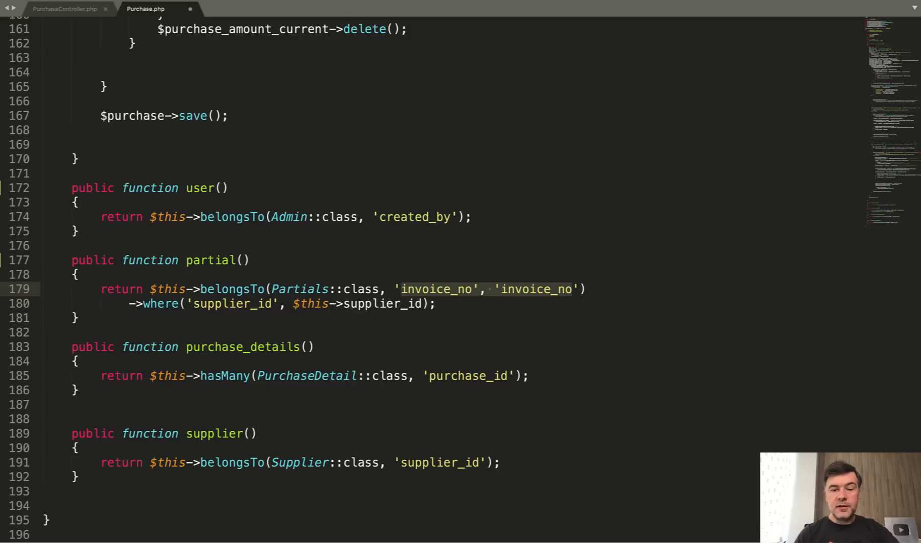
pyautogui.doubleClick(535, 288)
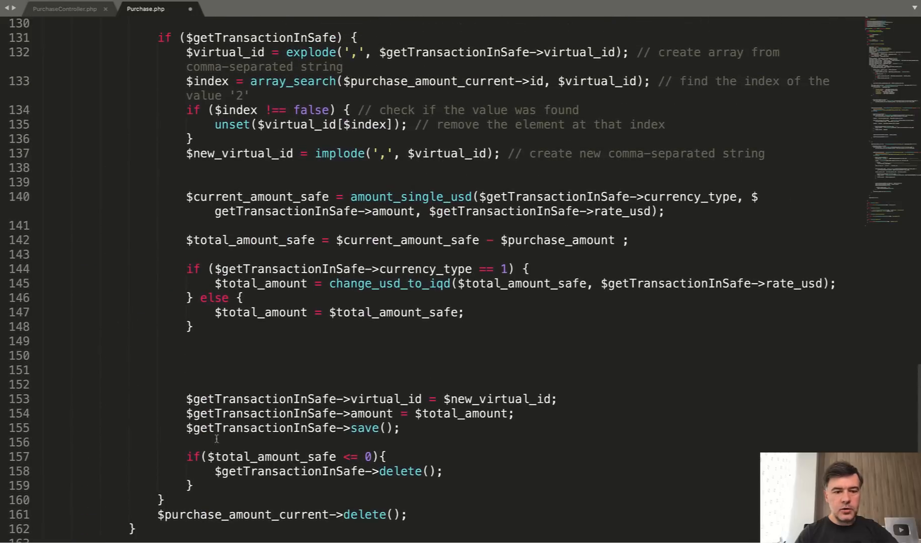
# Reread the safe-transaction code down to the purchase_details and supplier relationships
pyautogui.scroll(-3)
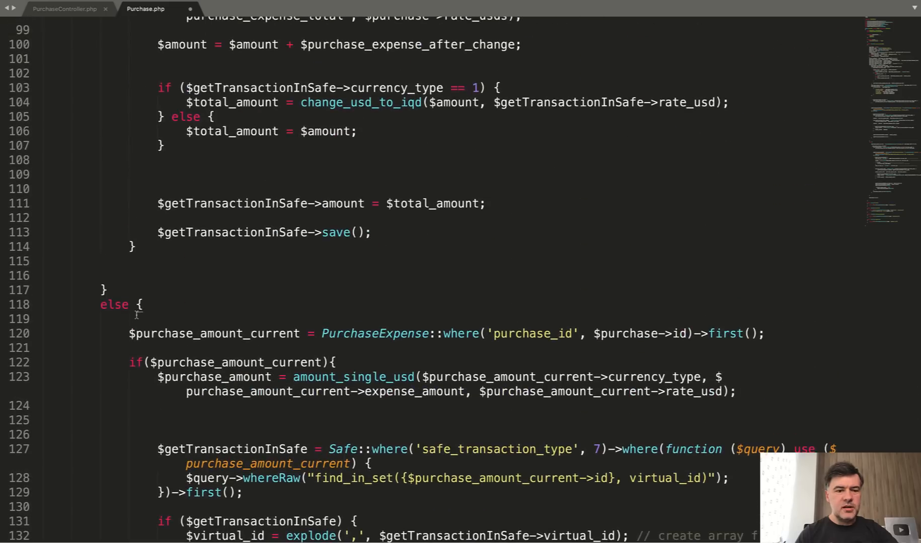
pyautogui.scroll(3)
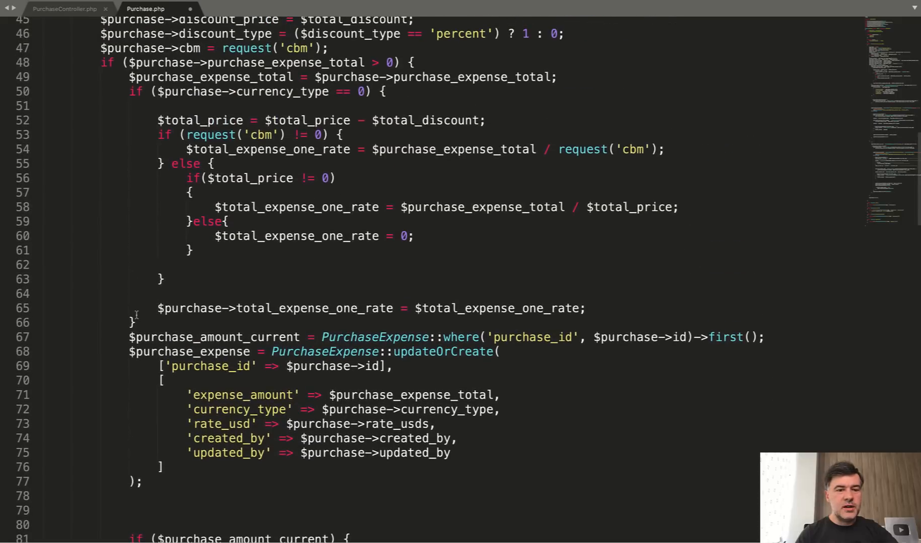
pyautogui.scroll(-3)
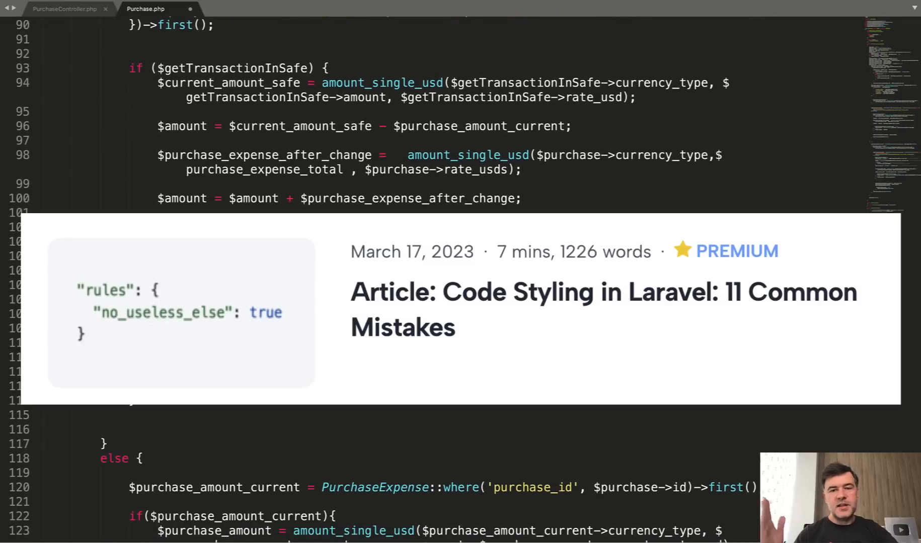
pyautogui.scroll(-3)
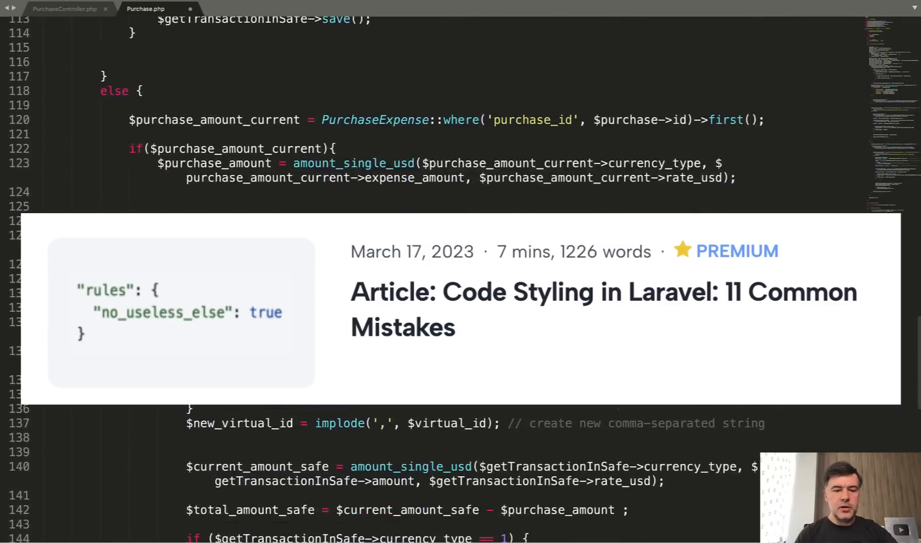
pyautogui.scroll(-3)
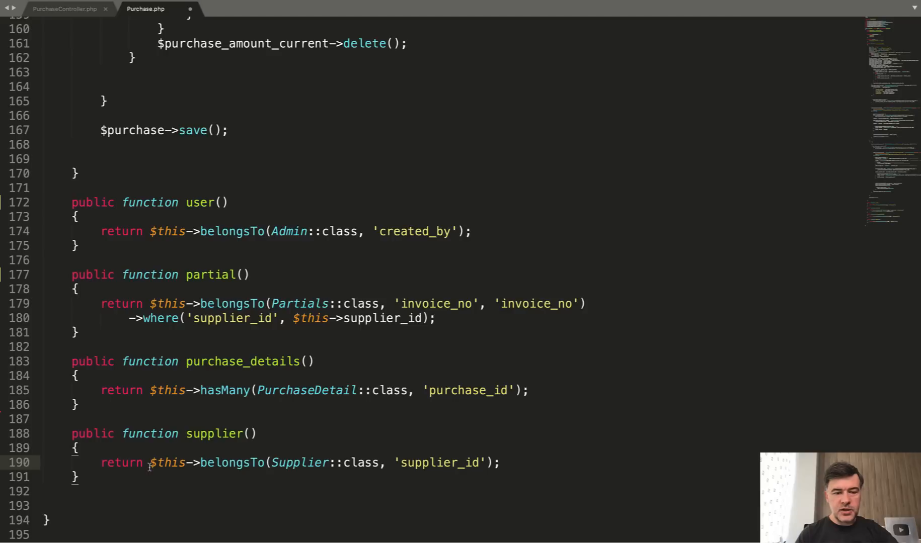
# Remove the explicit purchase_id foreign-key argument from the purchase_details hasMany call
pyautogui.doubleClick(305, 390)
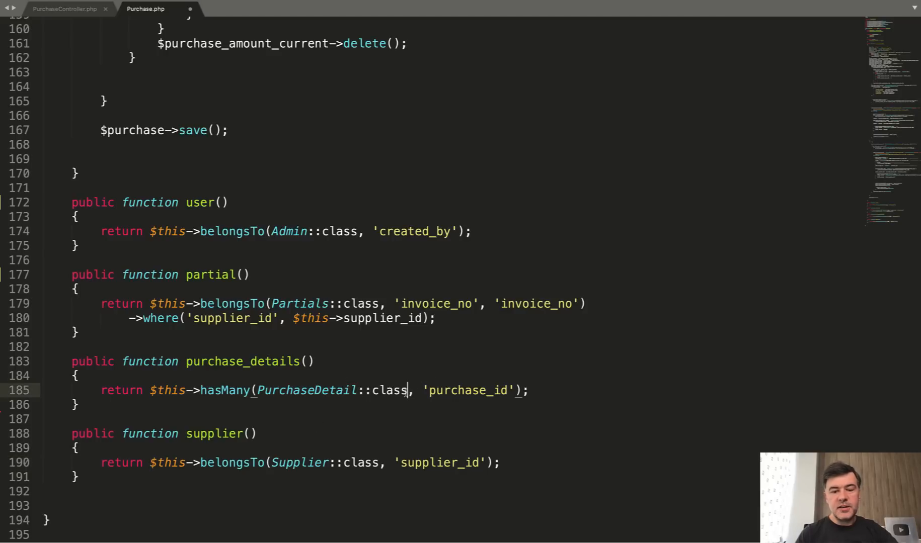
pyautogui.doubleClick(467, 390)
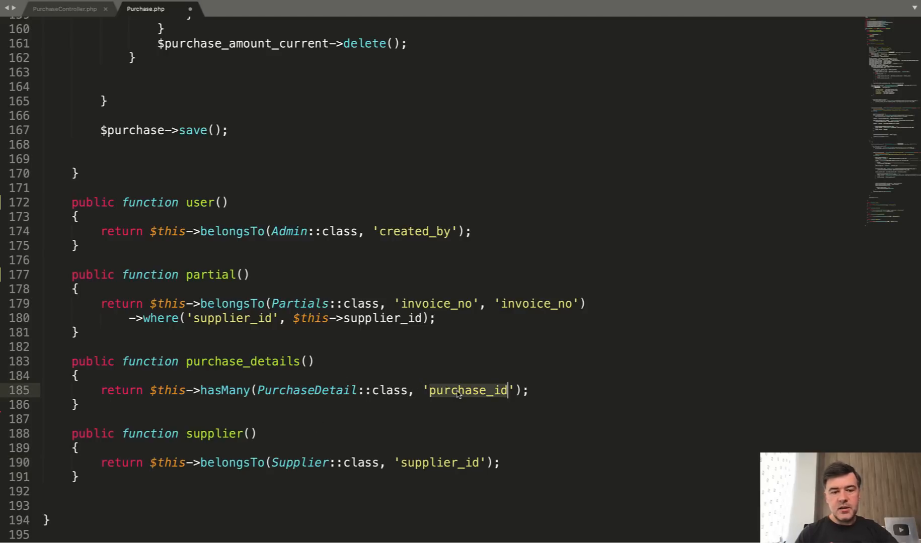
pyautogui.press('Backspace')
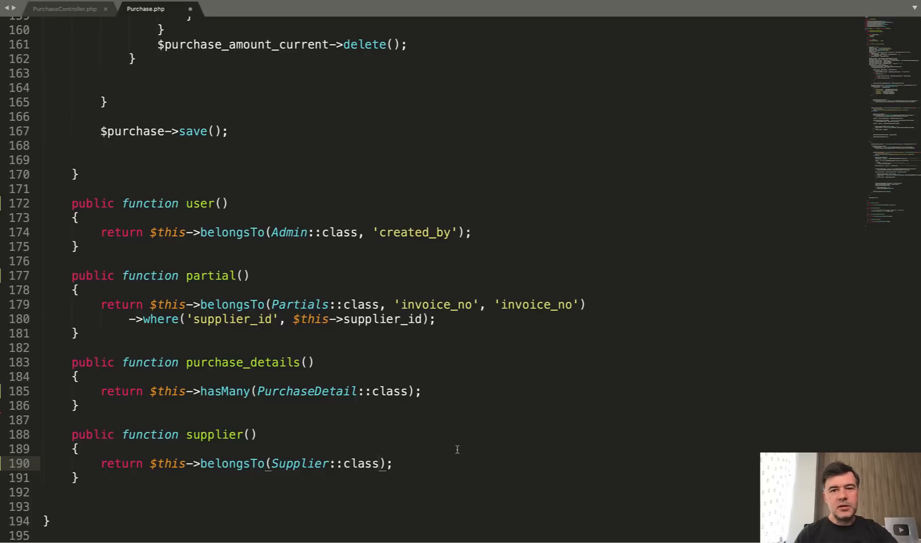
pyautogui.scroll(-3)
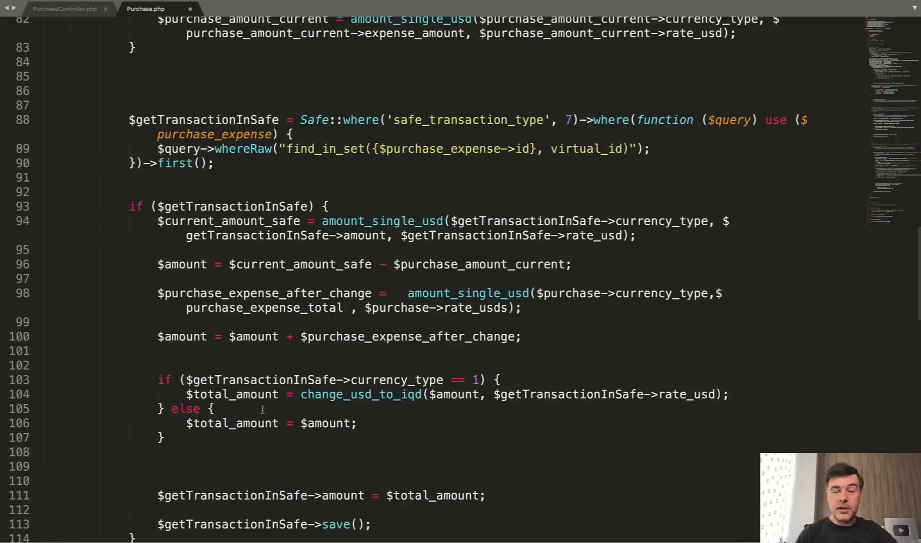
pyautogui.scroll(3)
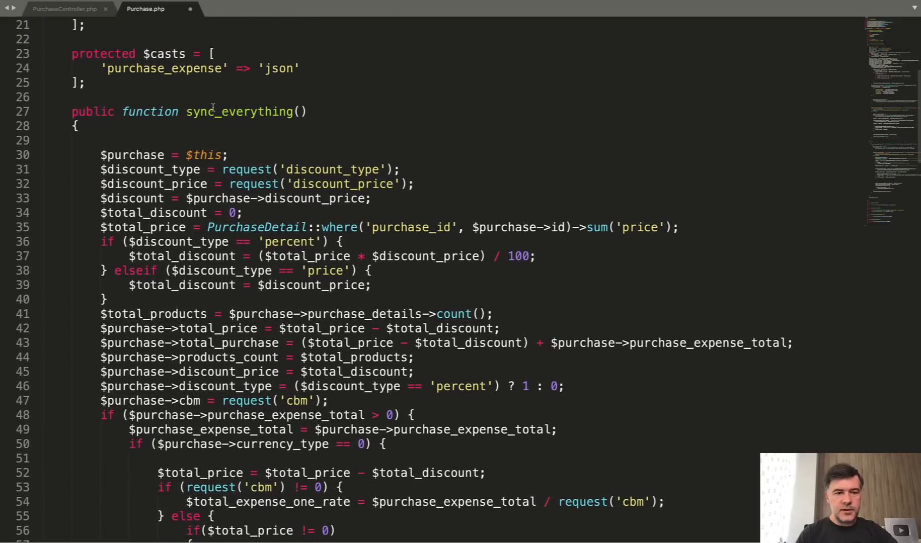
pyautogui.doubleClick(238, 112)
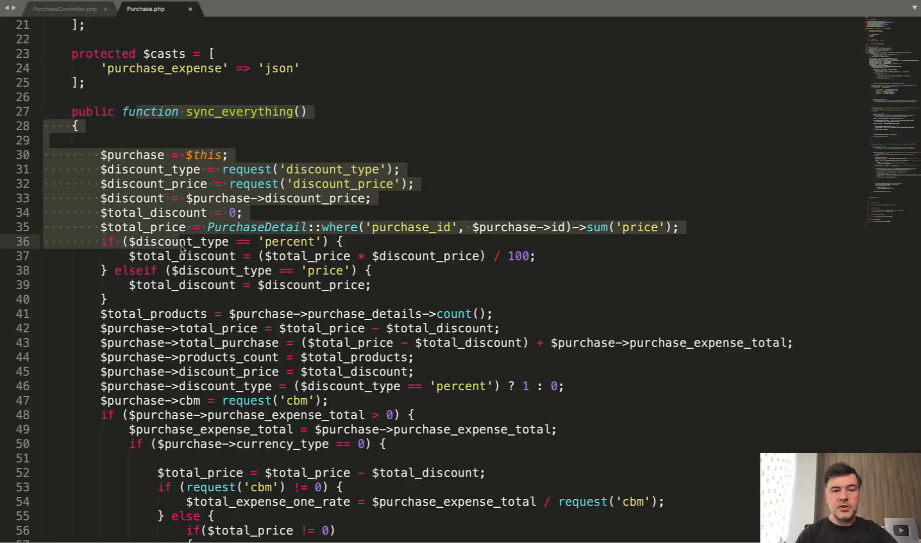
pyautogui.moveTo(271, 115)
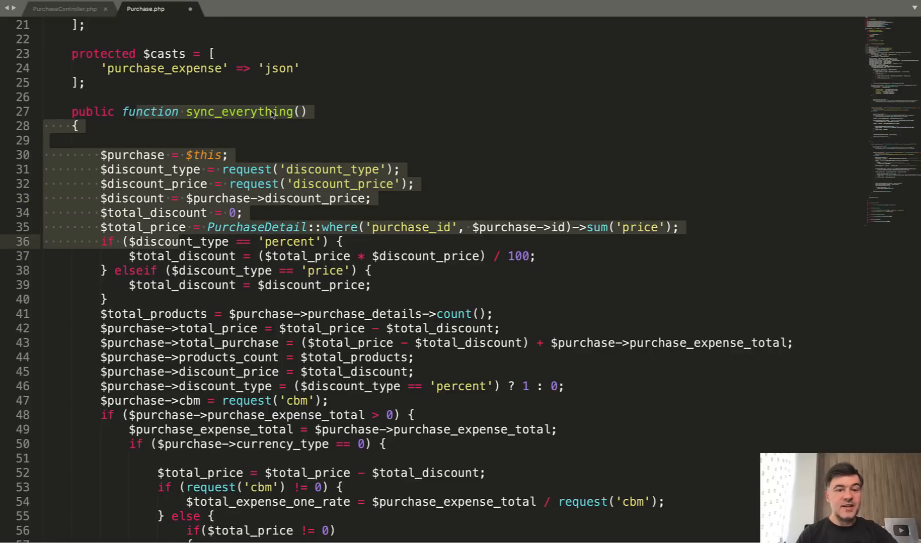
pyautogui.scroll(-3)
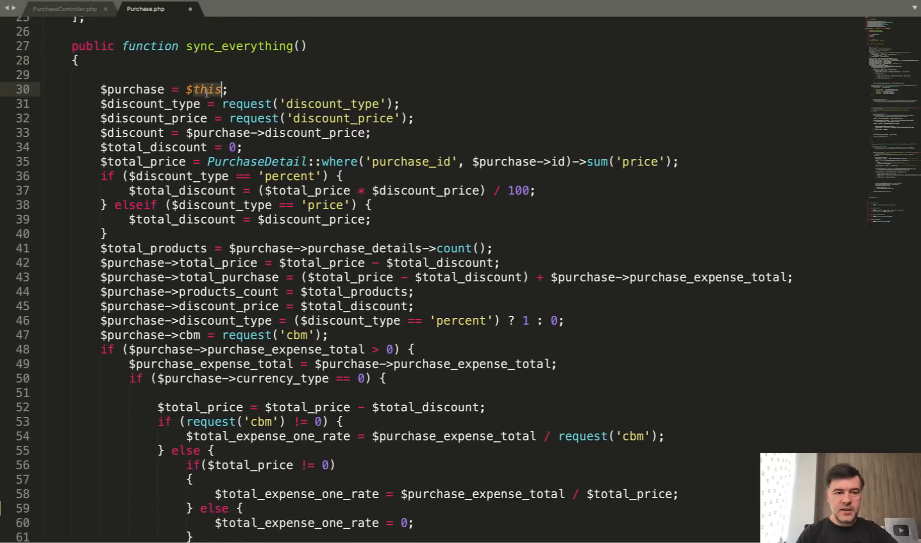
pyautogui.doubleClick(132, 89)
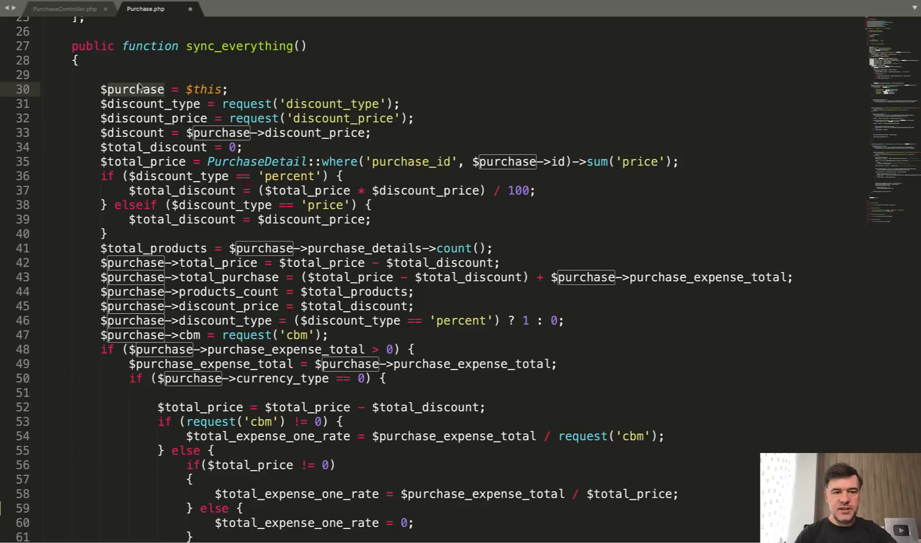
pyautogui.moveTo(177, 99)
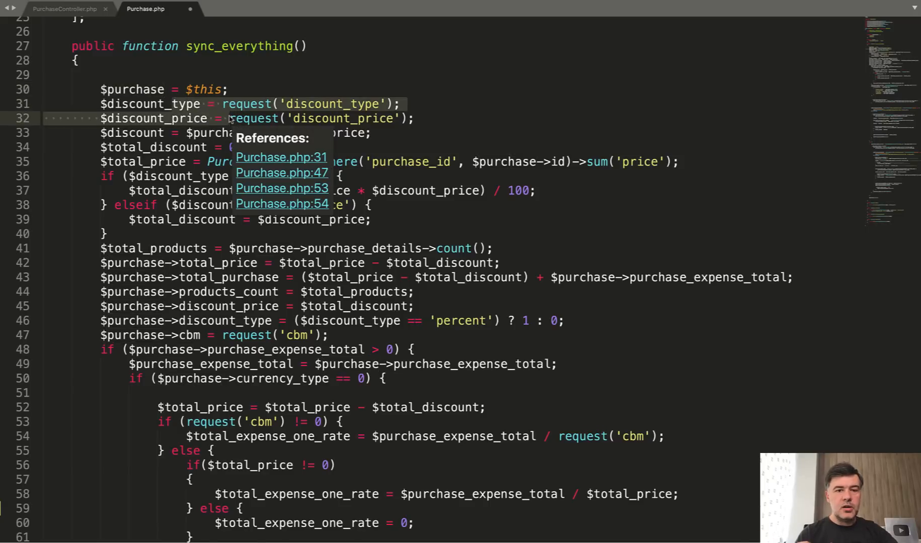
pyautogui.moveTo(319, 125)
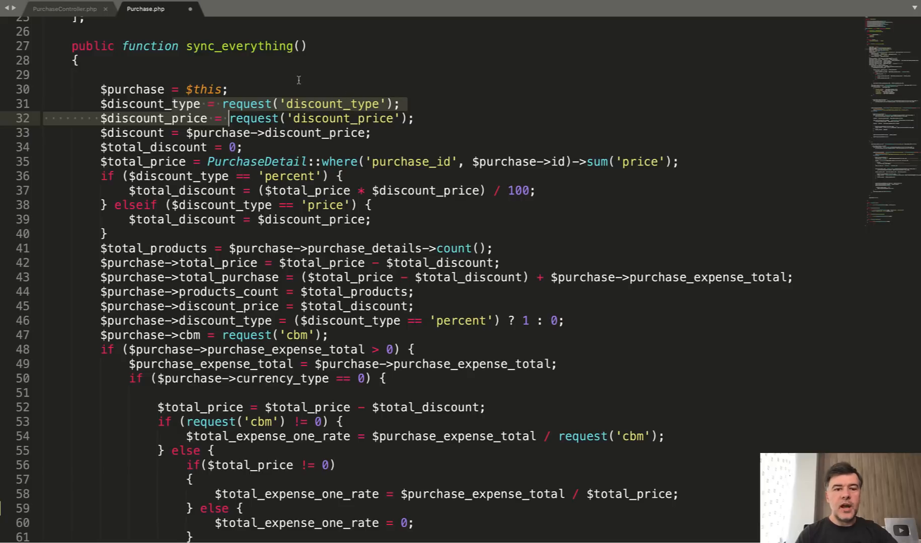
pyautogui.moveTo(255, 114)
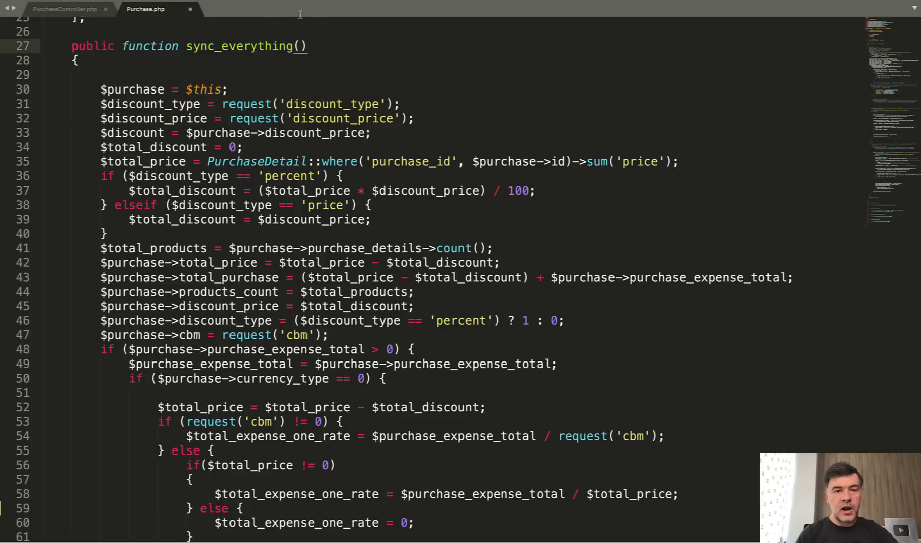
pyautogui.scroll(-3)
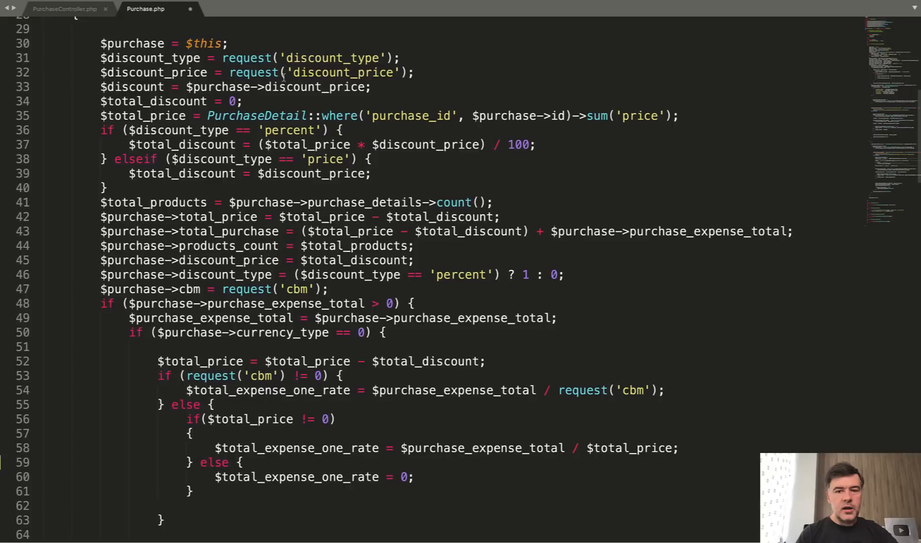
pyautogui.scroll(-3)
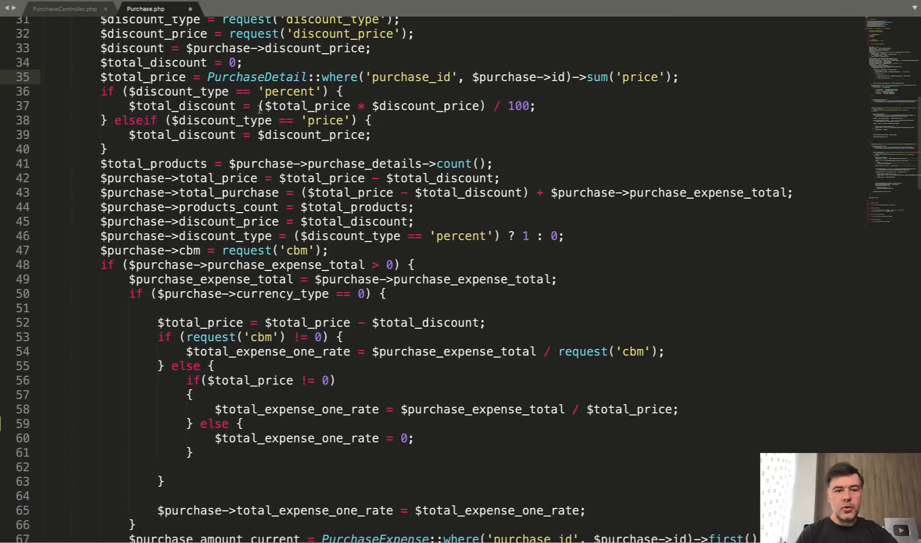
pyautogui.scroll(-3)
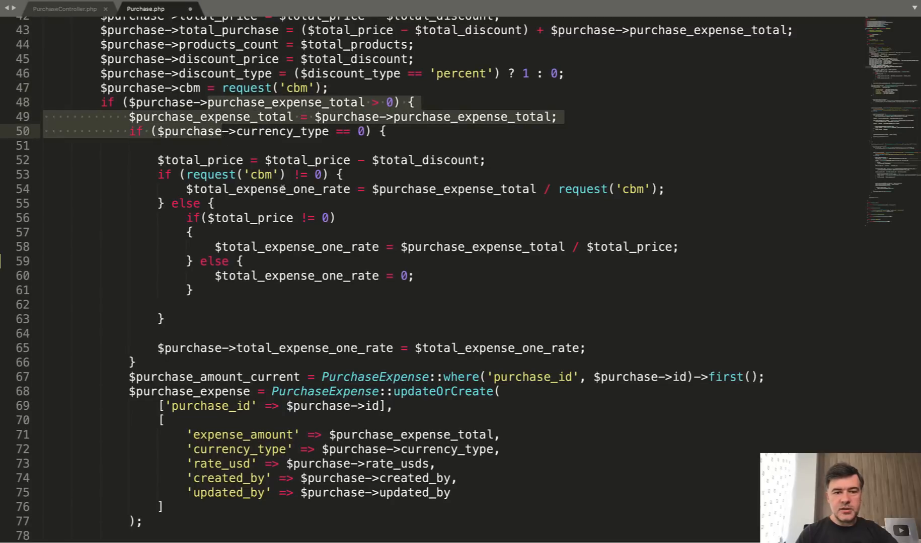
pyautogui.scroll(-3)
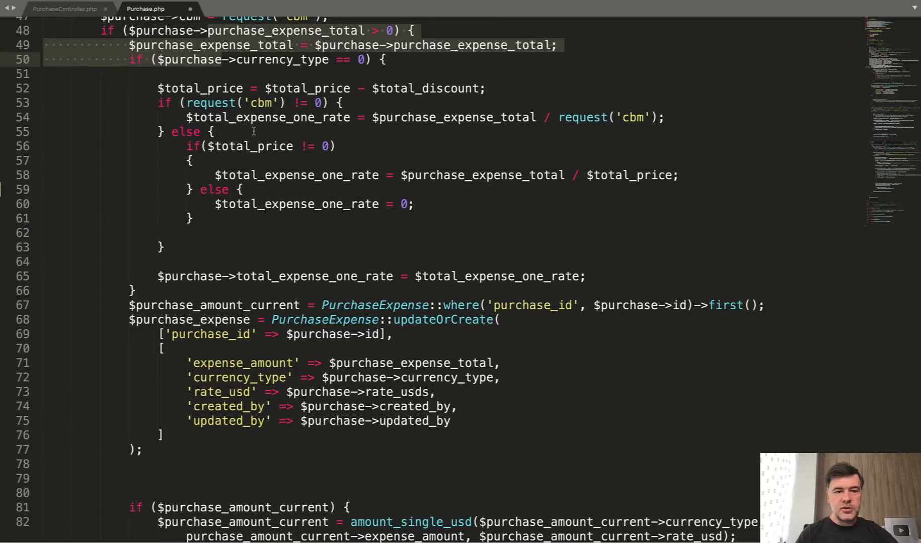
pyautogui.click(199, 89)
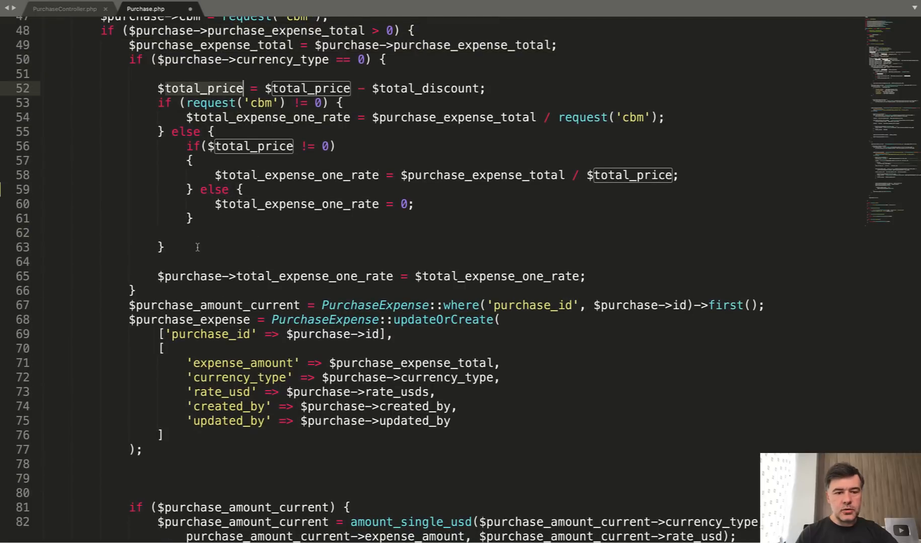
pyautogui.scroll(-3)
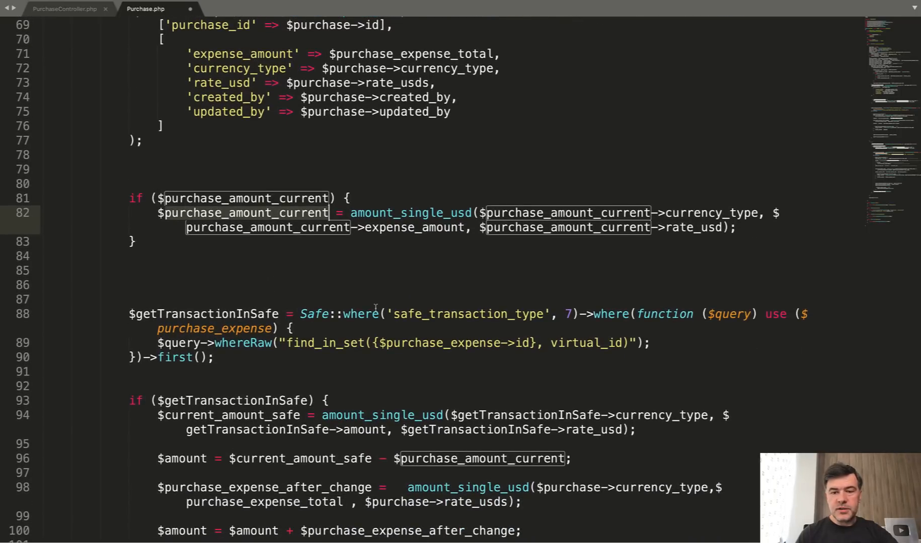
pyautogui.scroll(-3)
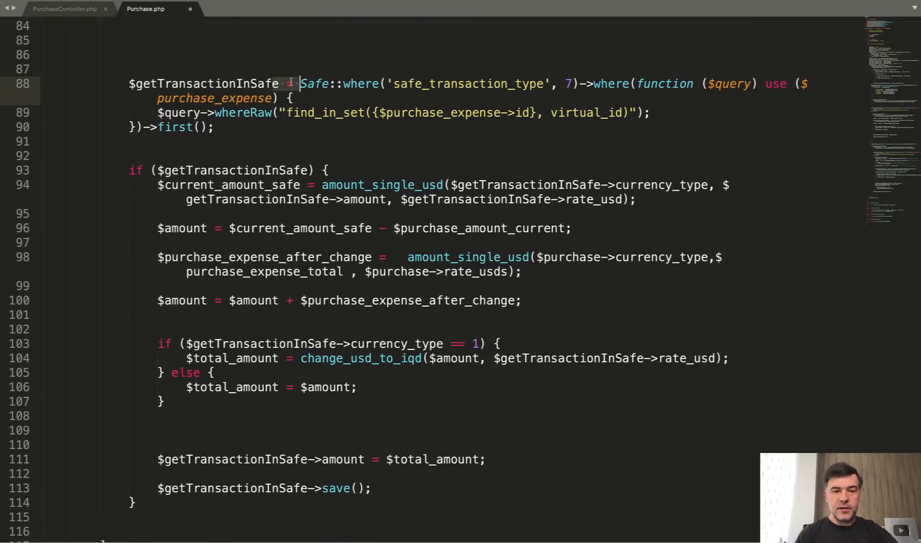
pyautogui.doubleClick(315, 83)
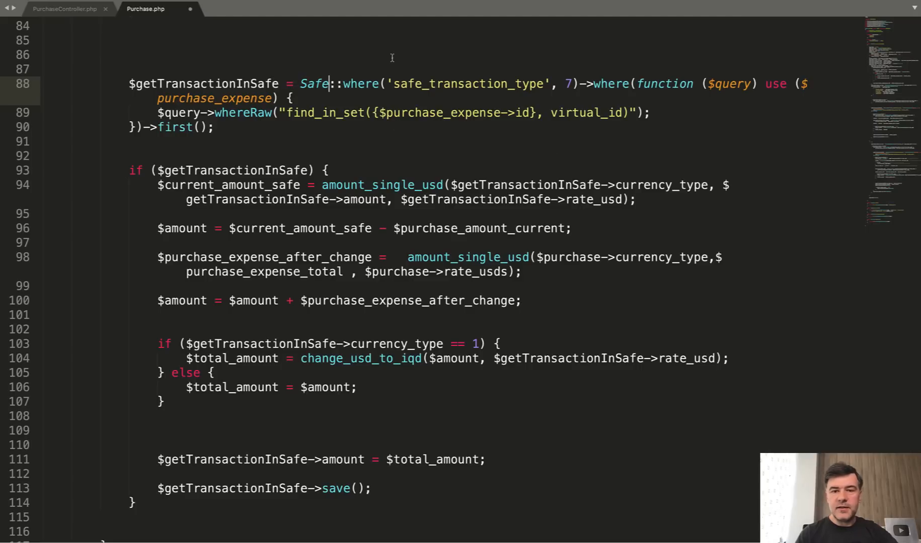
pyautogui.scroll(-3)
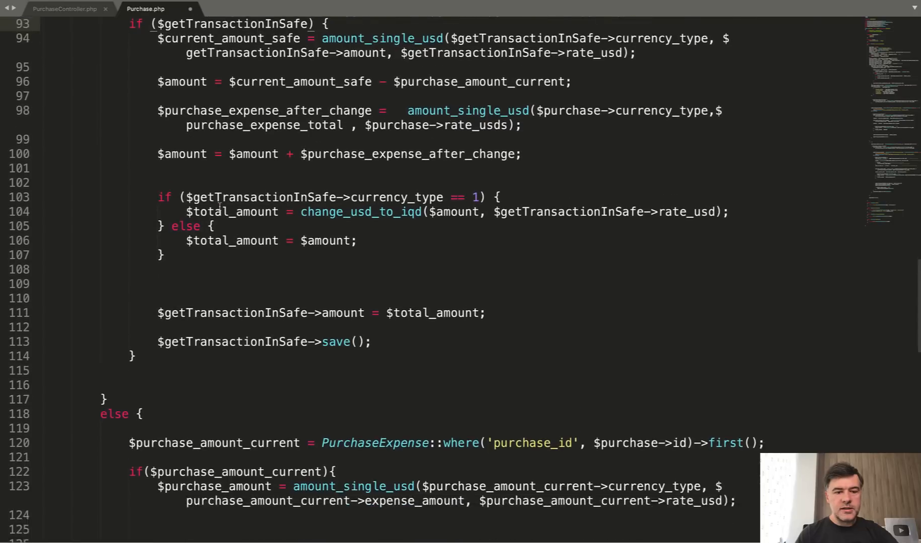
pyautogui.scroll(-3)
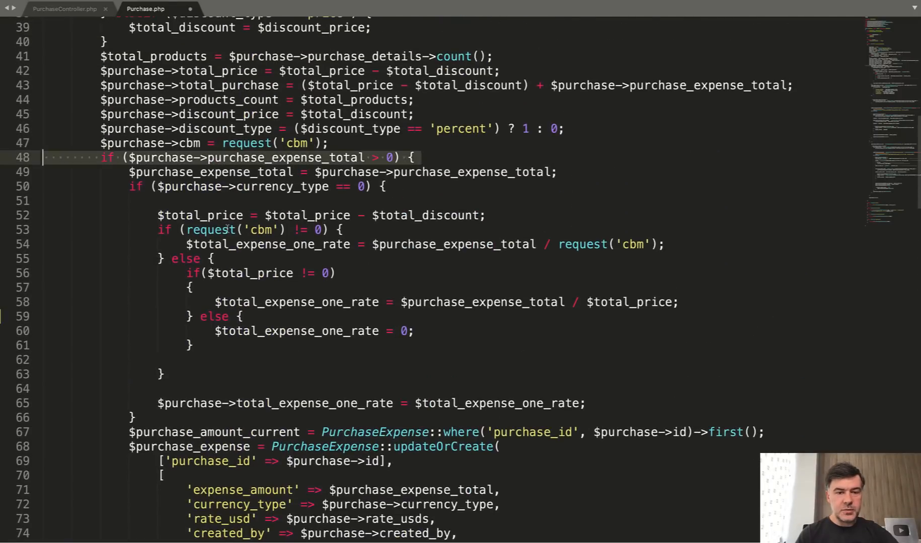
pyautogui.scroll(-3)
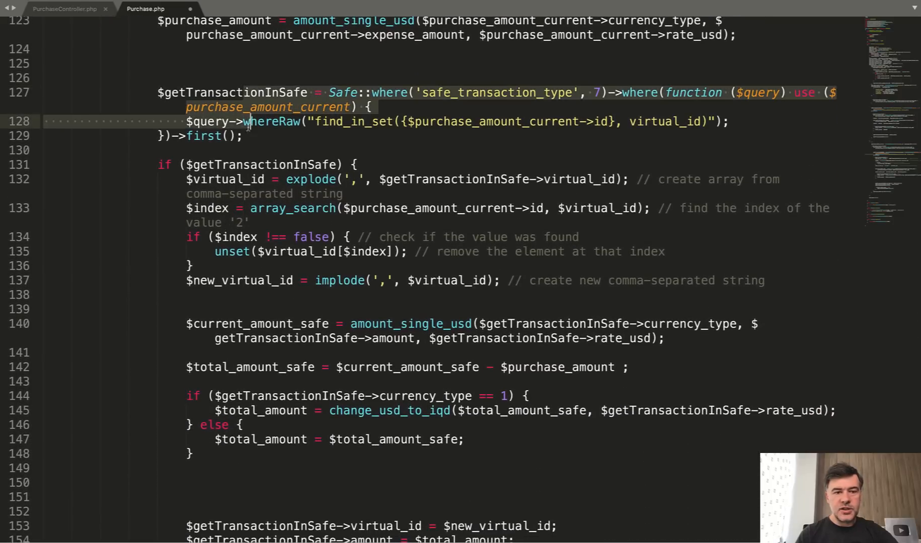
pyautogui.scroll(-3)
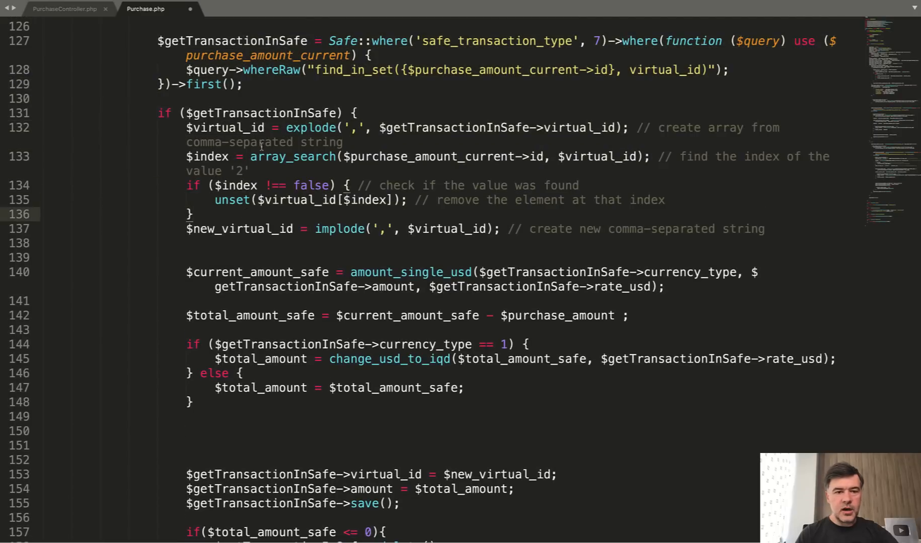
pyautogui.scroll(-3)
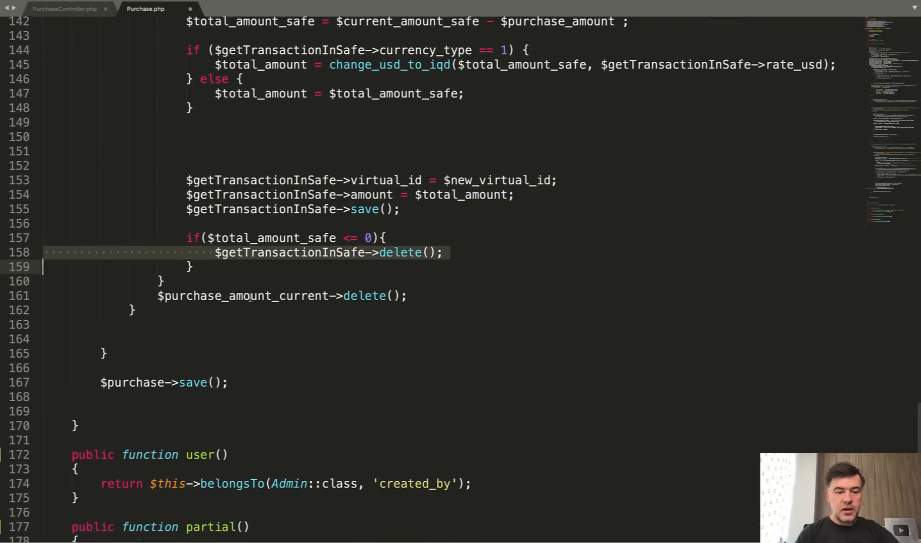
pyautogui.scroll(-3)
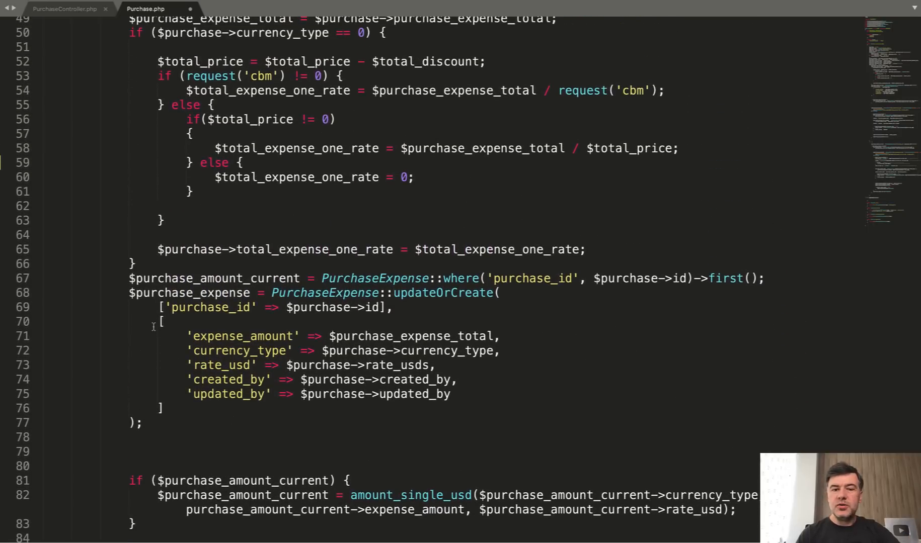
pyautogui.scroll(3)
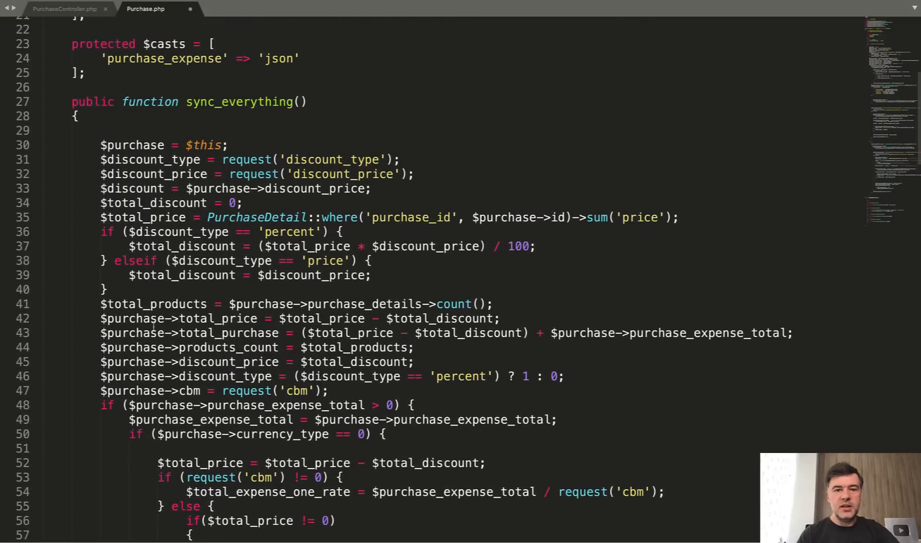
pyautogui.scroll(-3)
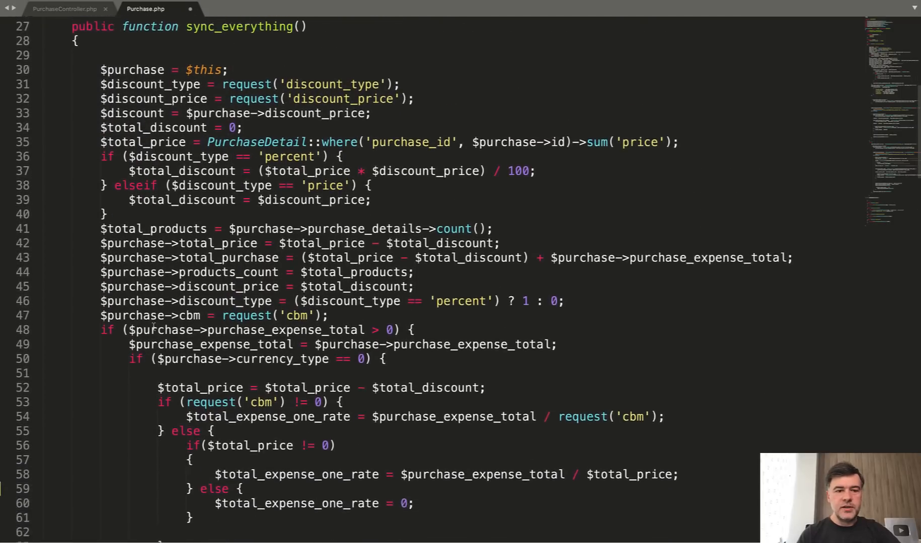
pyautogui.scroll(-3)
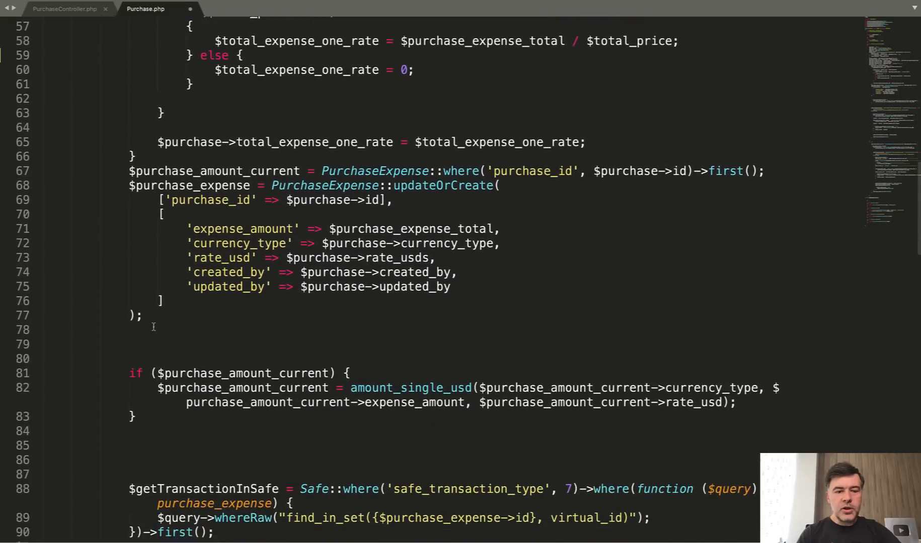
pyautogui.scroll(-3)
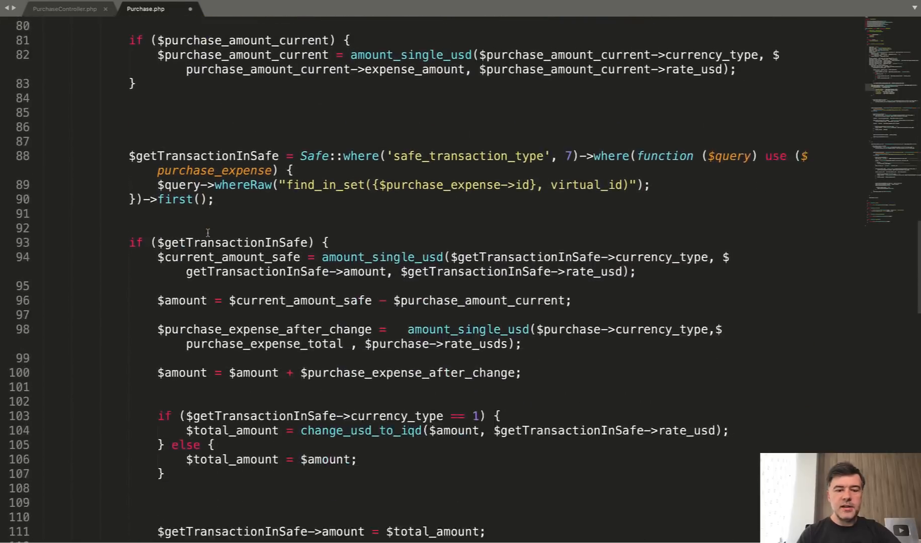
pyautogui.scroll(-3)
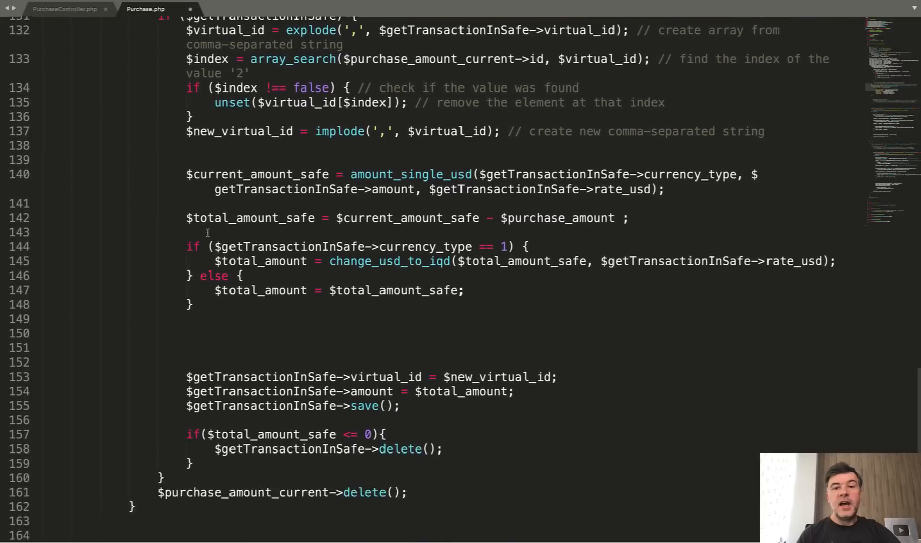
pyautogui.scroll(-3)
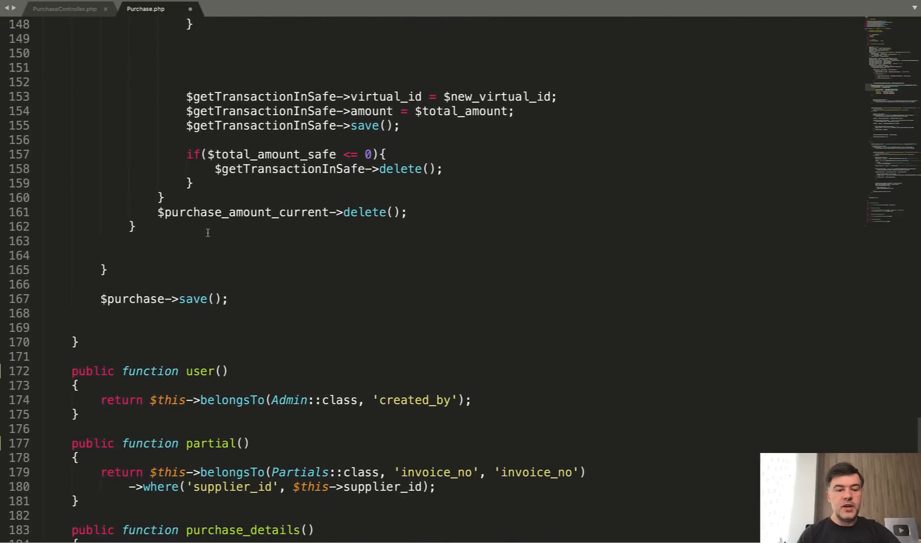
pyautogui.moveTo(399, 124); pyautogui.dragTo(43, 328)
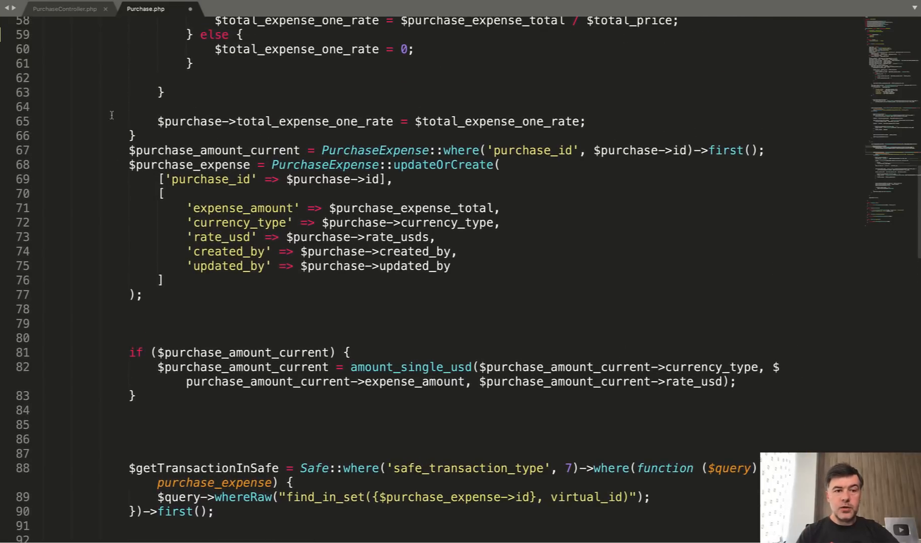
# Switch to PurchaseController.php and read through its index method
pyautogui.click(64, 8)
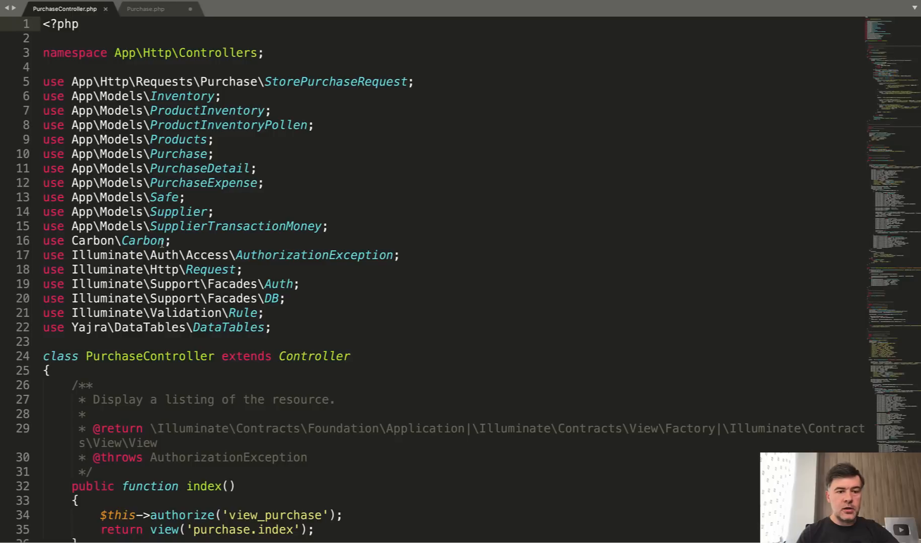
pyautogui.scroll(-3)
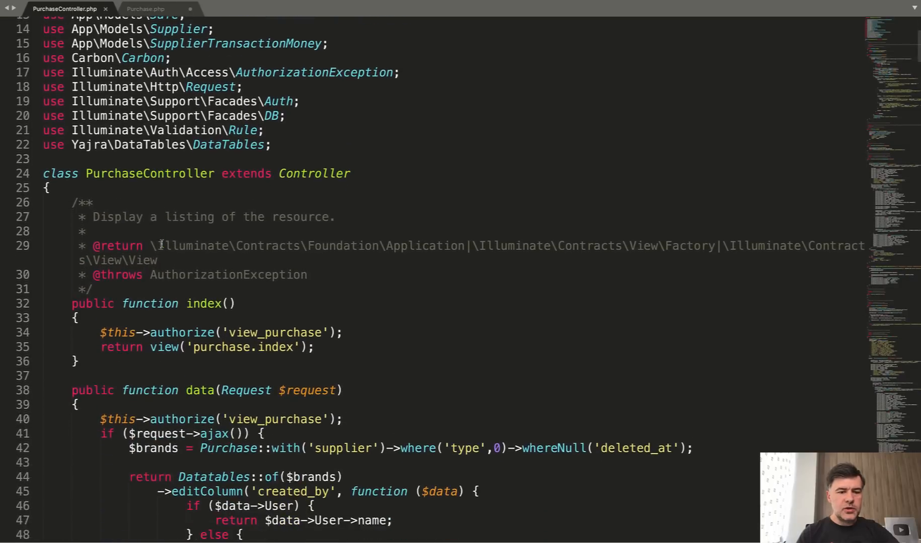
pyautogui.scroll(-3)
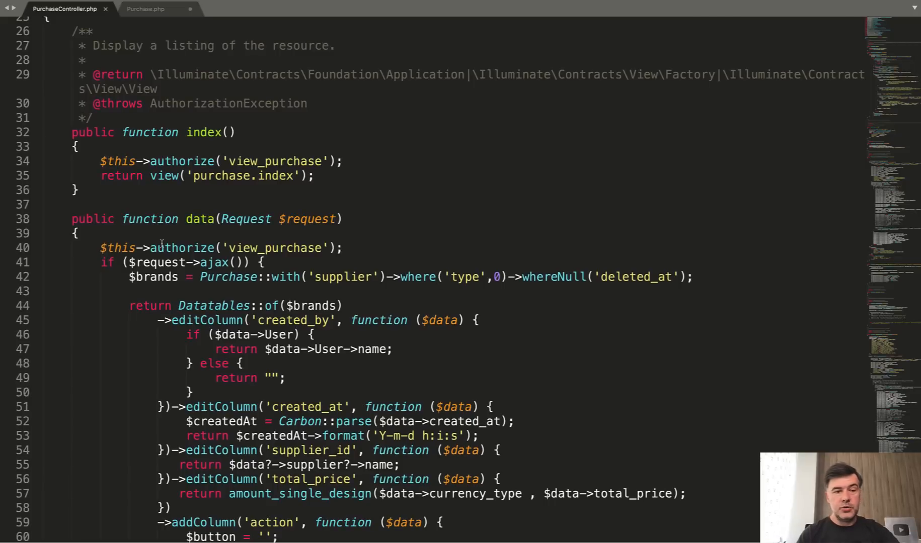
pyautogui.scroll(-3)
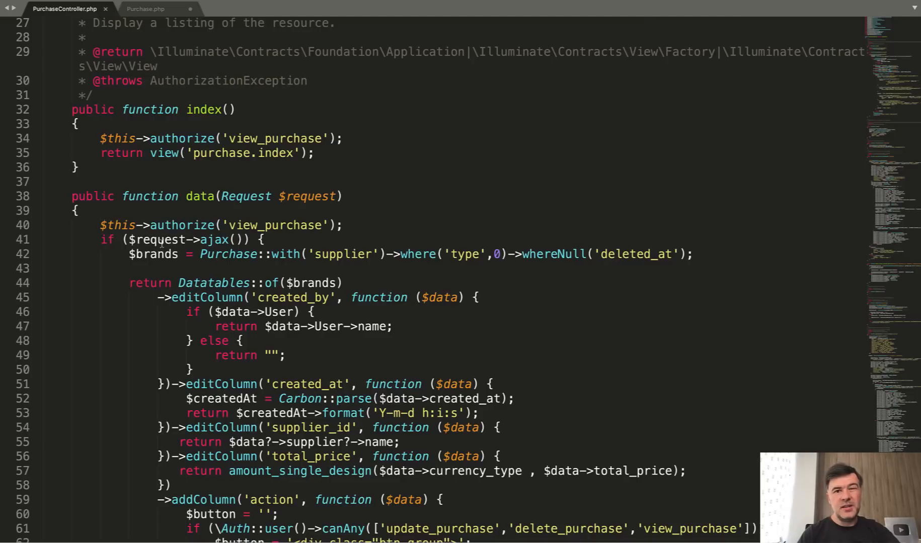
pyautogui.scroll(-3)
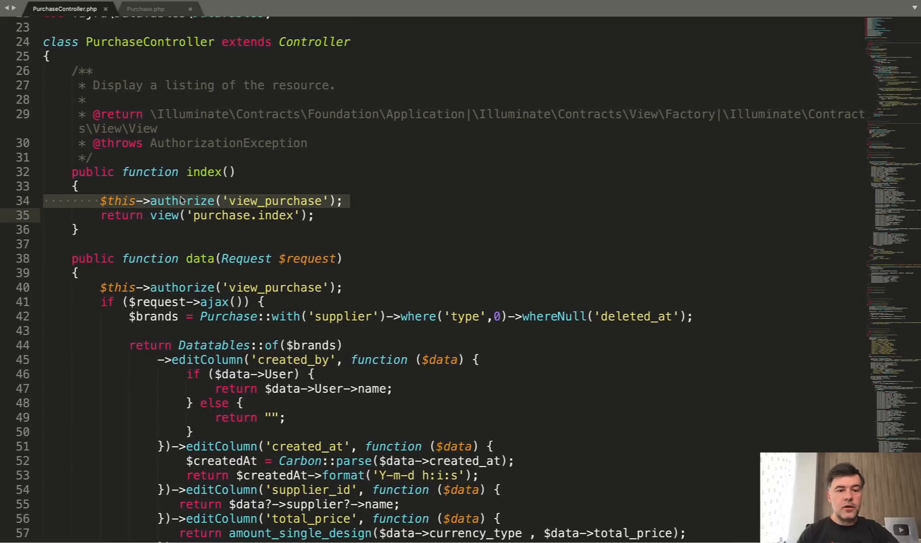
pyautogui.scroll(-3)
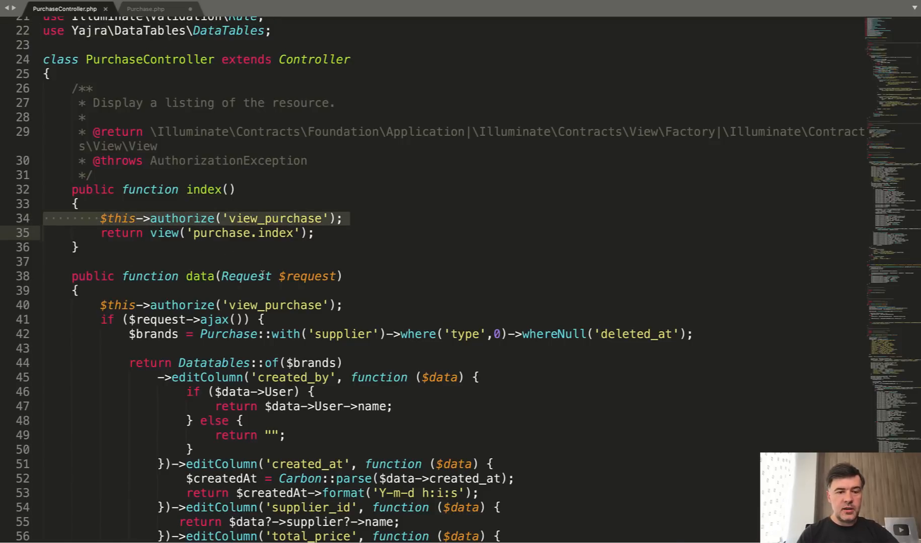
# Read the data method's DataTables columns and action buttons down to create
pyautogui.scroll(-3)
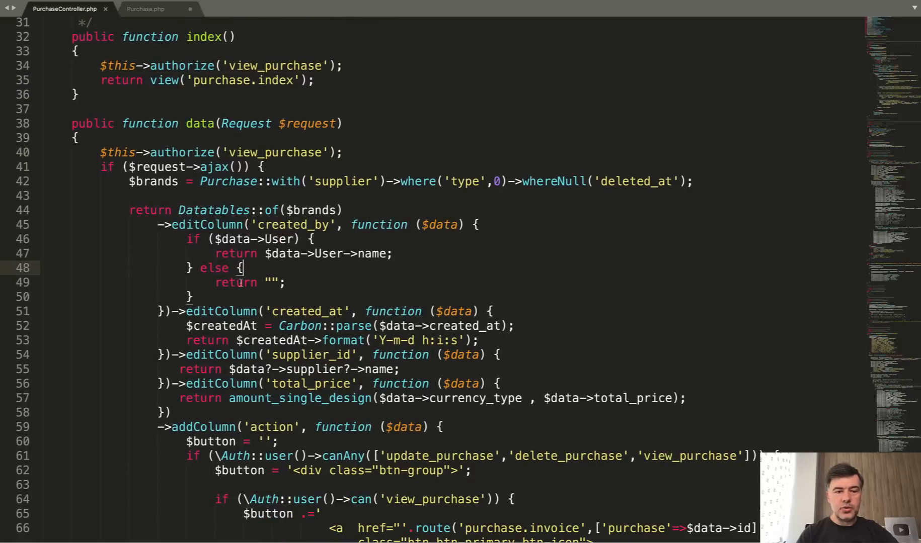
pyautogui.scroll(-3)
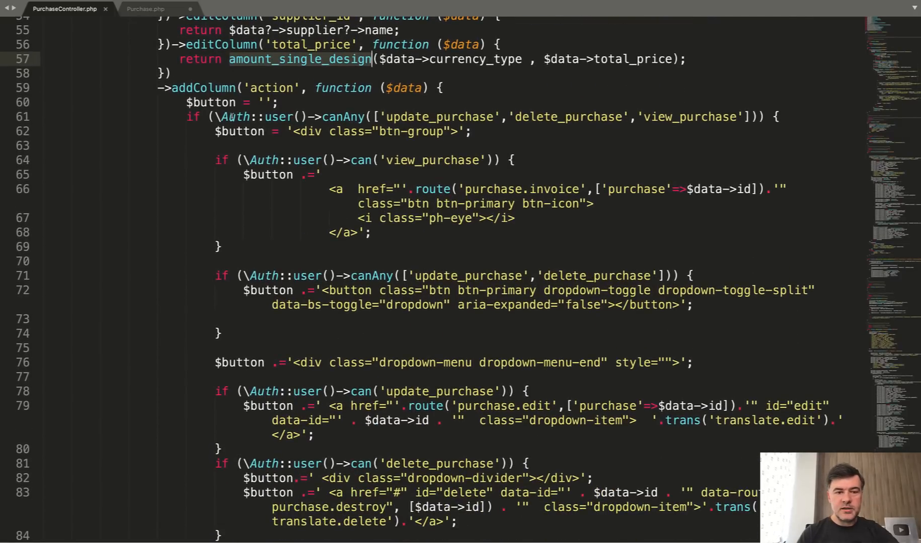
pyautogui.scroll(-3)
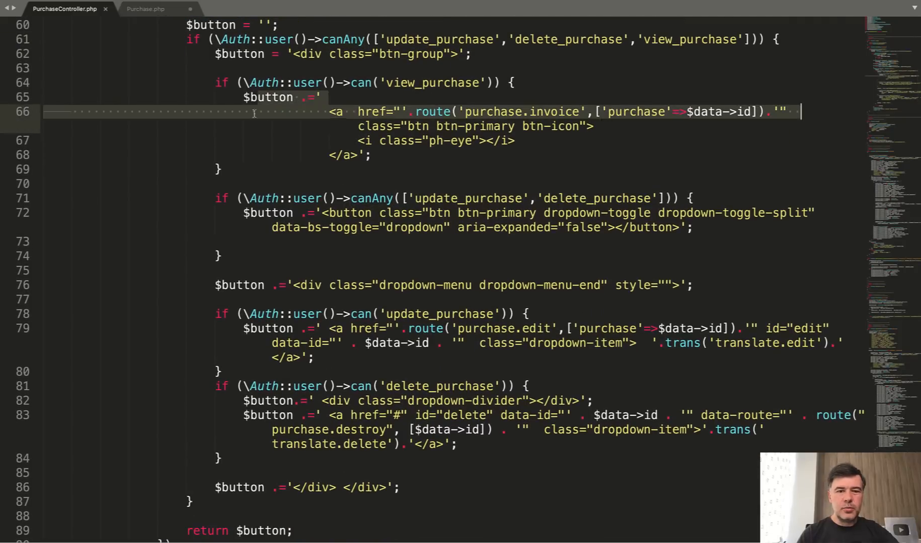
pyautogui.scroll(-3)
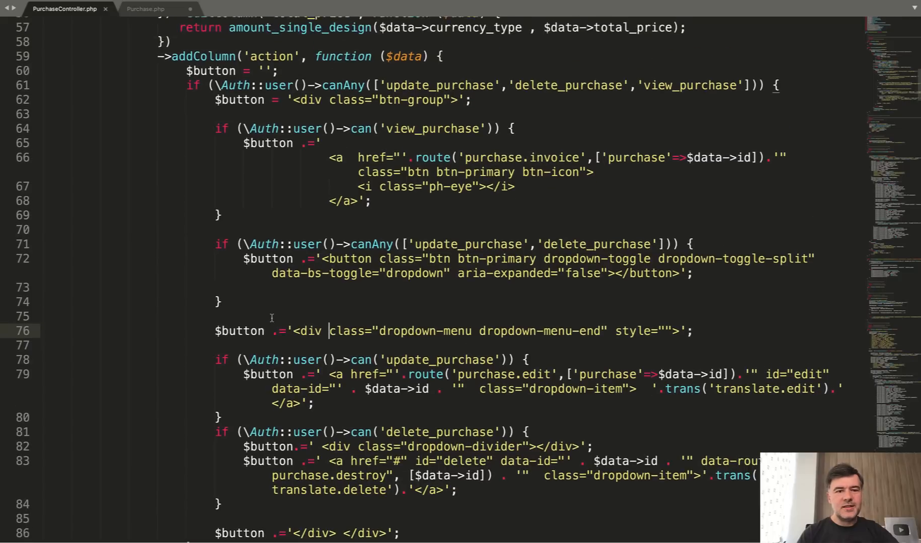
pyautogui.scroll(-3)
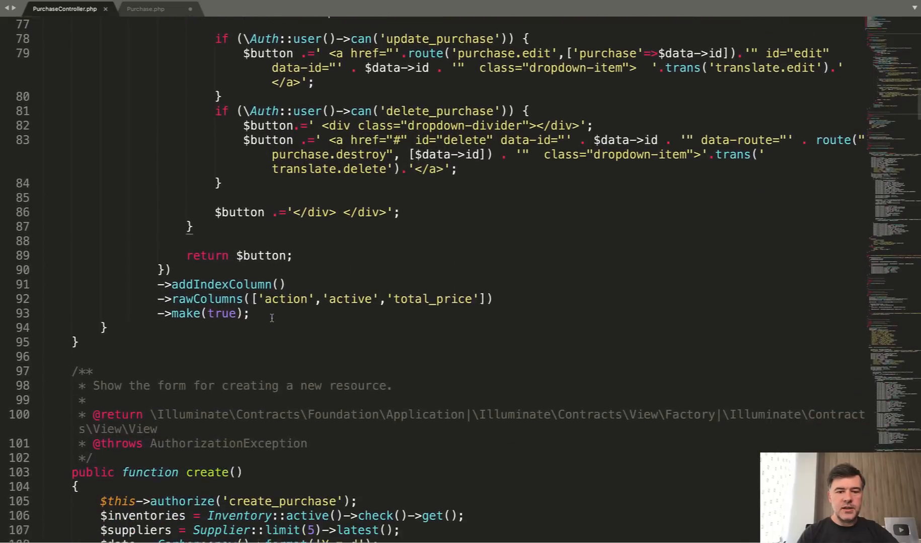
pyautogui.scroll(-3)
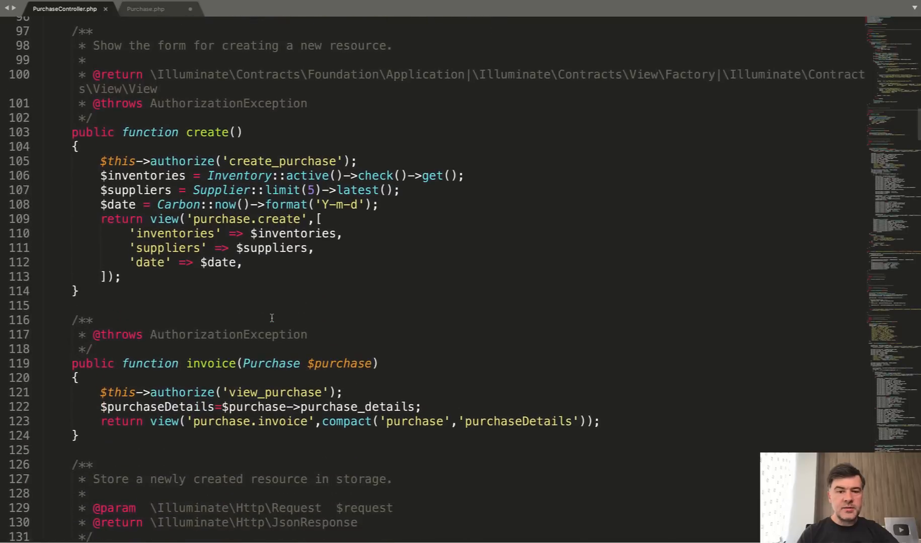
pyautogui.scroll(-3)
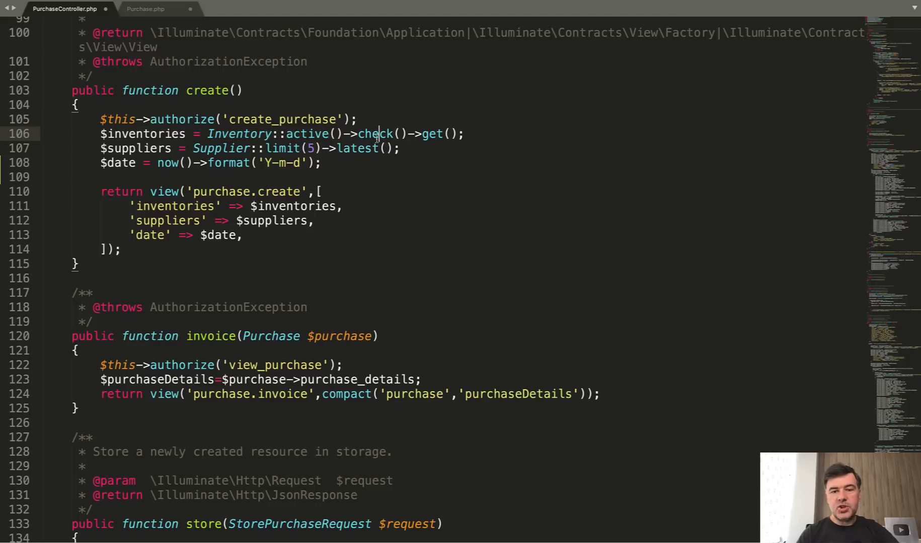
pyautogui.scroll(-3)
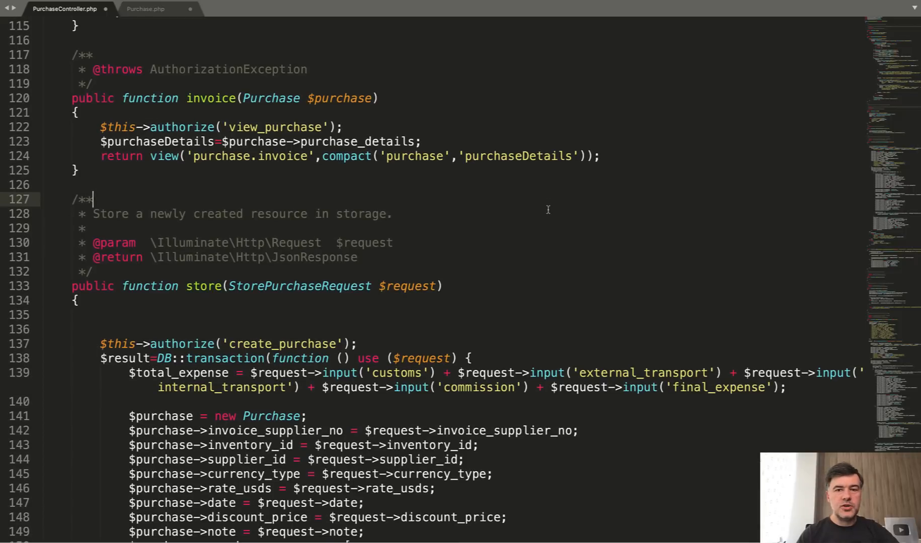
pyautogui.click(202, 98)
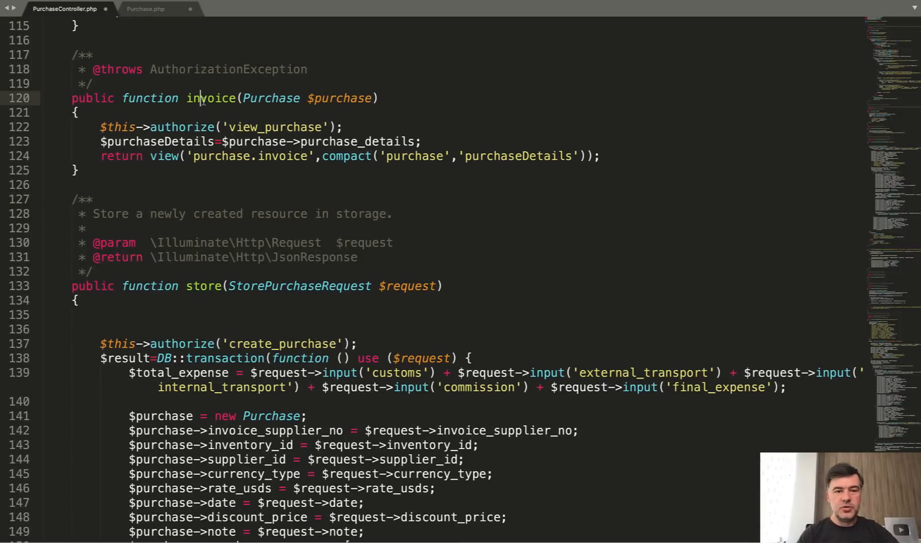
pyautogui.write('show')
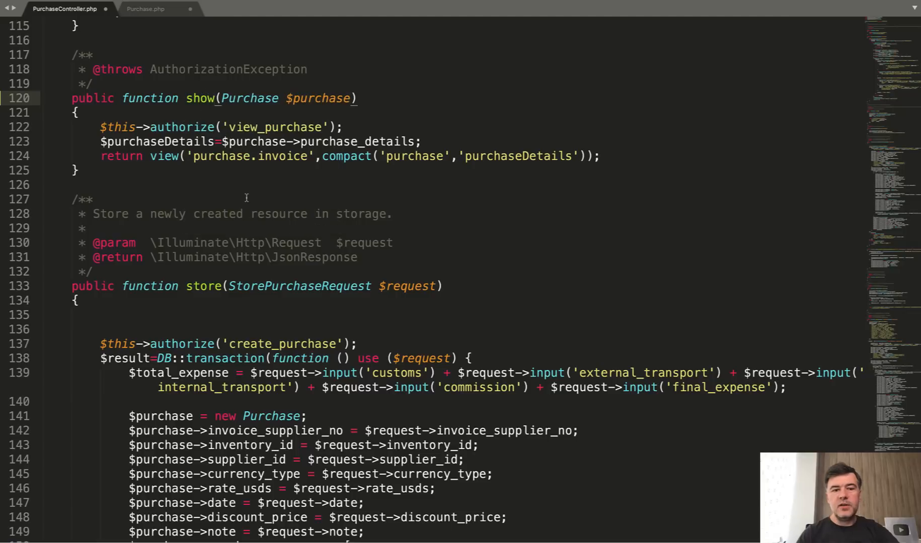
pyautogui.write('invoice')
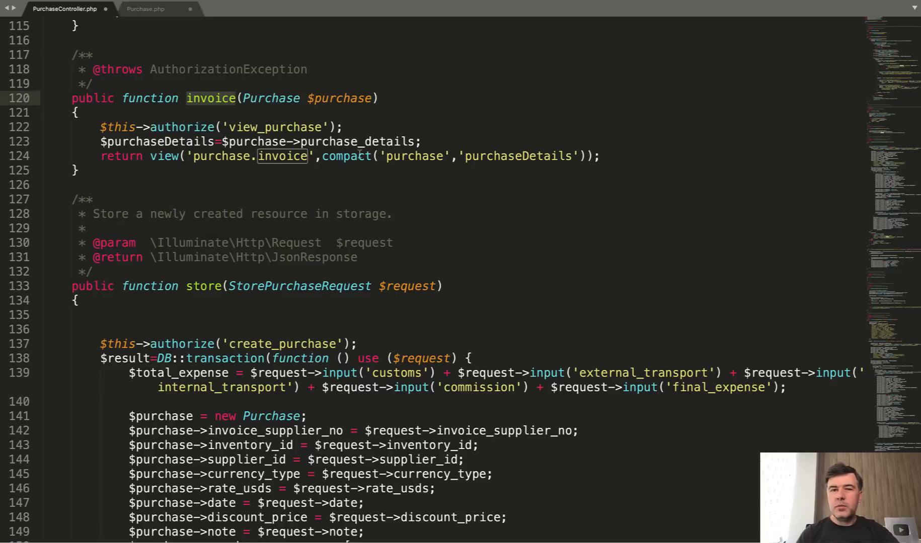
pyautogui.scroll(-3)
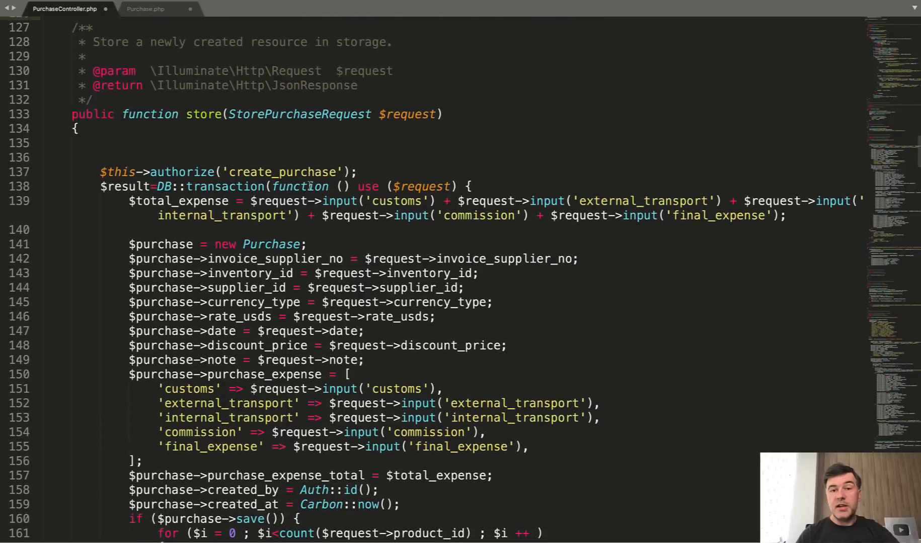
pyautogui.scroll(-3)
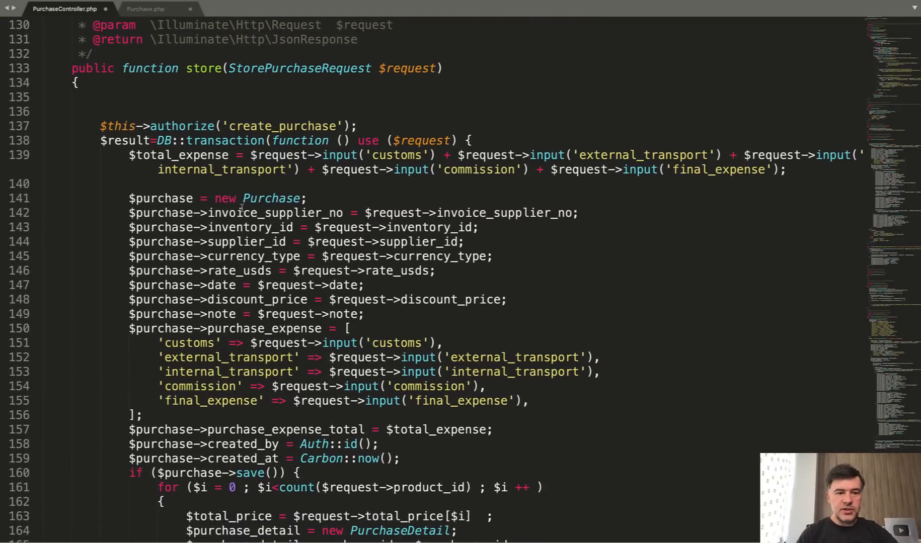
pyautogui.scroll(-3)
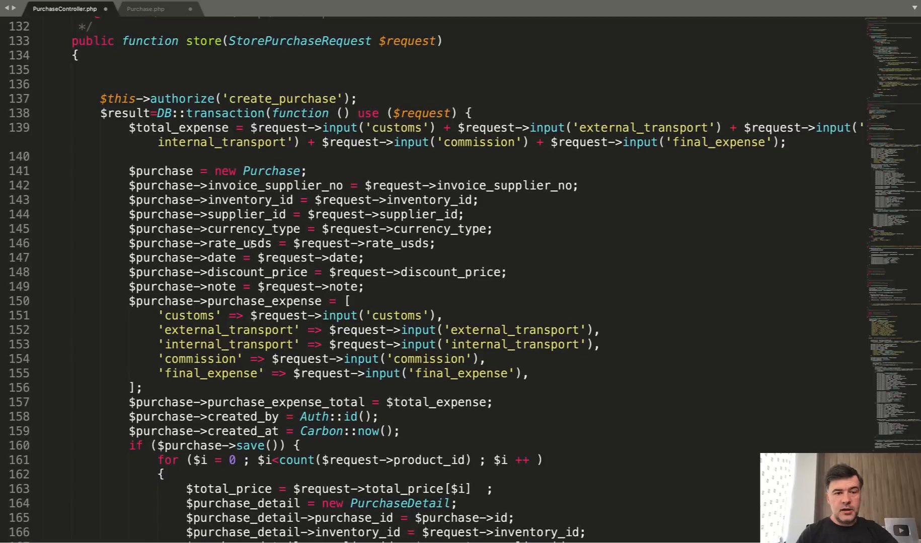
pyautogui.scroll(-3)
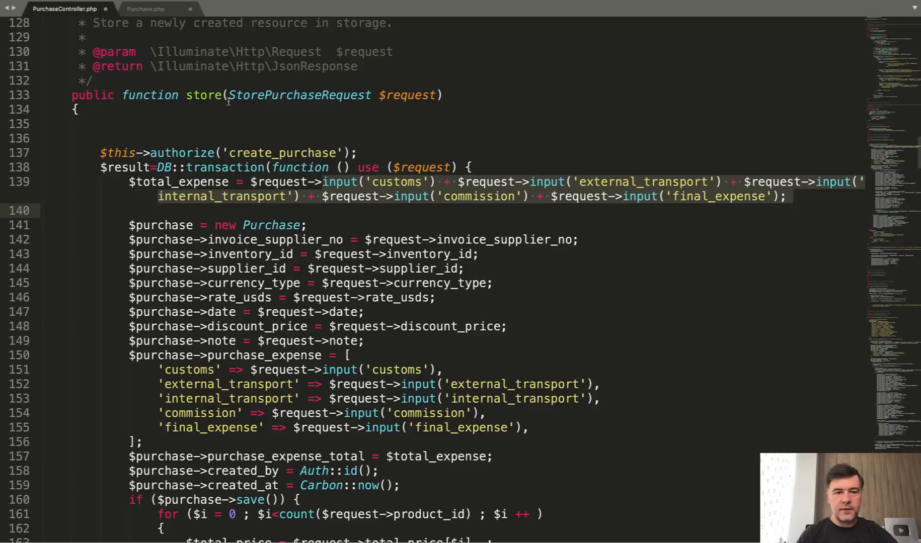
pyautogui.scroll(-3)
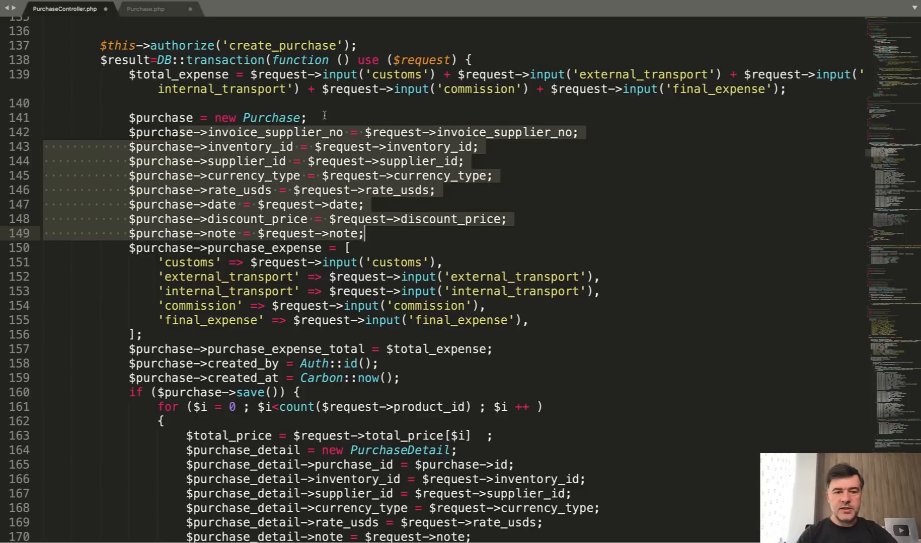
pyautogui.scroll(-3)
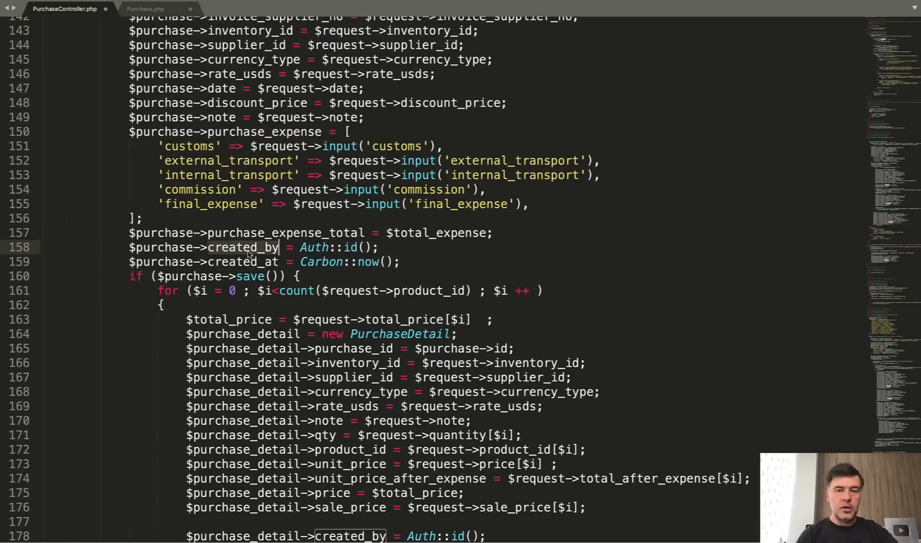
pyautogui.scroll(-3)
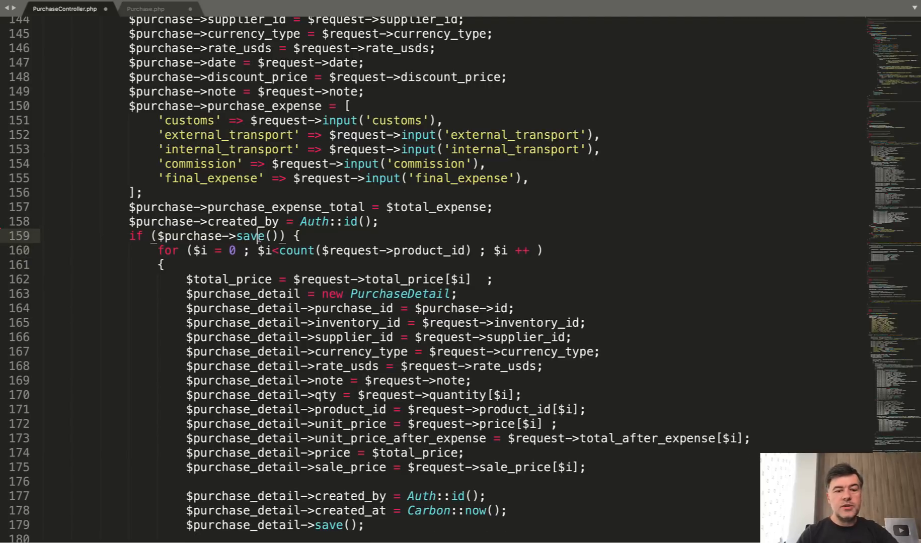
pyautogui.scroll(-3)
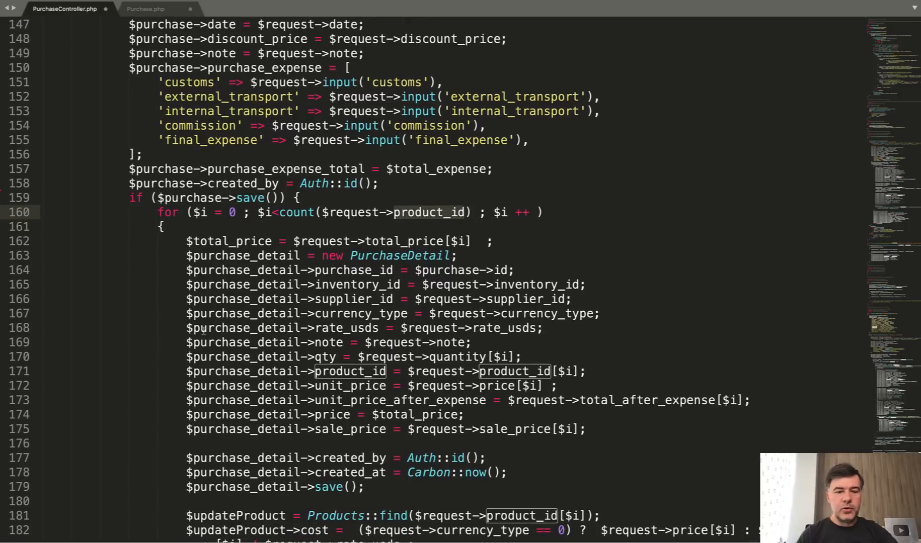
pyautogui.scroll(-3)
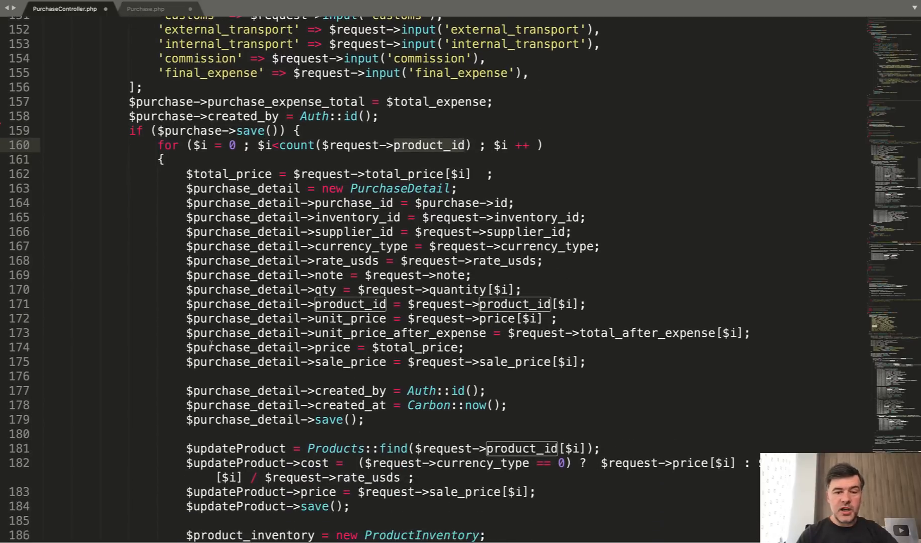
pyautogui.scroll(-3)
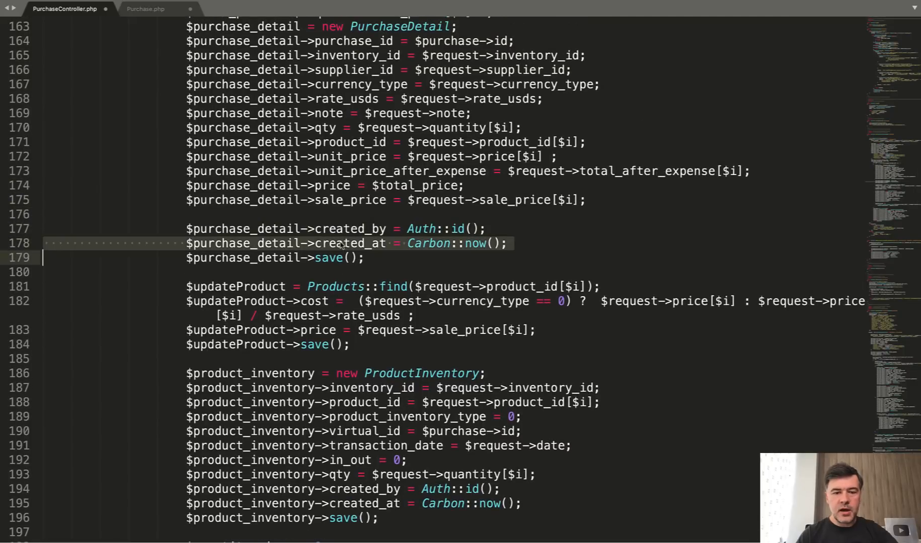
pyautogui.scroll(-3)
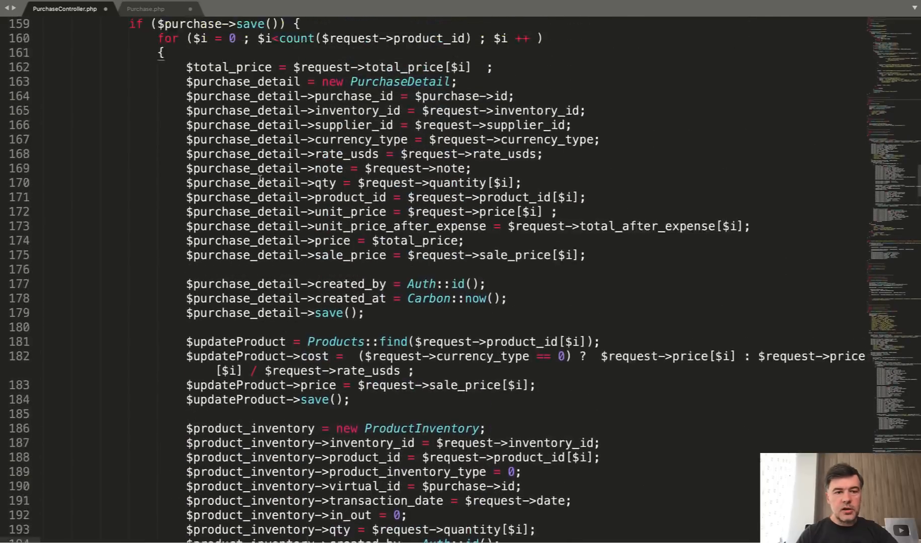
pyautogui.scroll(-3)
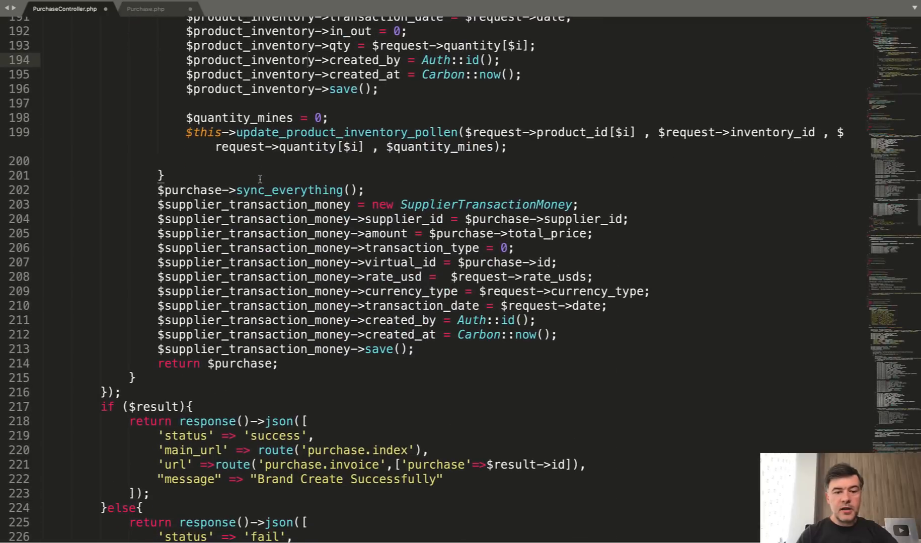
pyautogui.click(244, 190)
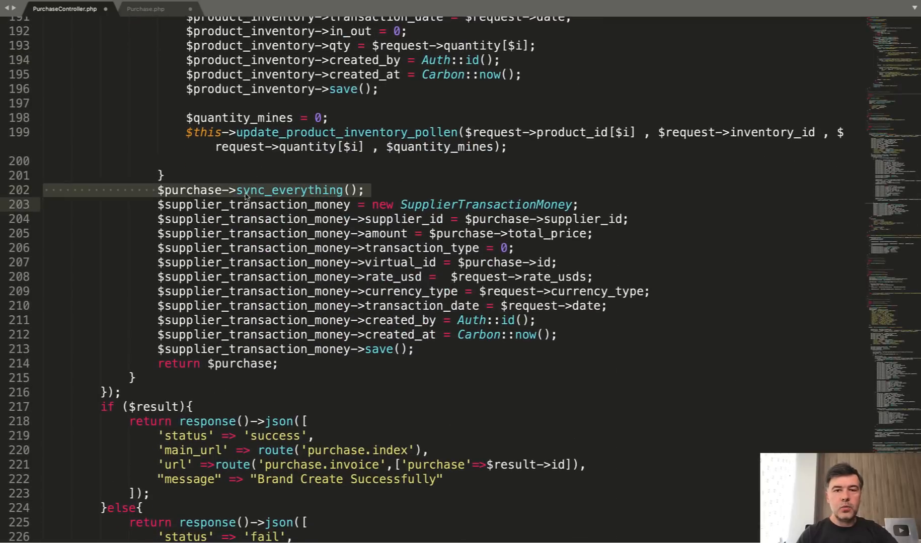
pyautogui.click(47, 204)
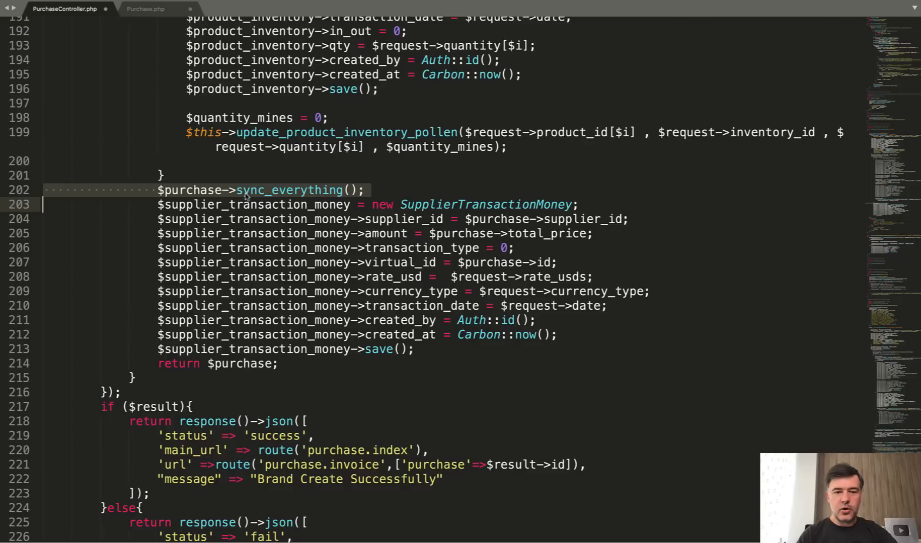
pyautogui.scroll(-3)
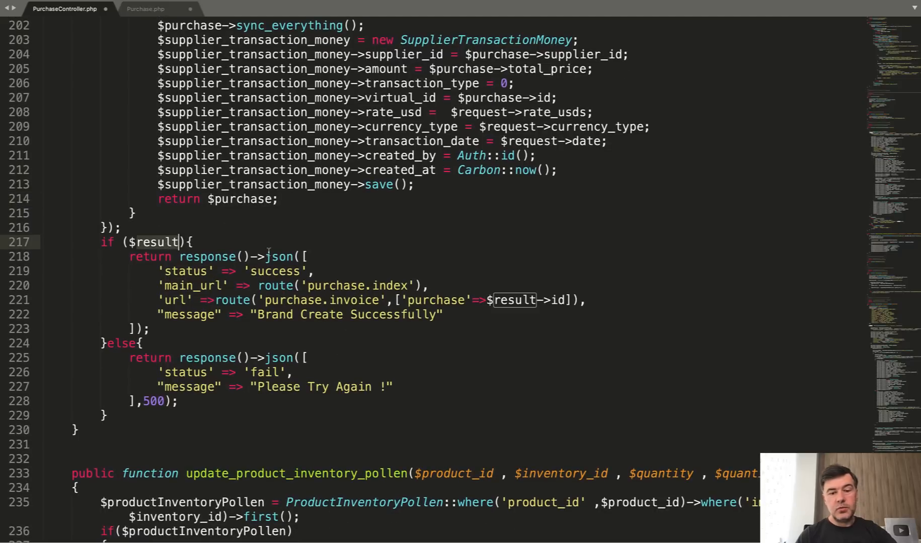
pyautogui.scroll(-3)
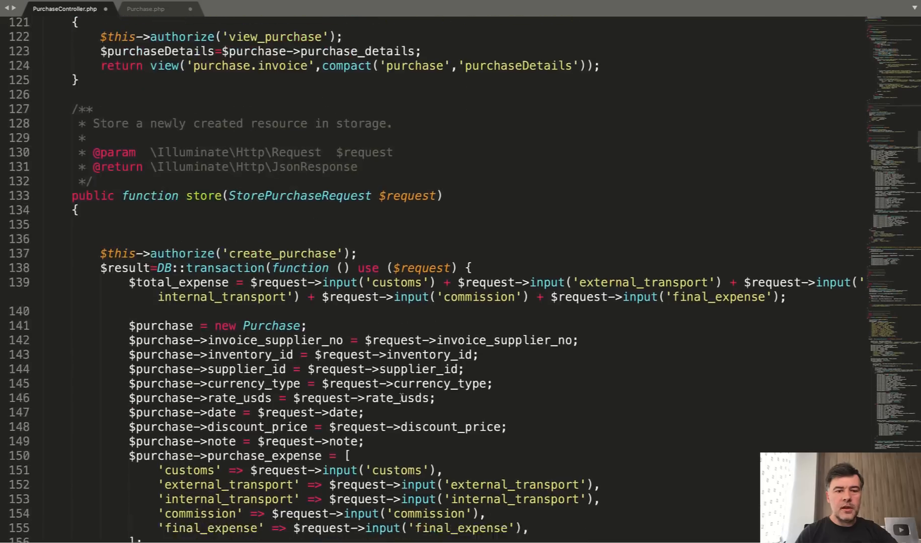
pyautogui.scroll(-3)
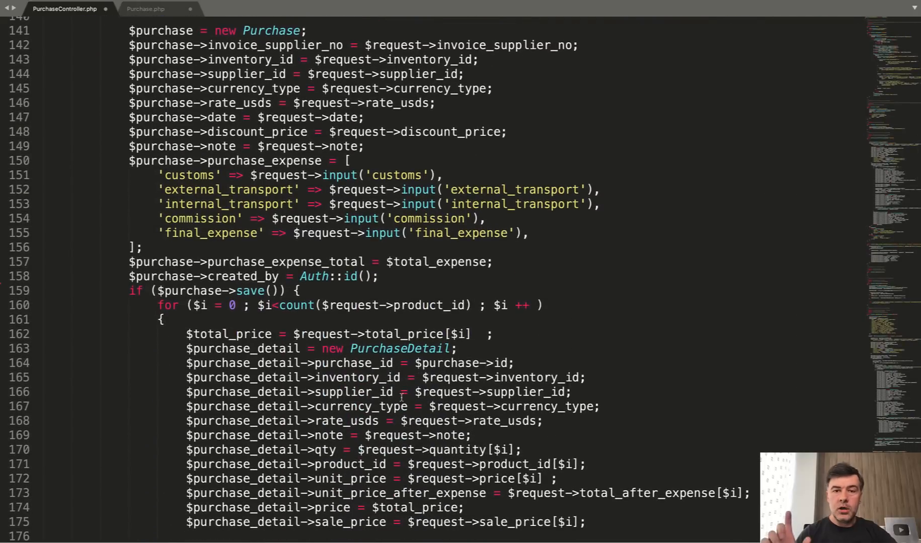
pyautogui.scroll(-3)
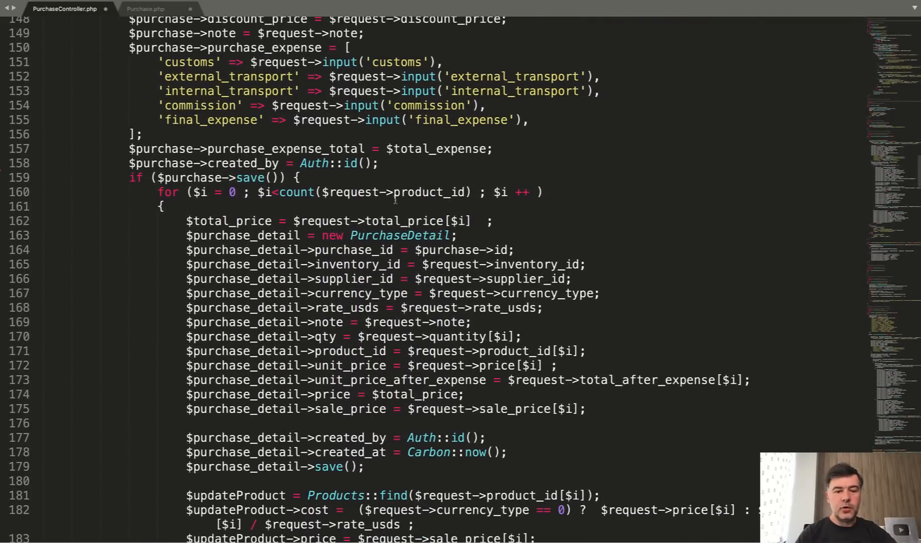
pyautogui.scroll(-3)
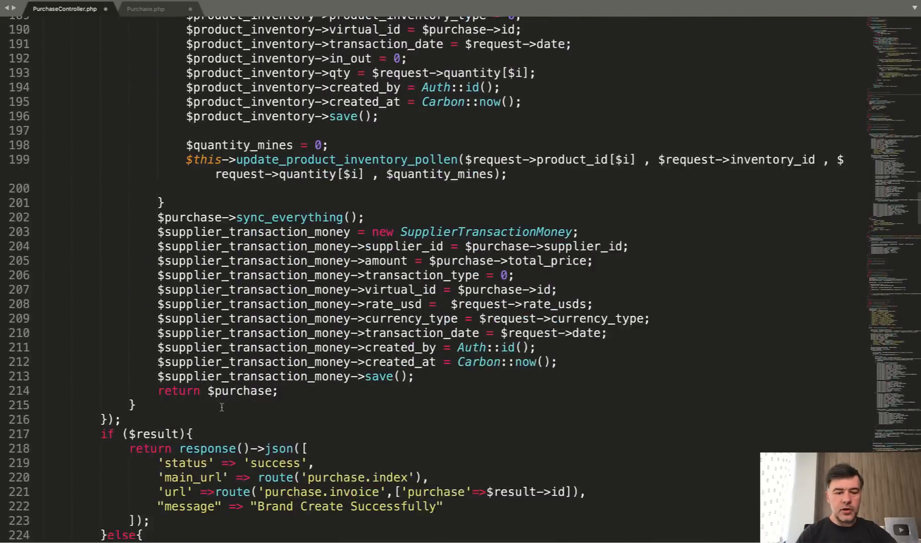
pyautogui.scroll(-3)
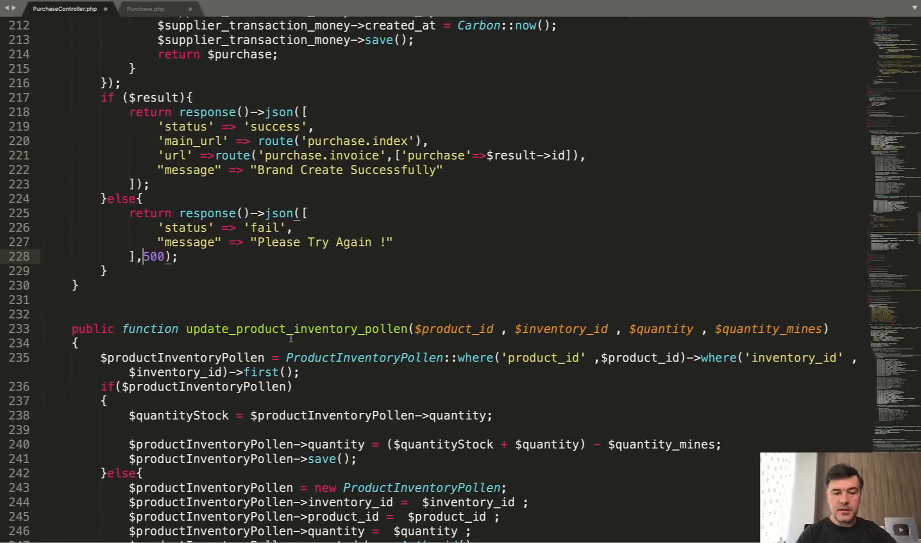
pyautogui.doubleClick(296, 329)
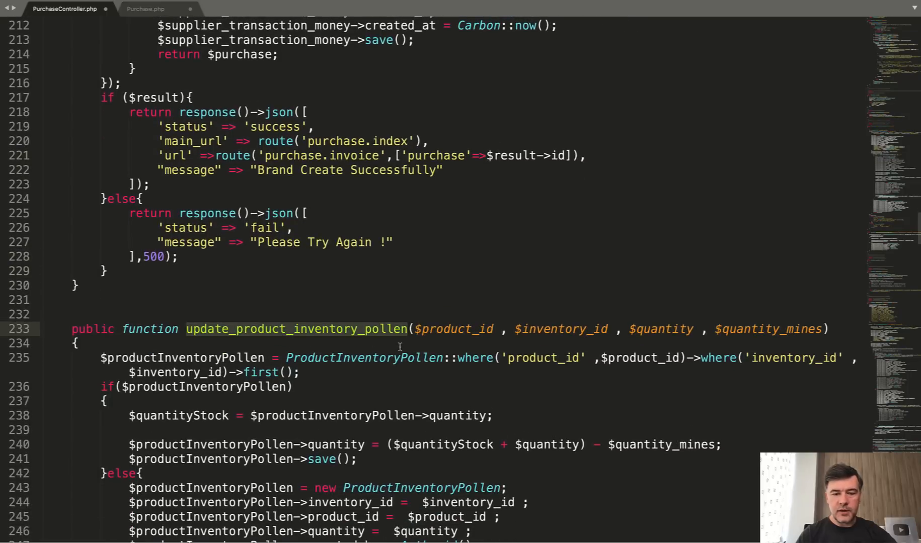
pyautogui.scroll(-3)
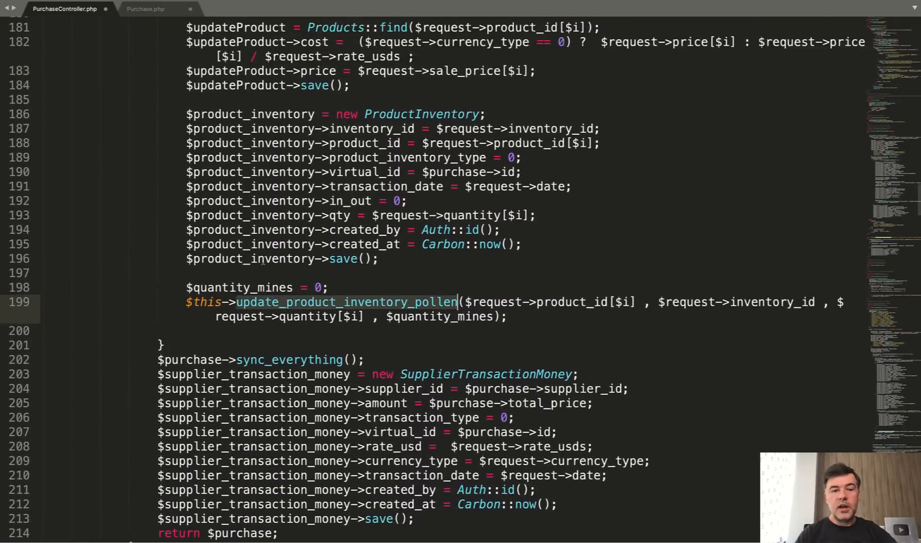
pyautogui.scroll(-3)
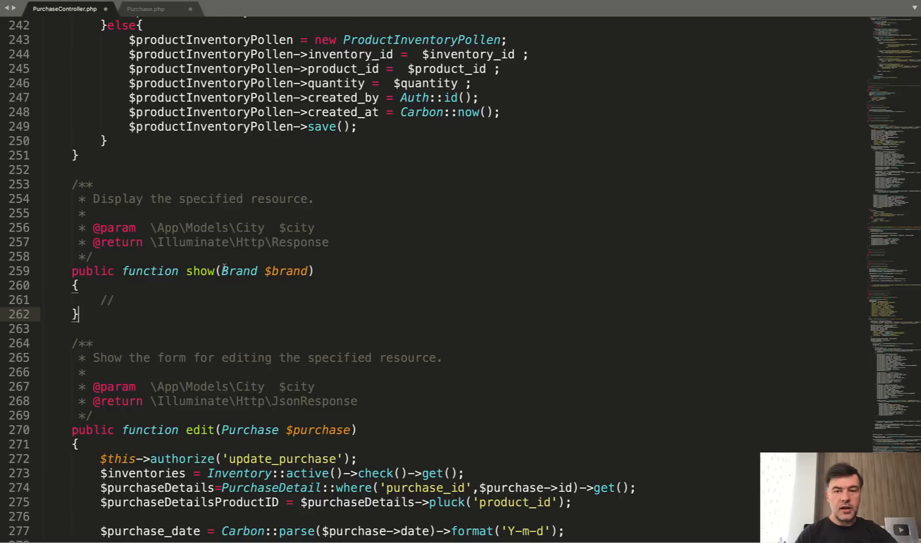
pyautogui.doubleClick(236, 271)
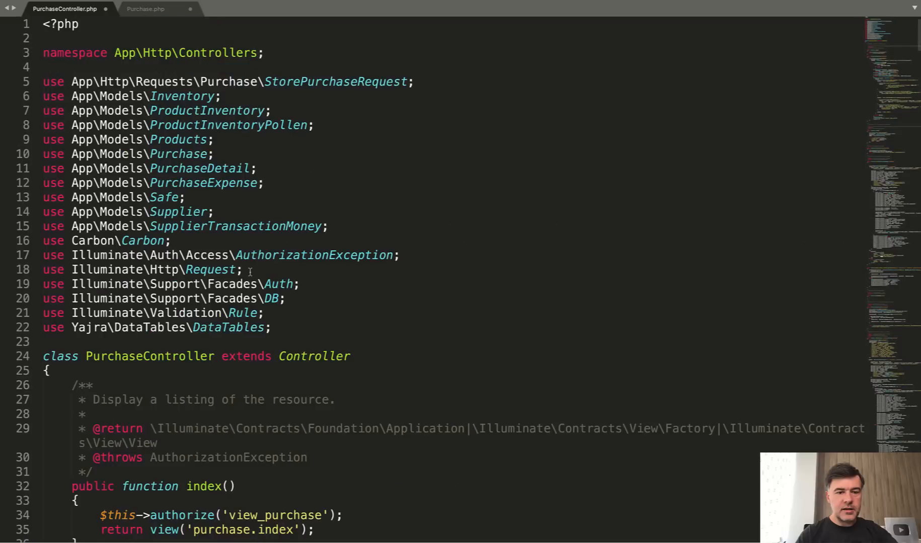
pyautogui.scroll(-3)
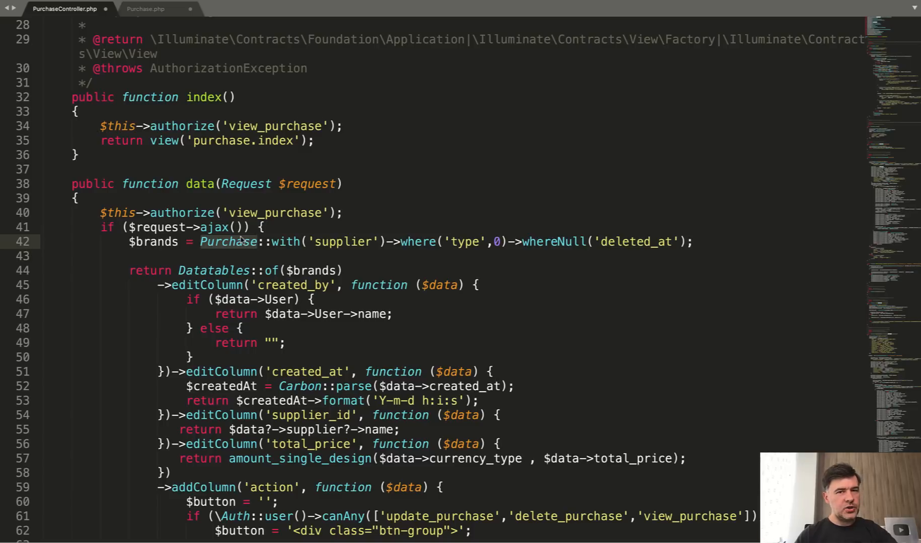
pyautogui.scroll(-3)
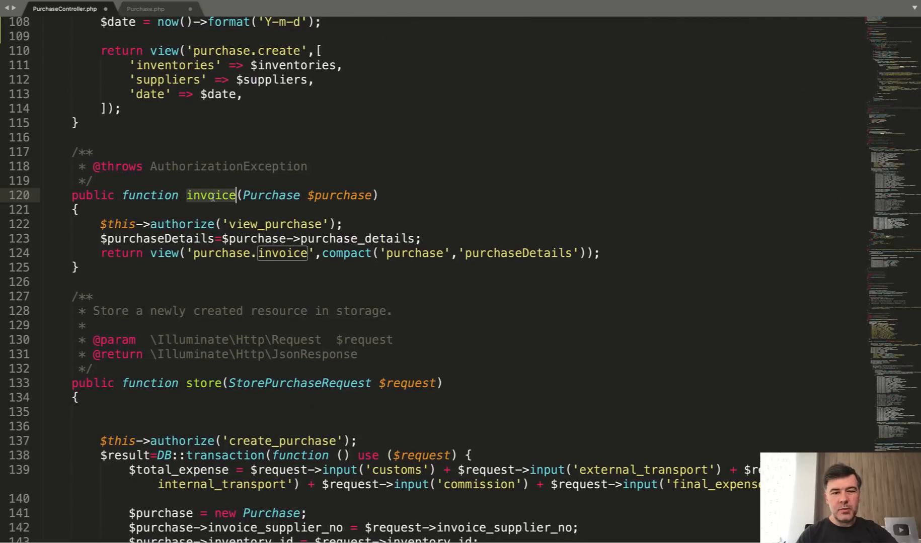
pyautogui.write('show')
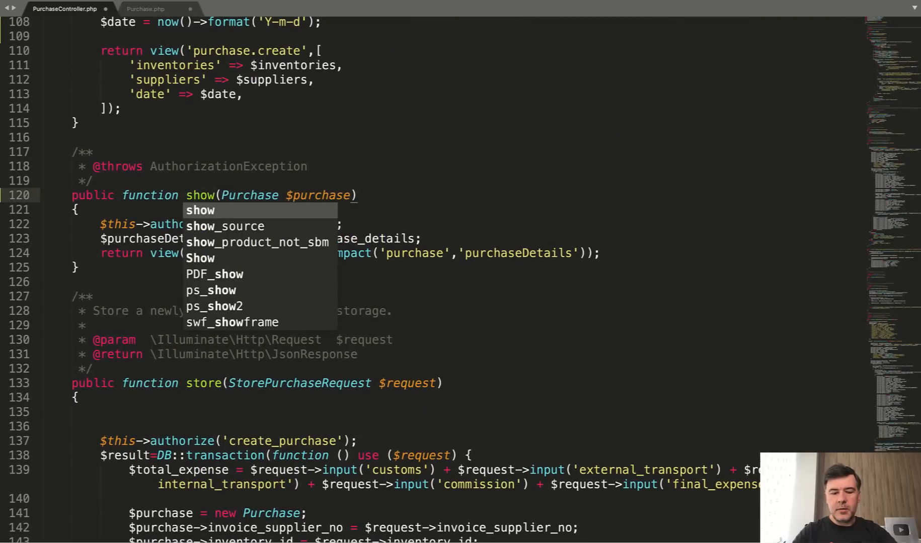
pyautogui.scroll(-3)
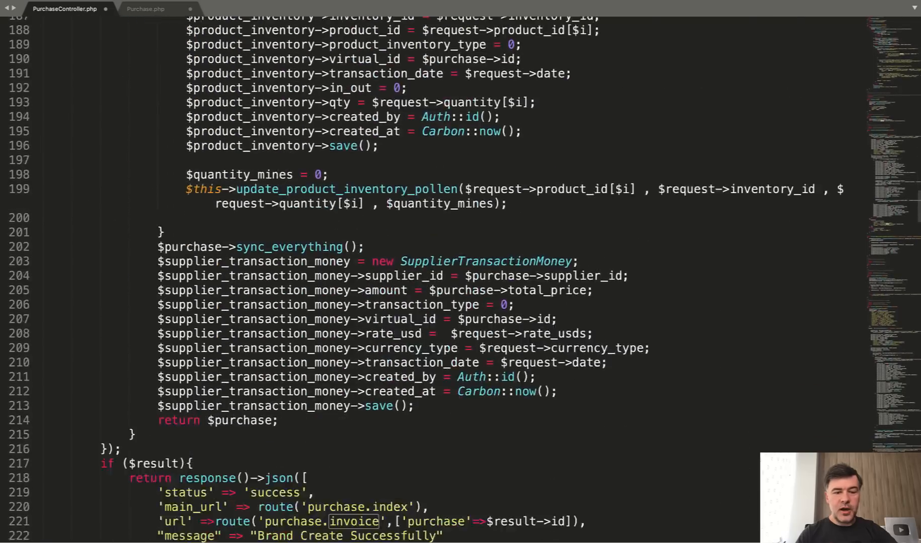
pyautogui.scroll(-3)
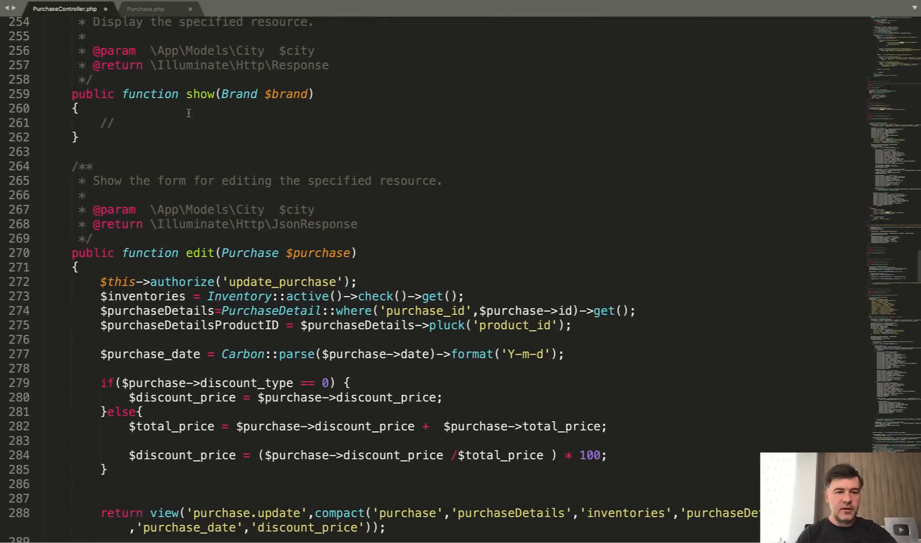
pyautogui.scroll(-3)
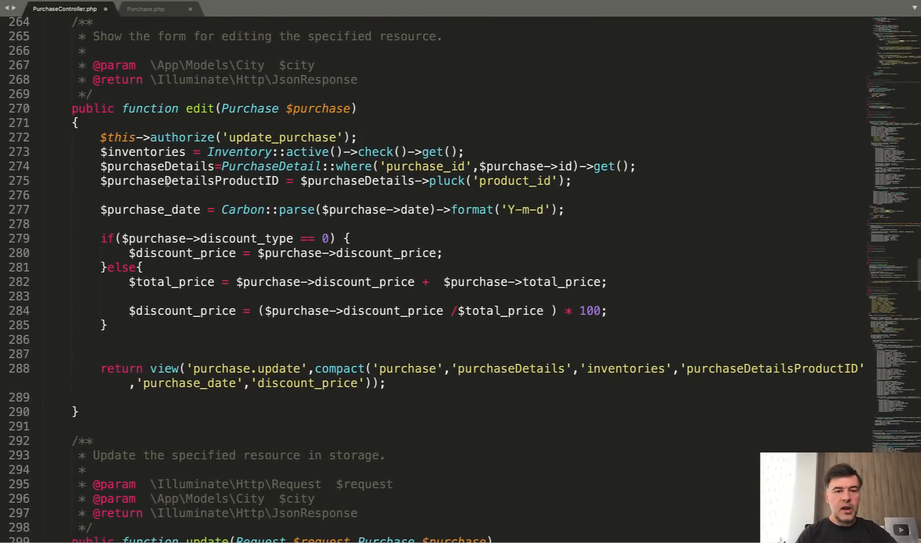
pyautogui.scroll(-3)
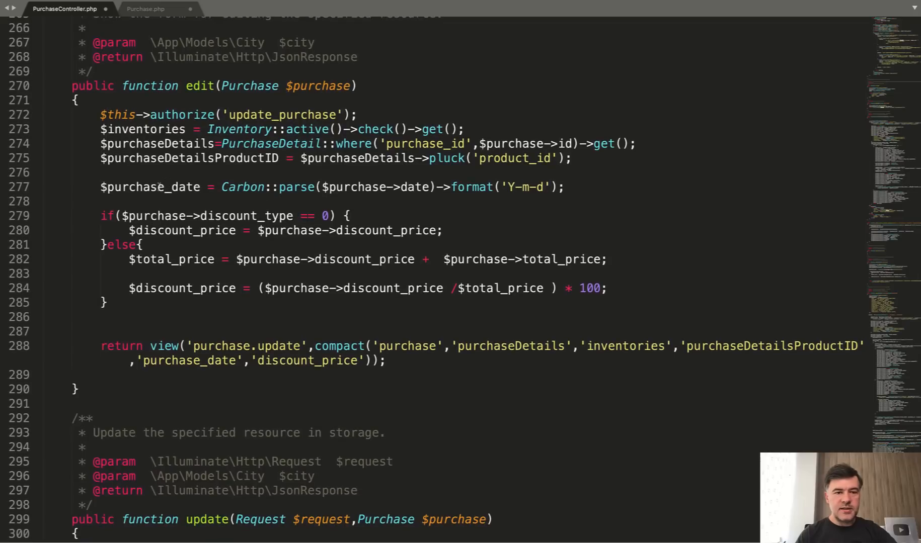
pyautogui.click(192, 158)
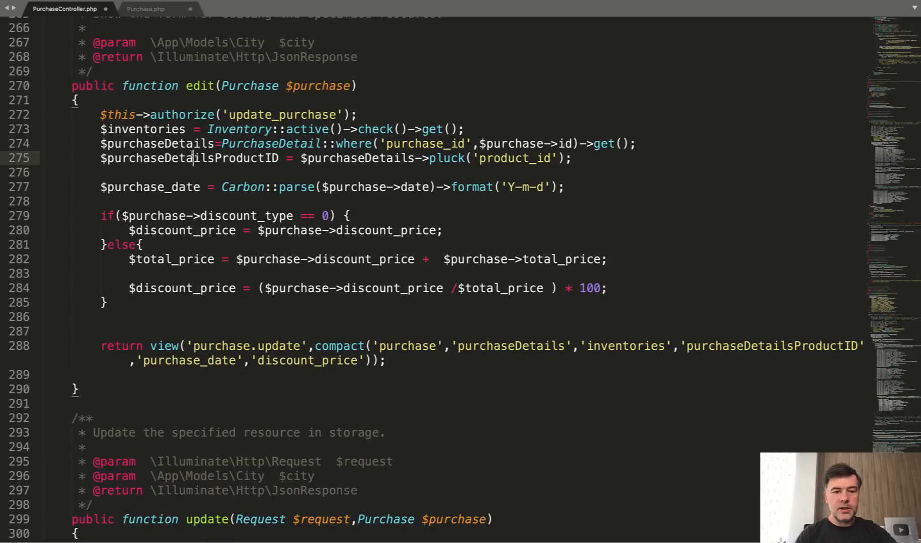
pyautogui.scroll(-3)
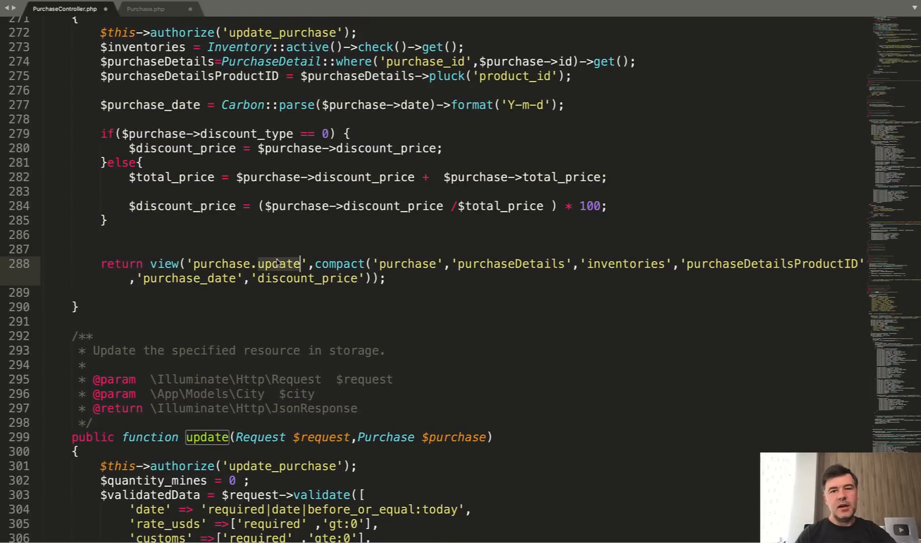
pyautogui.write('edi')
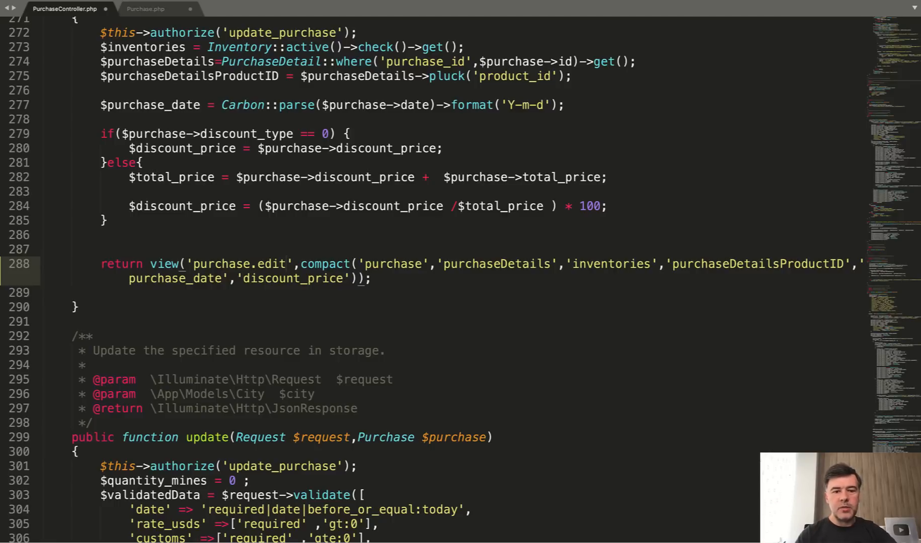
pyautogui.scroll(-3)
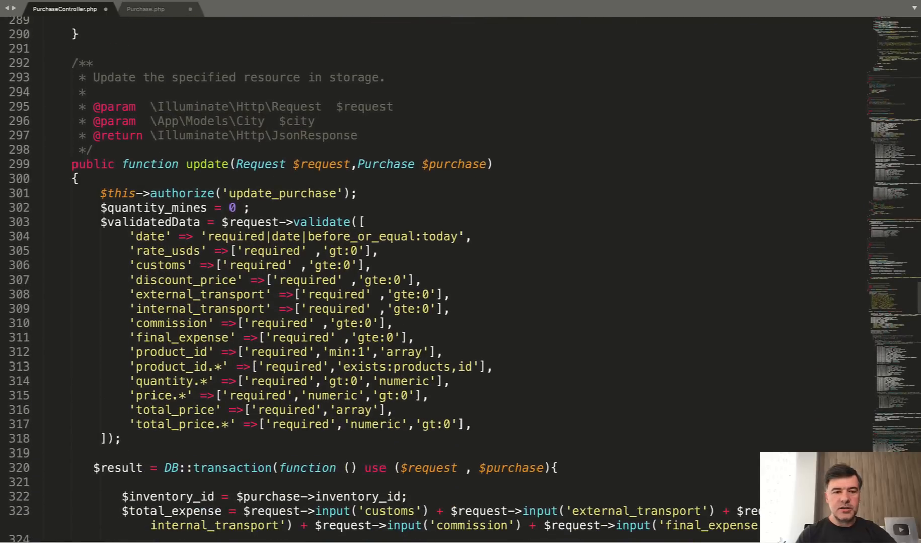
pyautogui.scroll(-3)
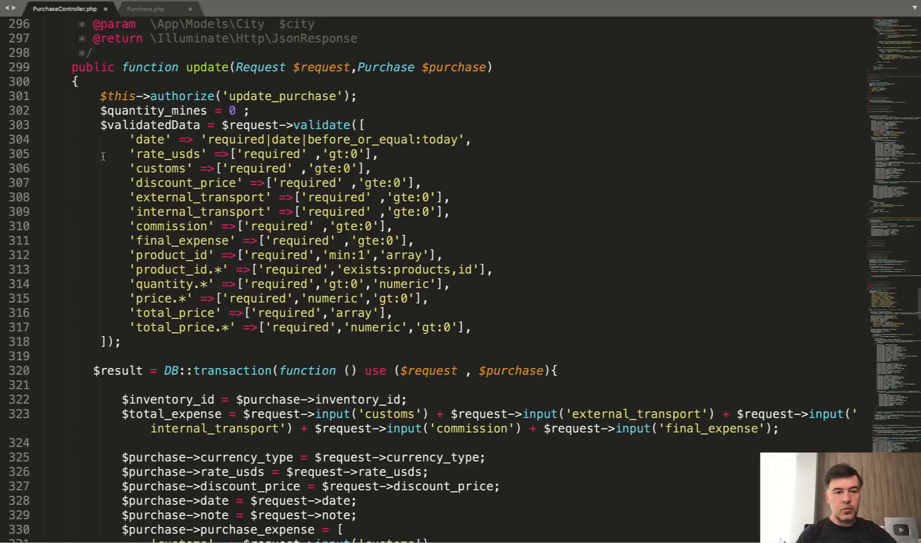
pyautogui.moveTo(135, 138); pyautogui.dragTo(234, 313)
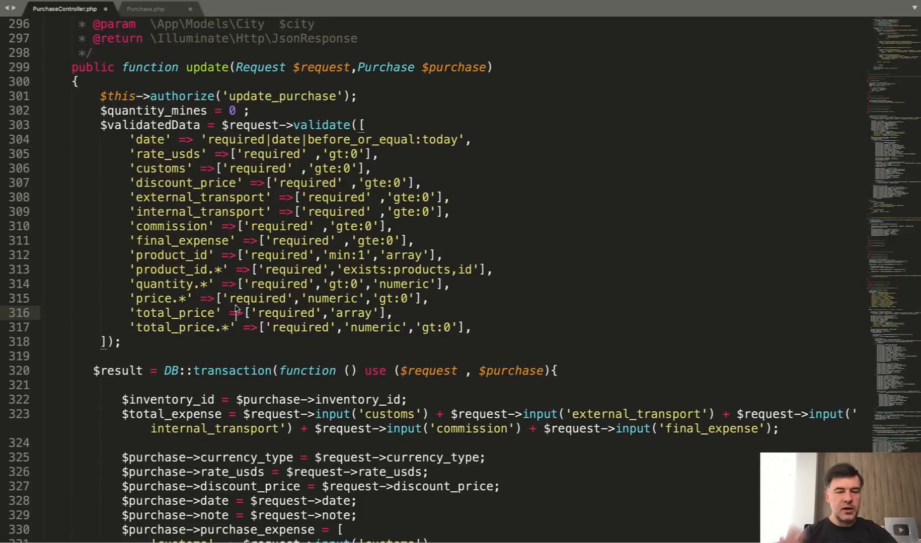
pyautogui.scroll(-3)
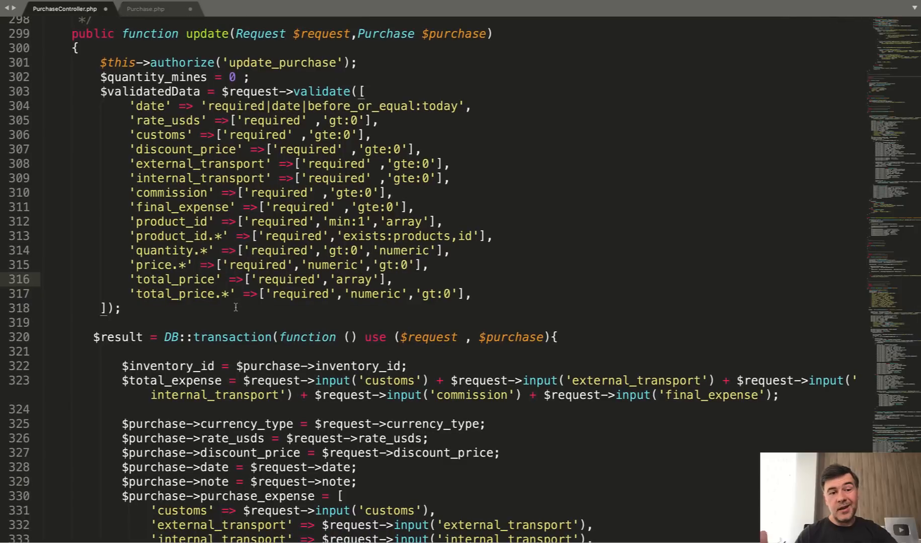
pyautogui.scroll(-3)
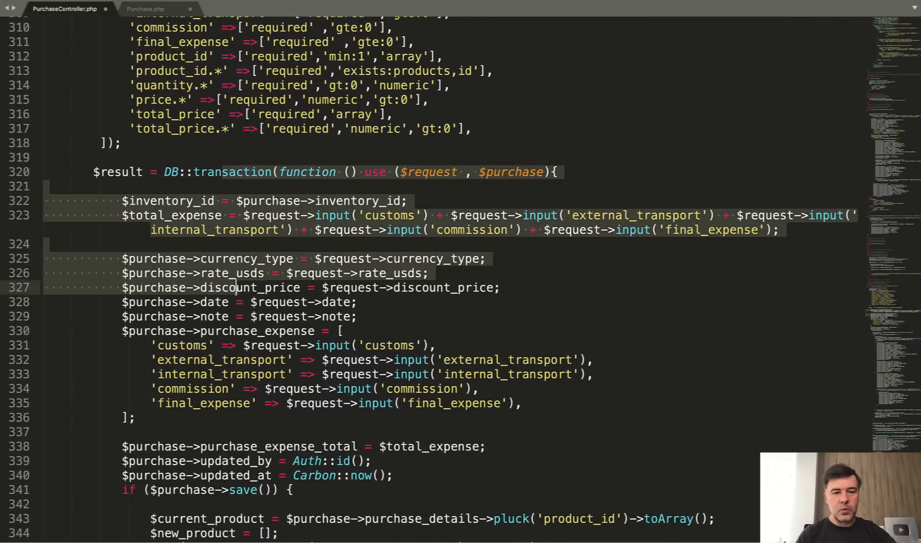
pyautogui.scroll(-3)
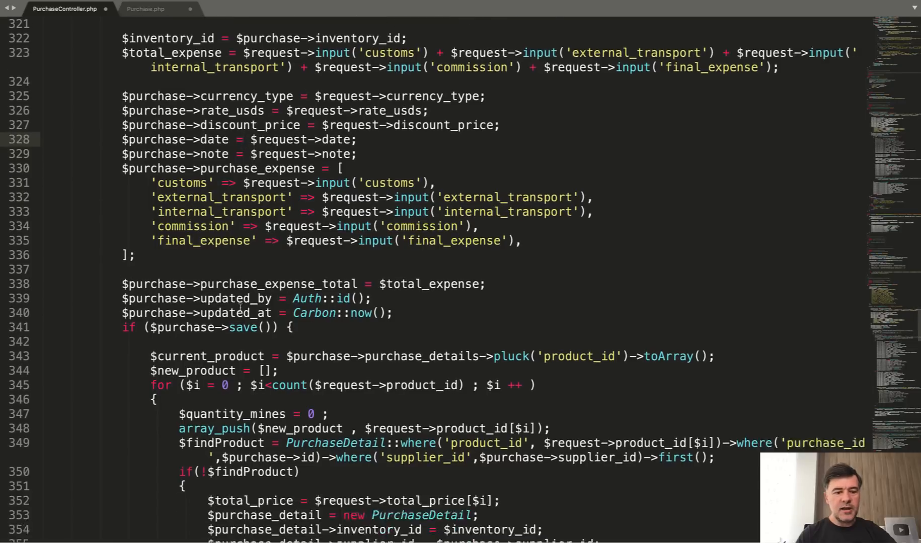
pyautogui.scroll(-3)
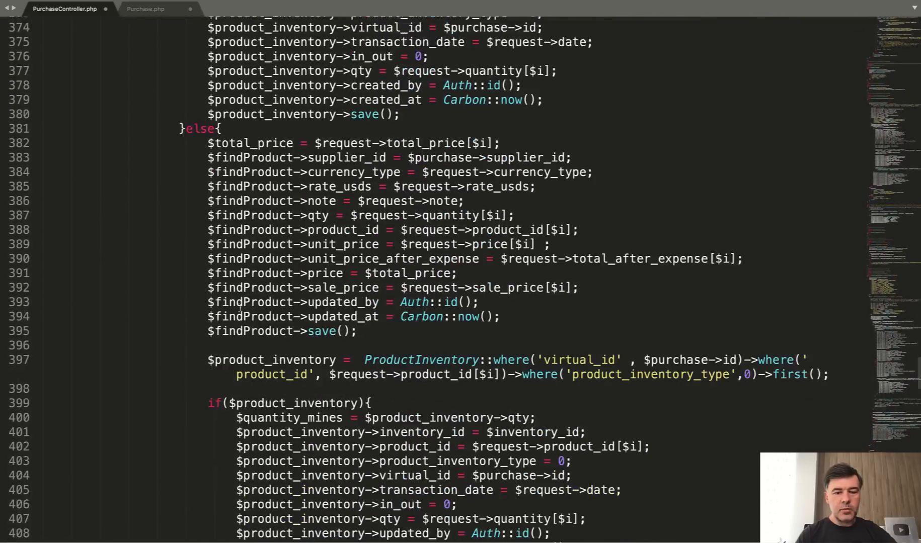
pyautogui.scroll(-3)
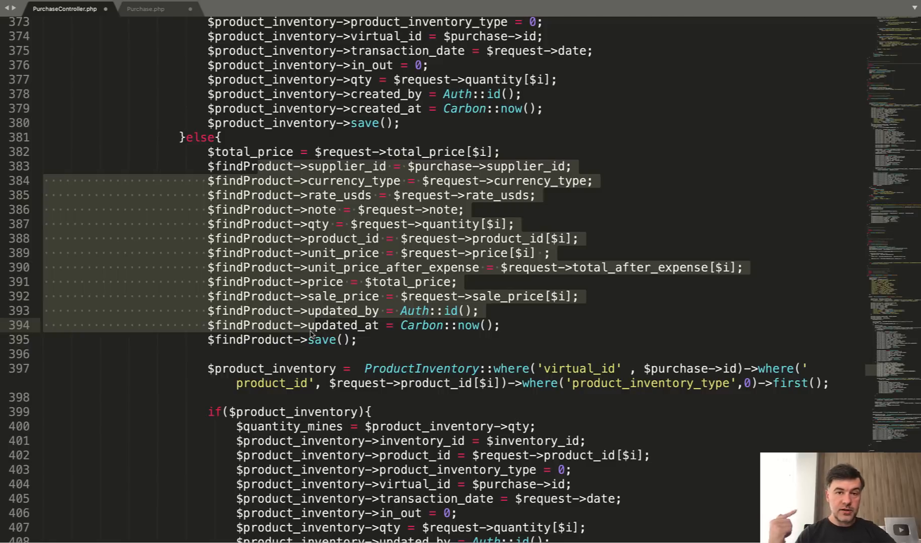
pyautogui.scroll(-3)
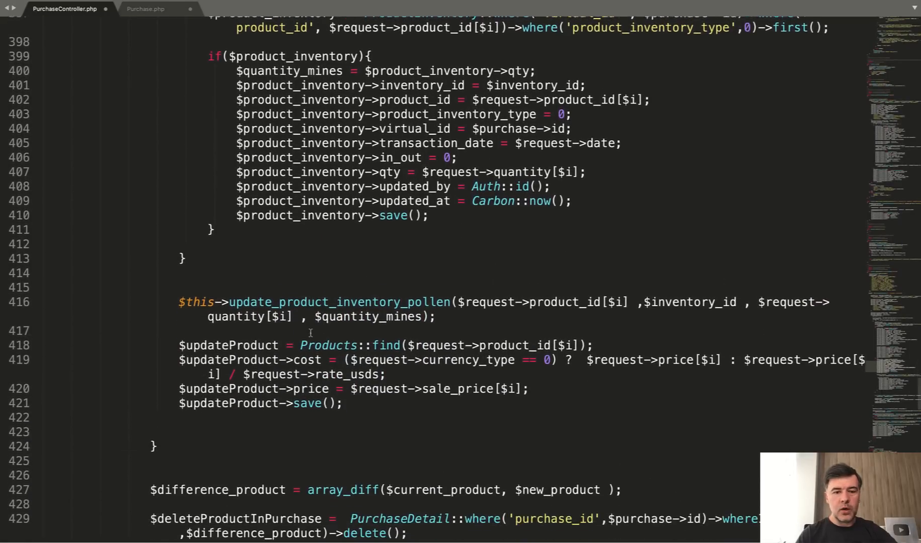
pyautogui.scroll(-3)
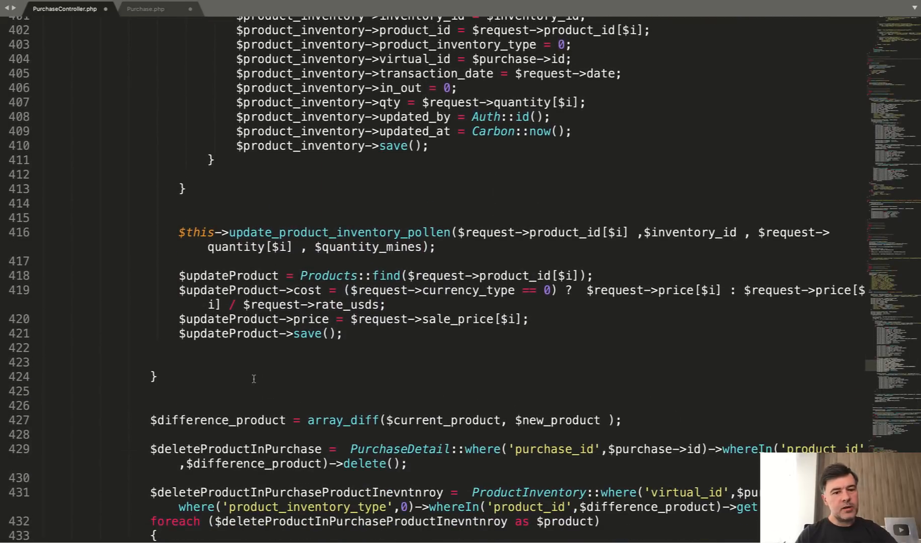
pyautogui.scroll(-3)
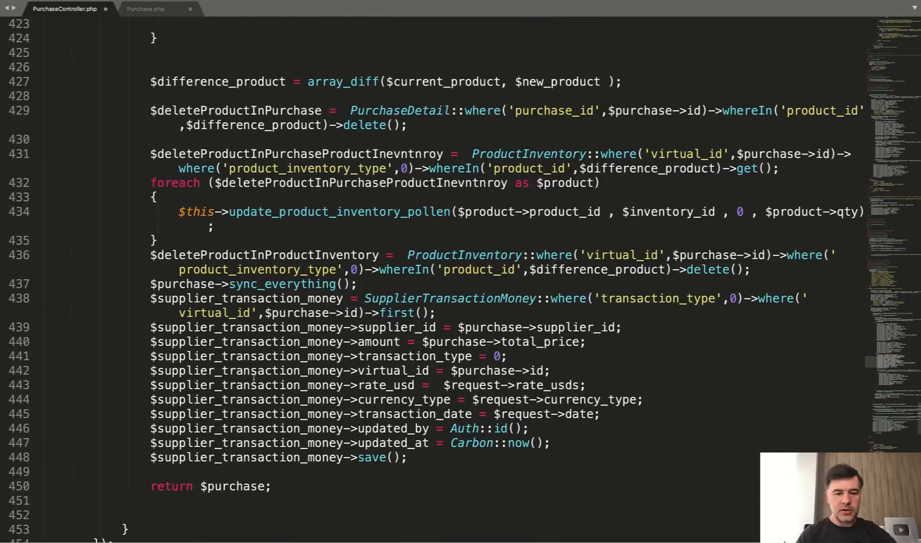
pyautogui.scroll(-3)
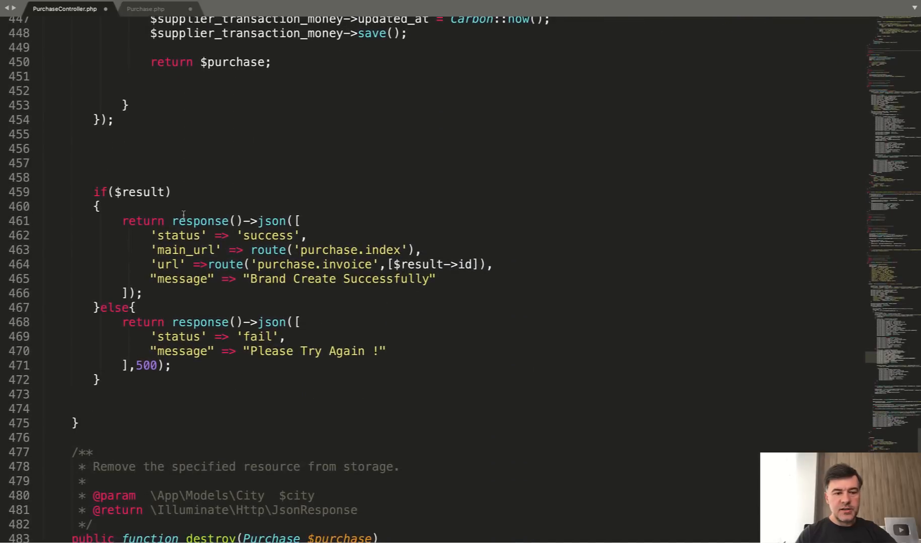
# Scroll from the update method's if/else response block down through destroy's success response
pyautogui.scroll(-3)
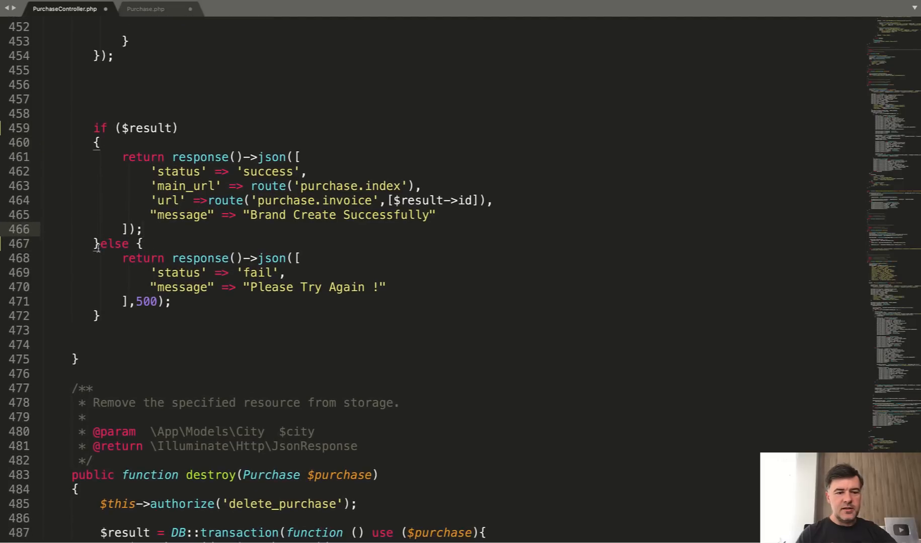
pyautogui.scroll(-3)
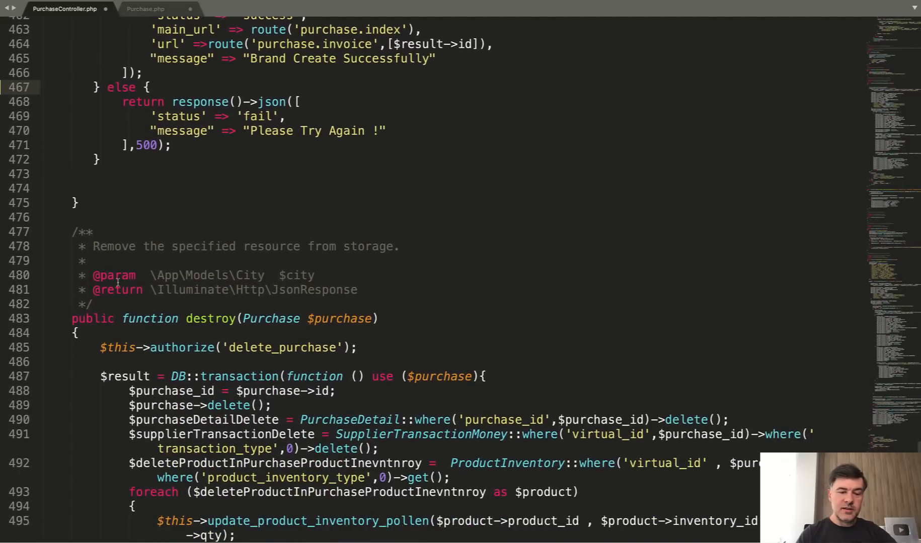
pyautogui.scroll(-3)
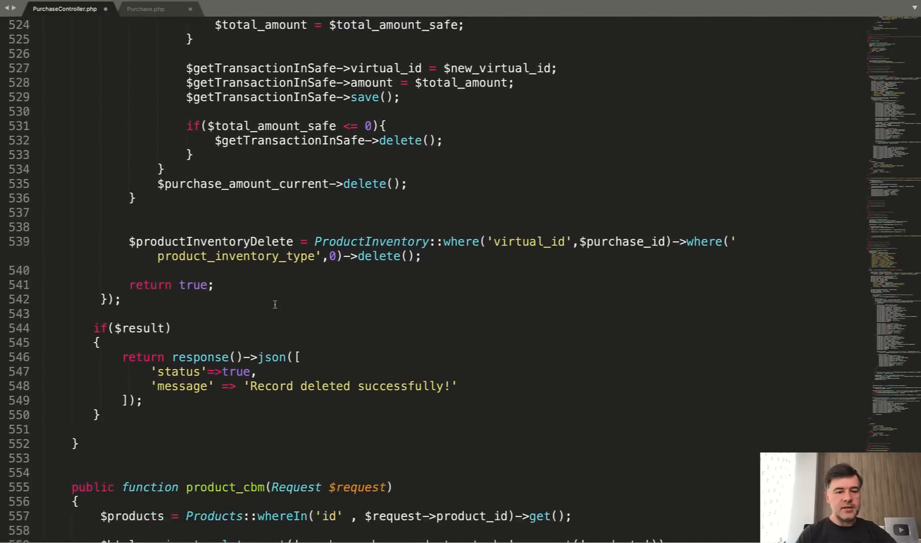
pyautogui.scroll(-3)
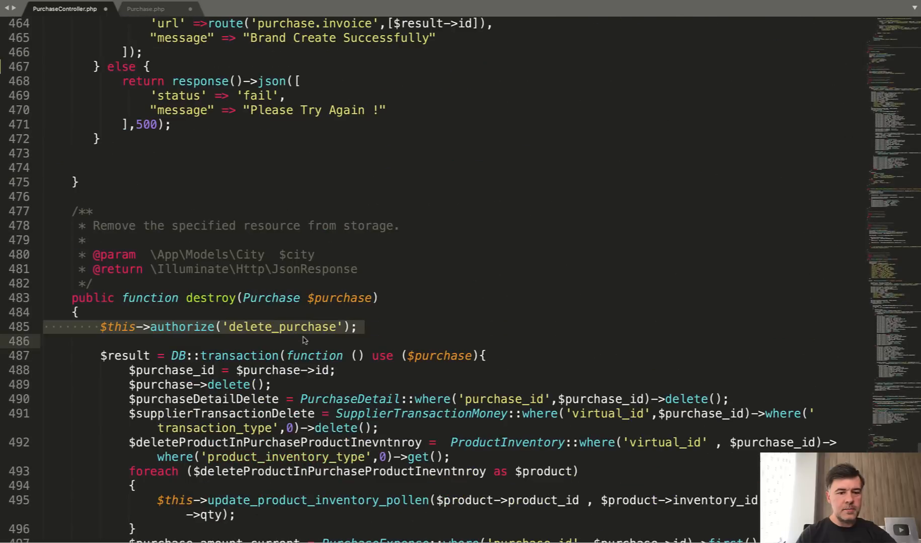
pyautogui.scroll(-3)
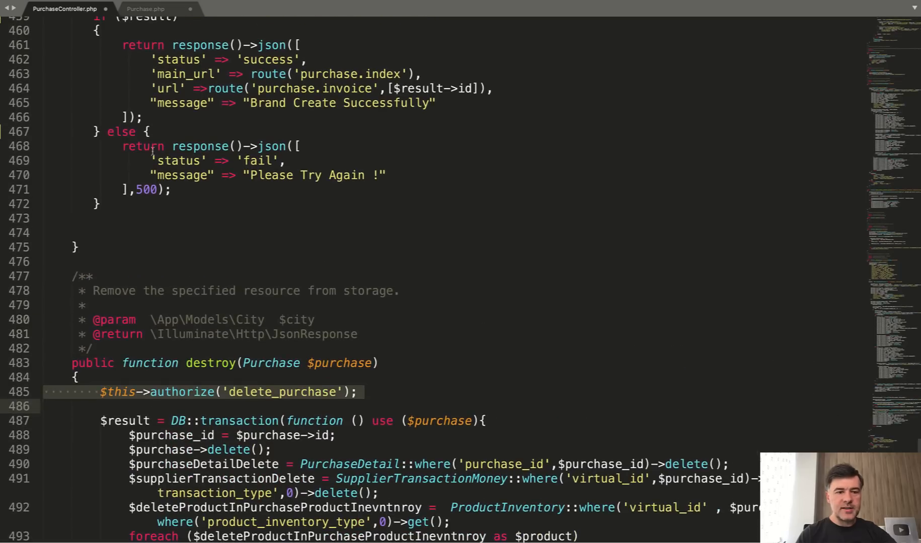
pyautogui.scroll(-3)
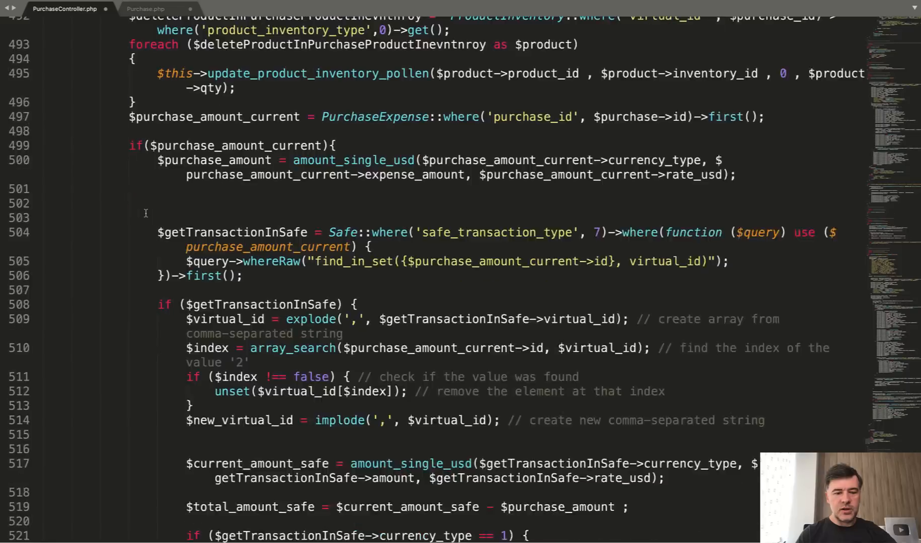
pyautogui.scroll(-3)
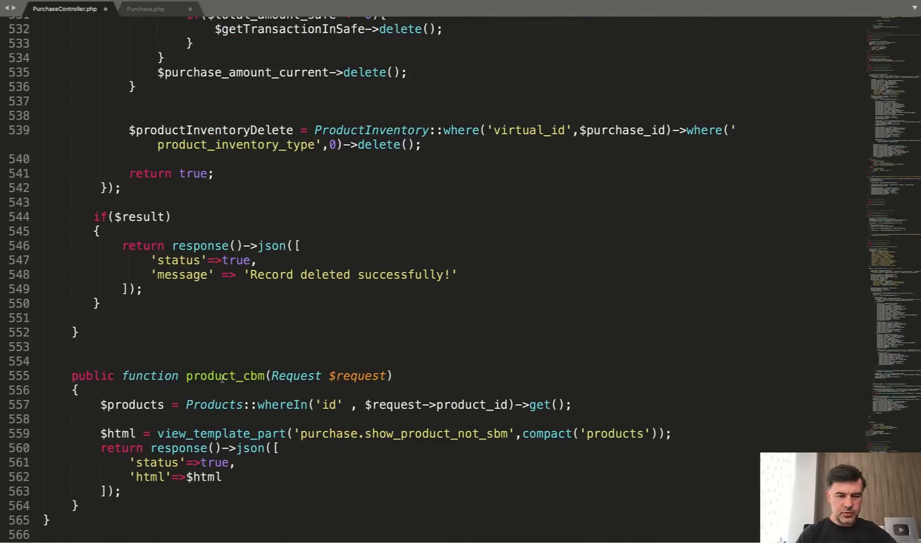
pyautogui.doubleClick(225, 376)
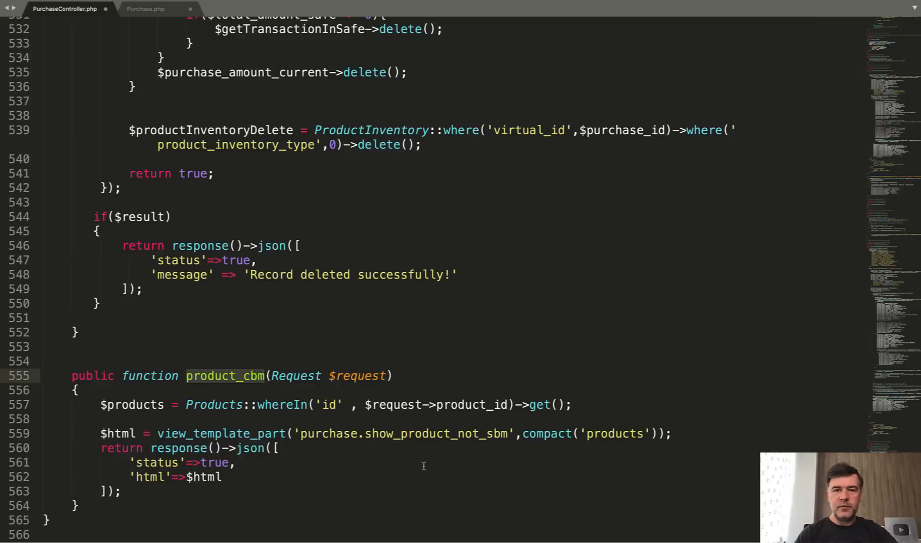
pyautogui.click(264, 377)
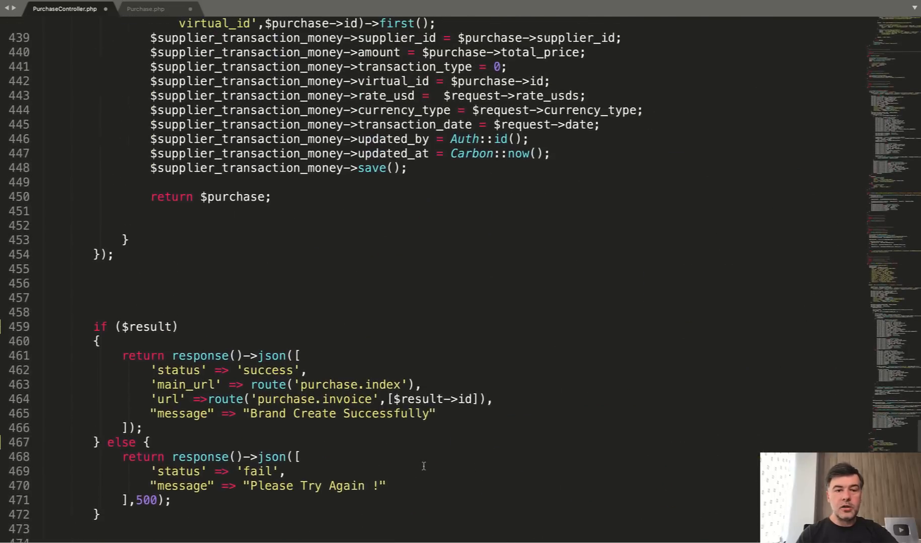
pyautogui.scroll(-3)
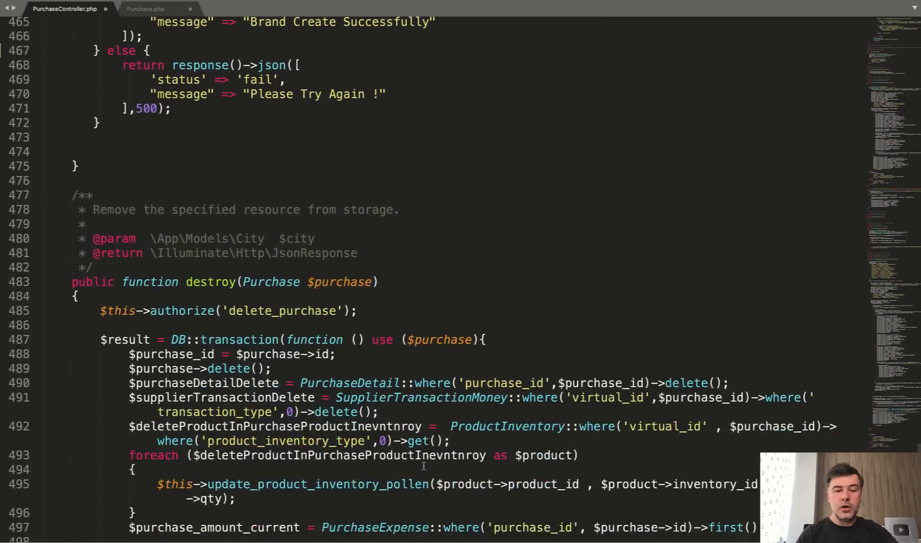
pyautogui.scroll(-3)
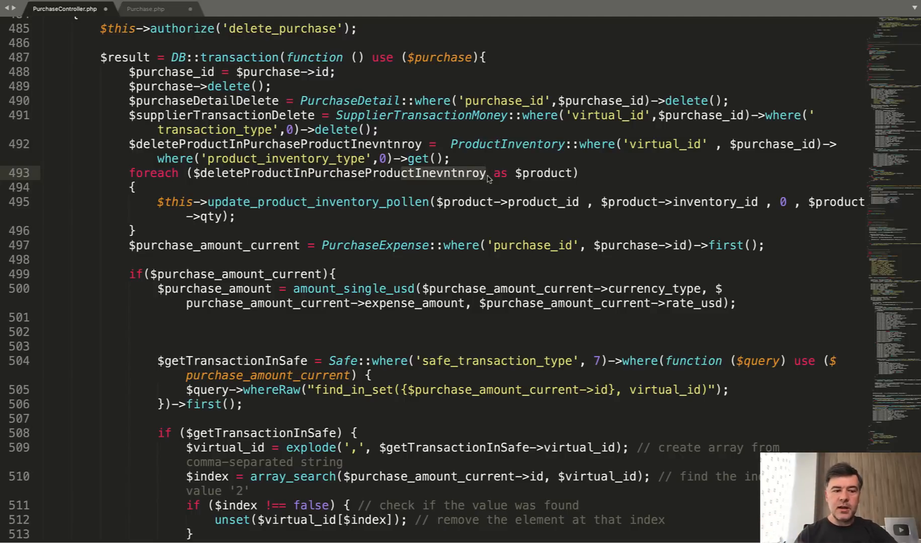
pyautogui.scroll(-3)
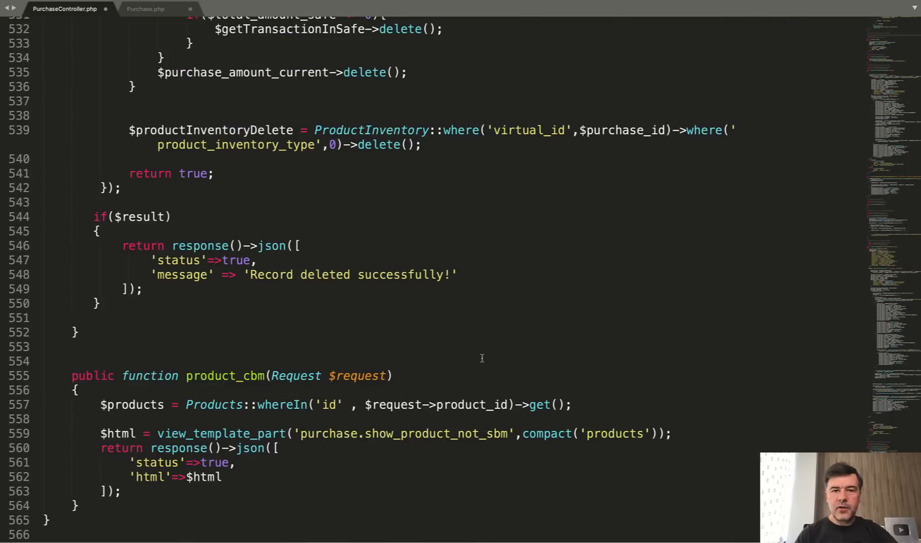